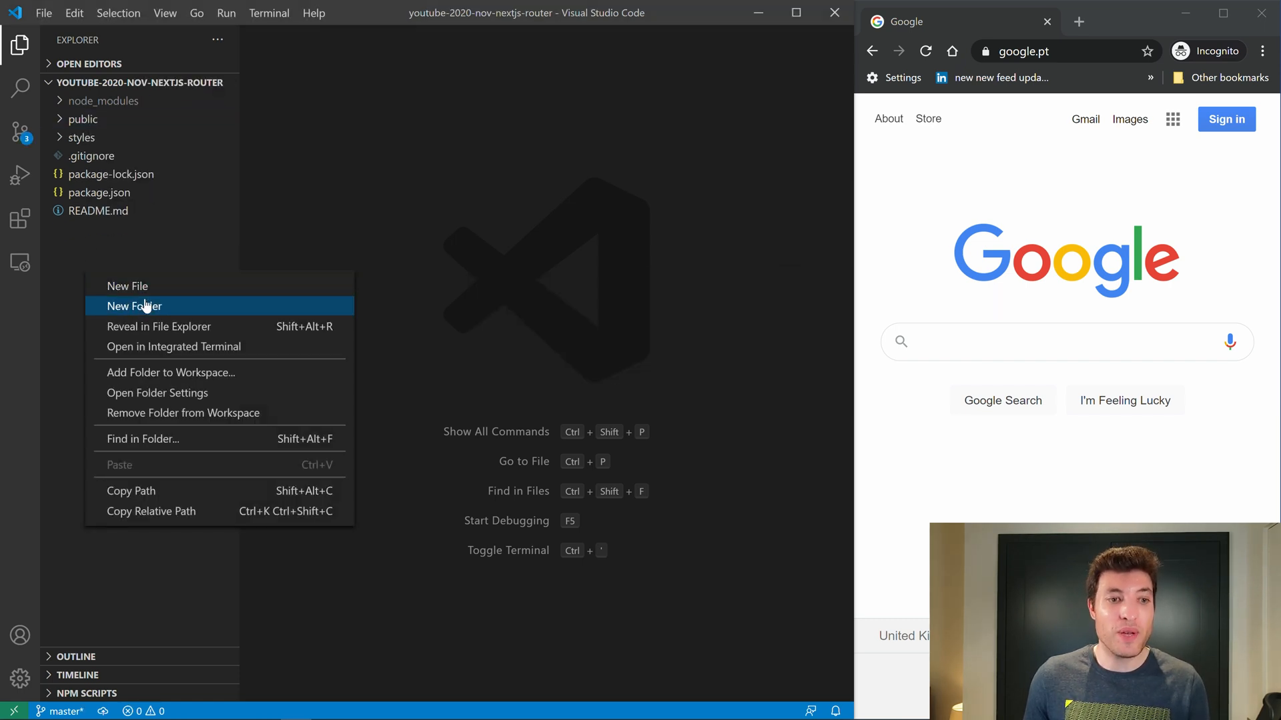
# - Create a src/pages folder and add an index.js file with a Home component
pyautogui.click(133, 305)
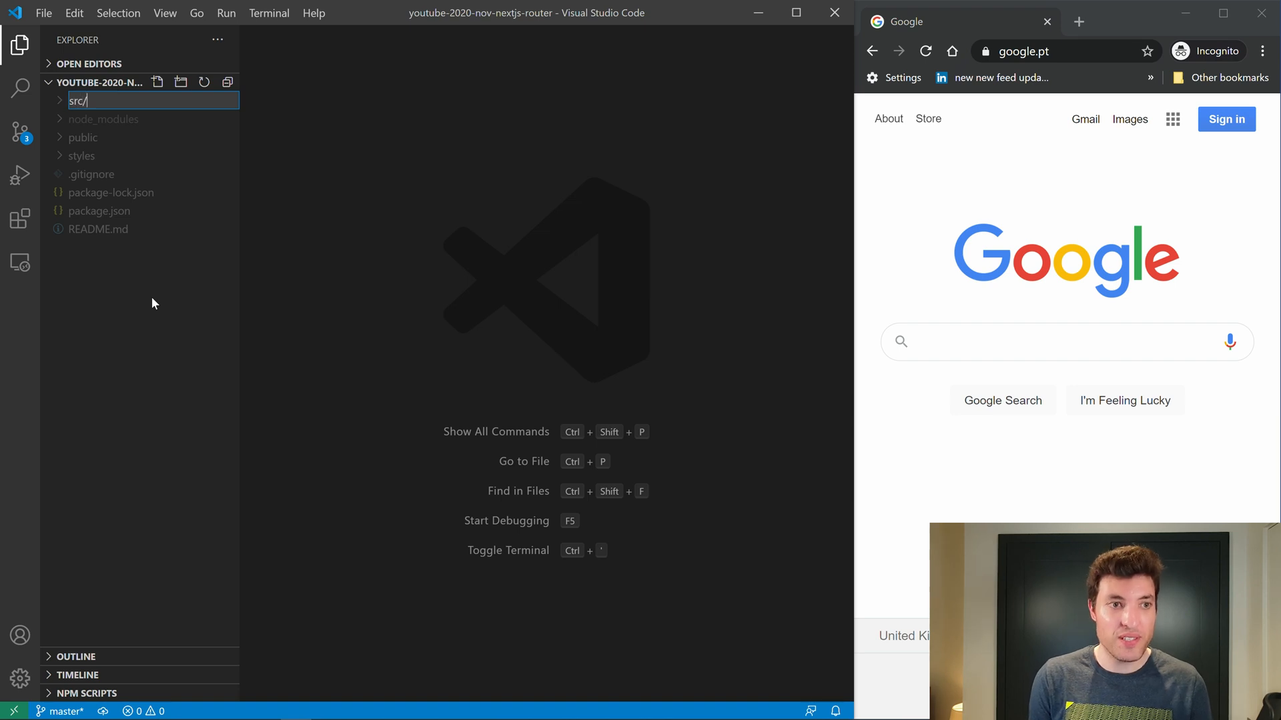
pyautogui.write('pages')
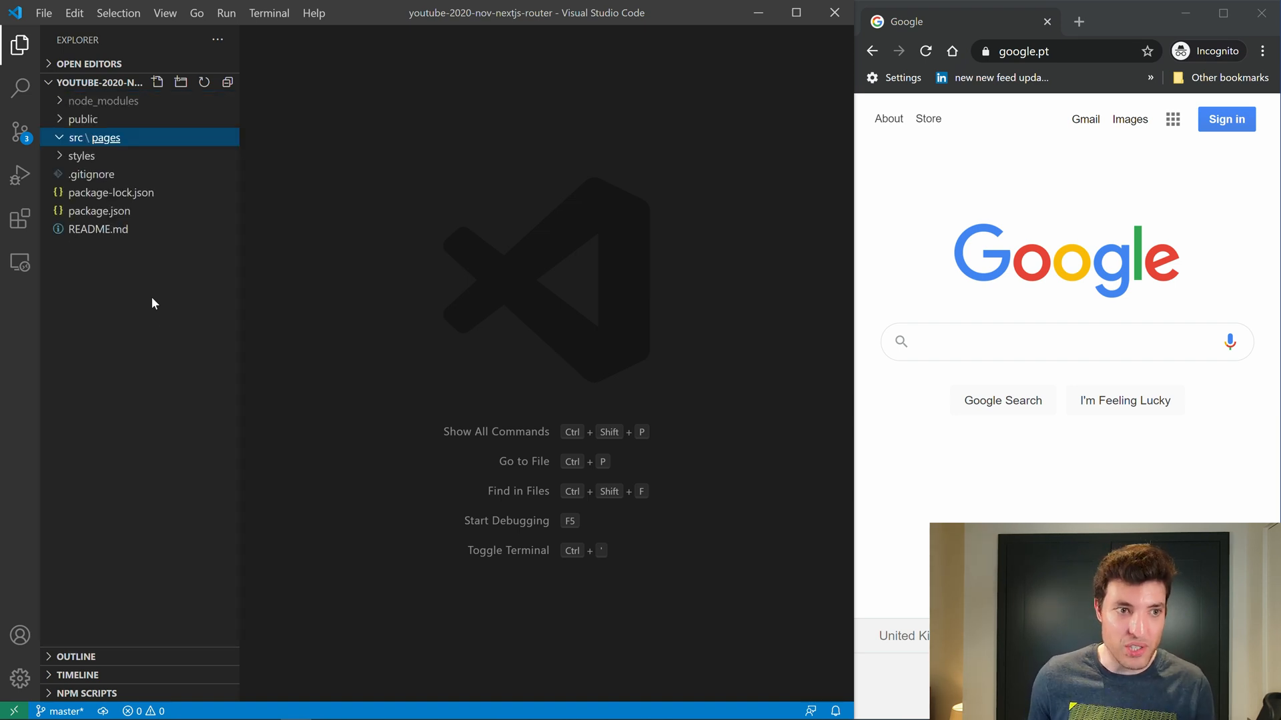
pyautogui.click(157, 82)
pyautogui.write('Index.js')
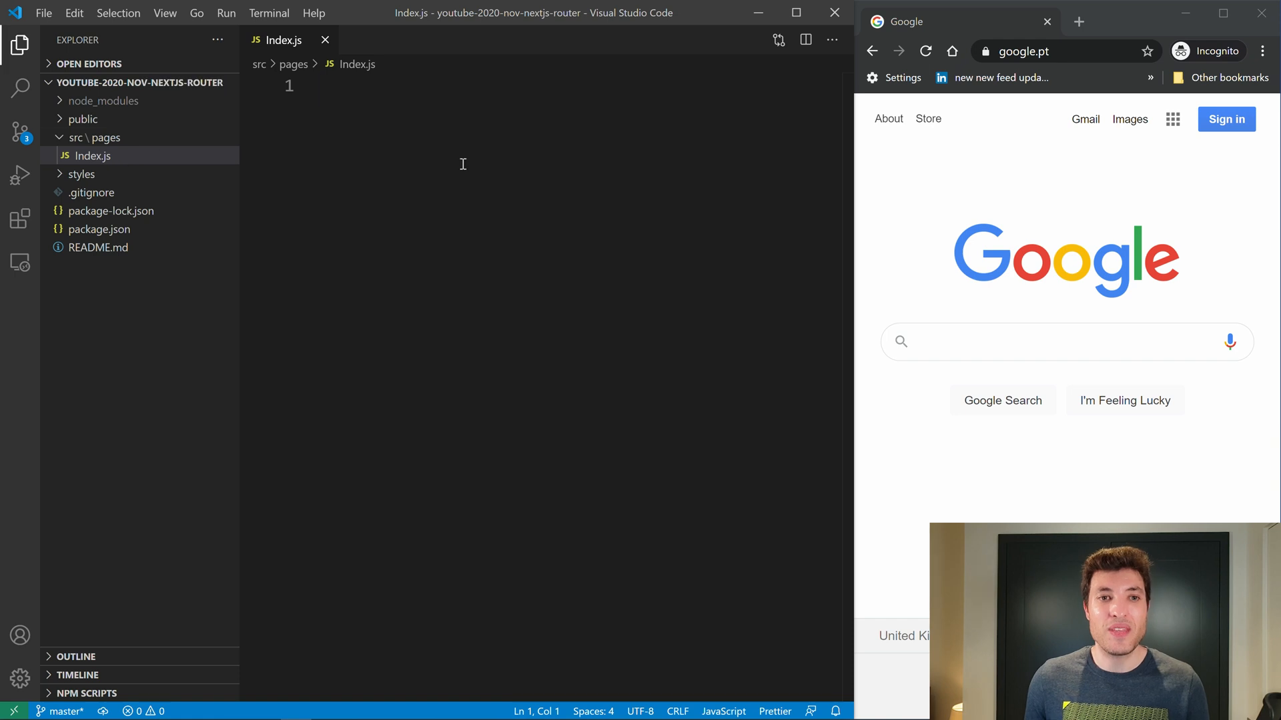
# - Start the Next.js dev server with npm run dev in a new integrated terminal
pyautogui.click(268, 12)
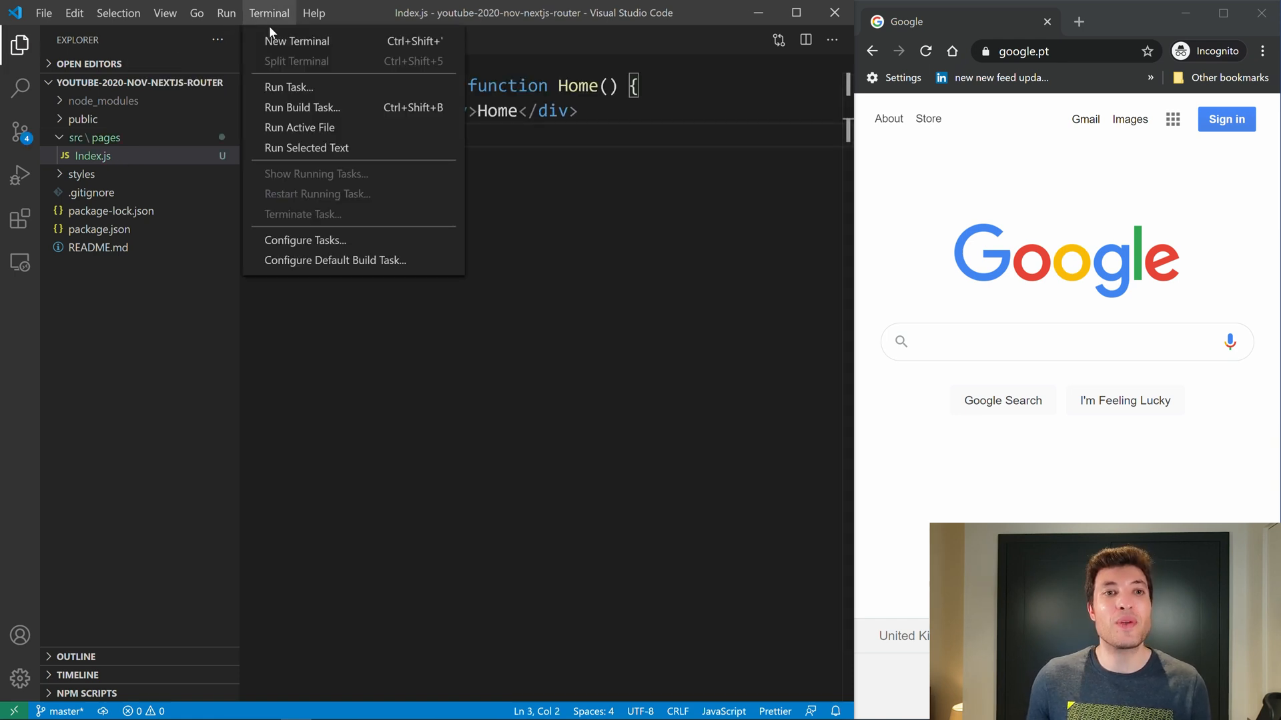
pyautogui.click(297, 41)
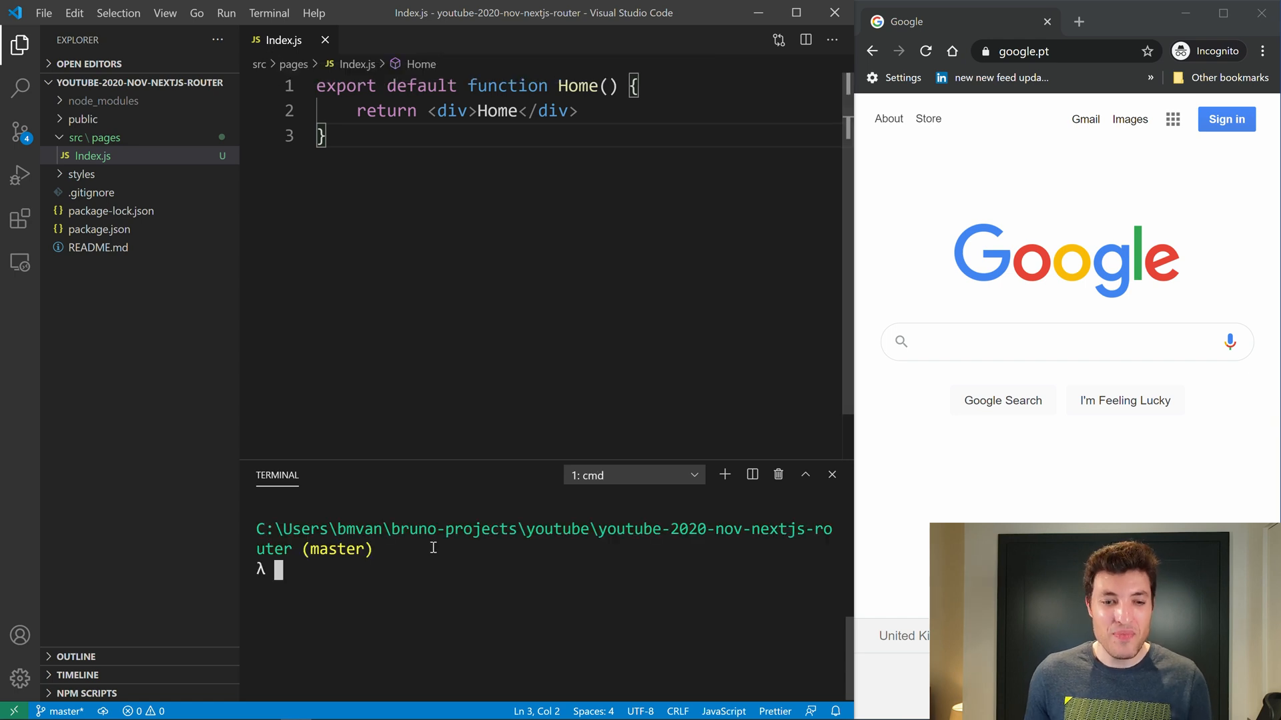
pyautogui.write('npm run dev')
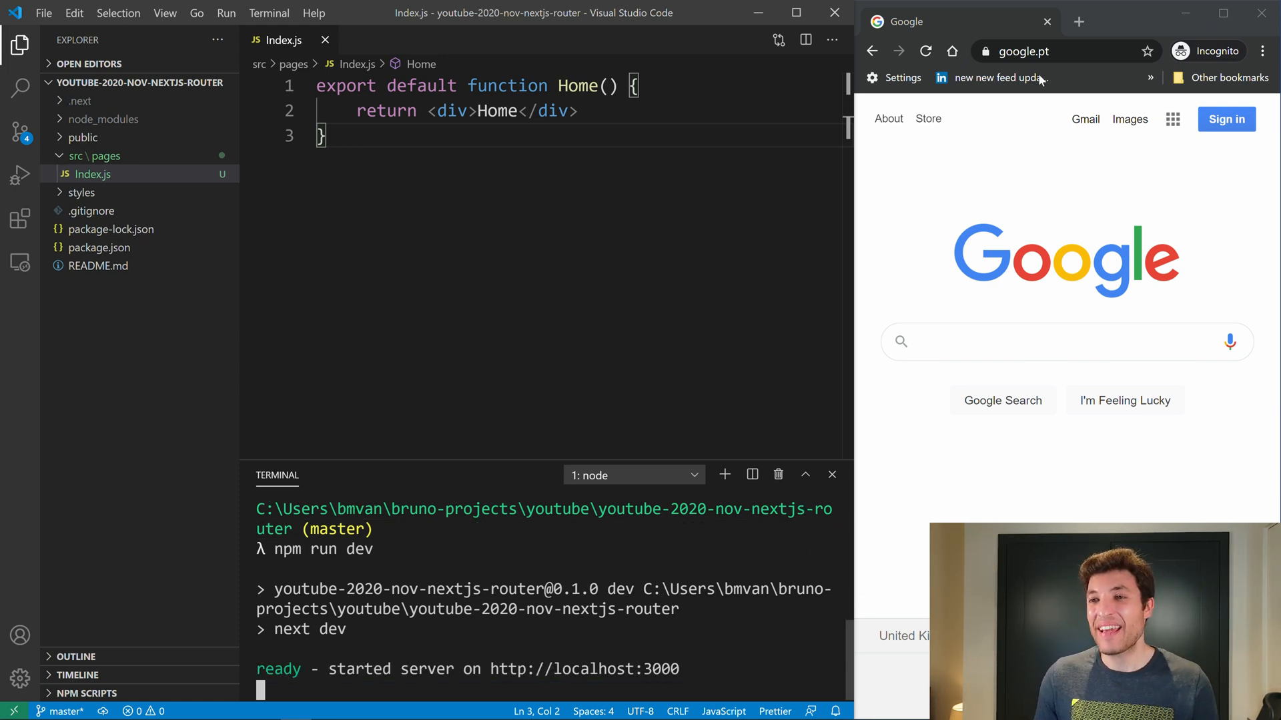
# - Browse to localhost:3000 and reload until the index page shows Home
pyautogui.write('locao')
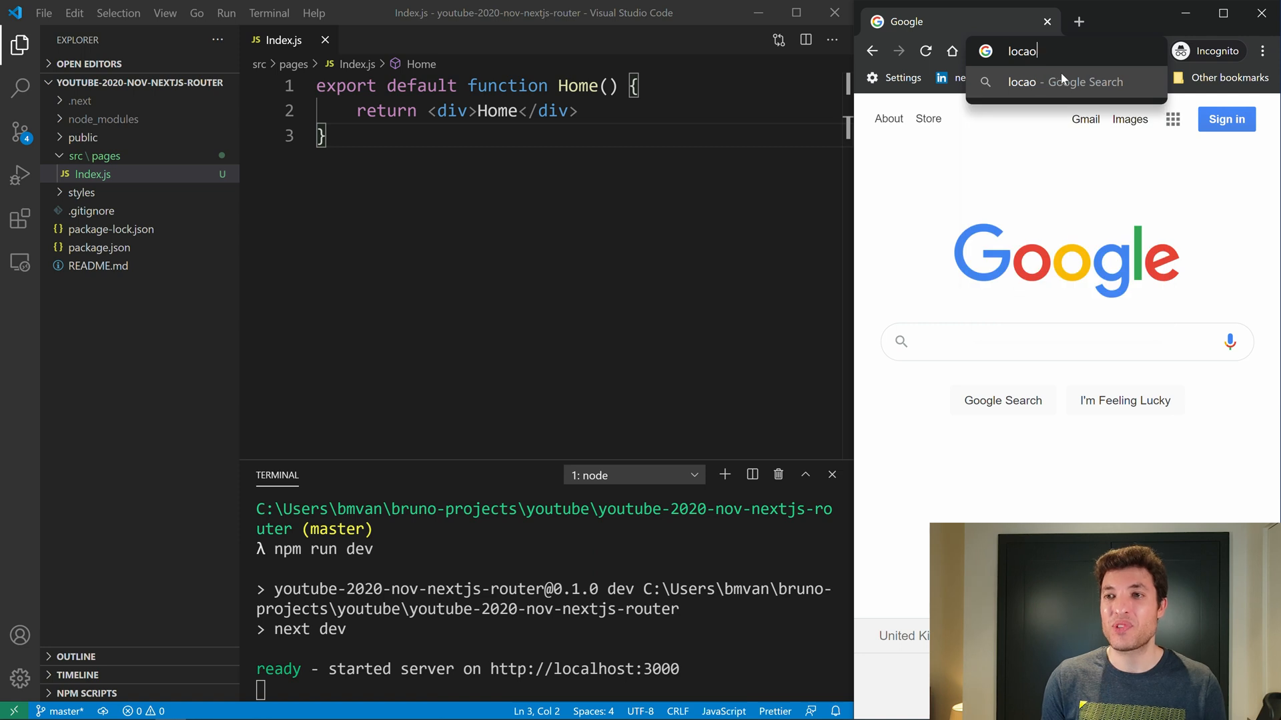
pyautogui.write('localhost:3000')
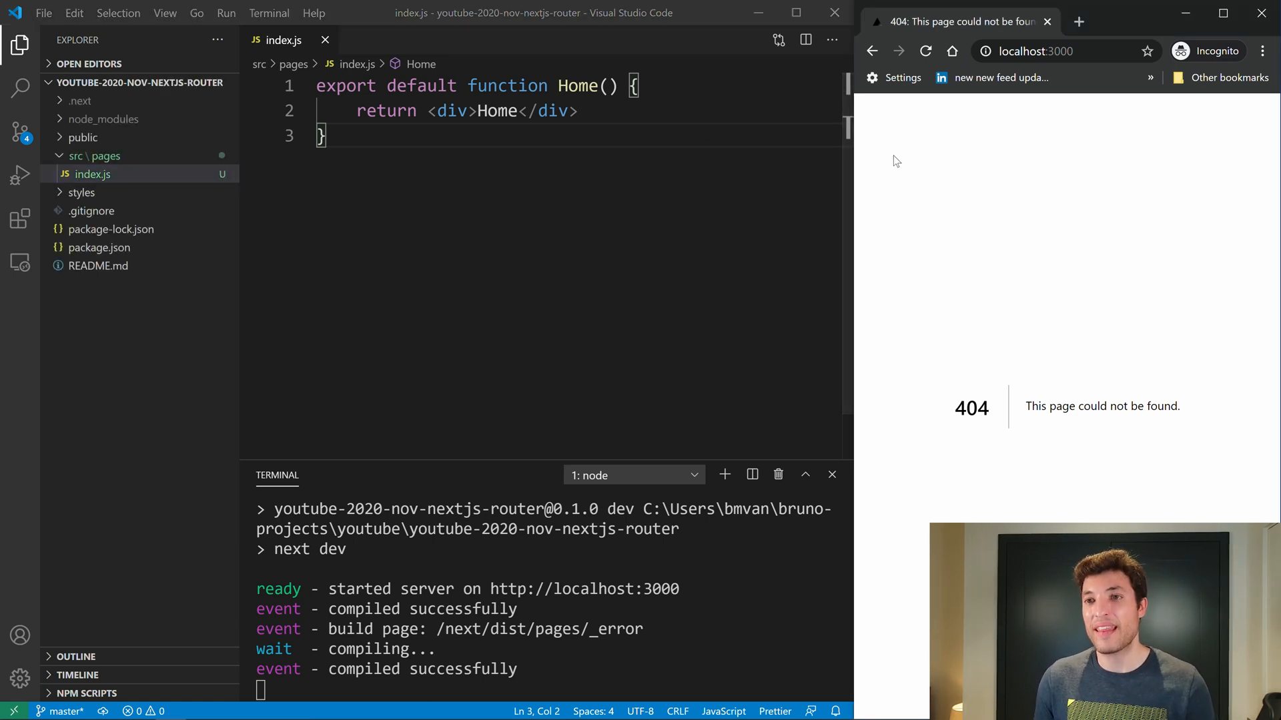
pyautogui.click(926, 51)
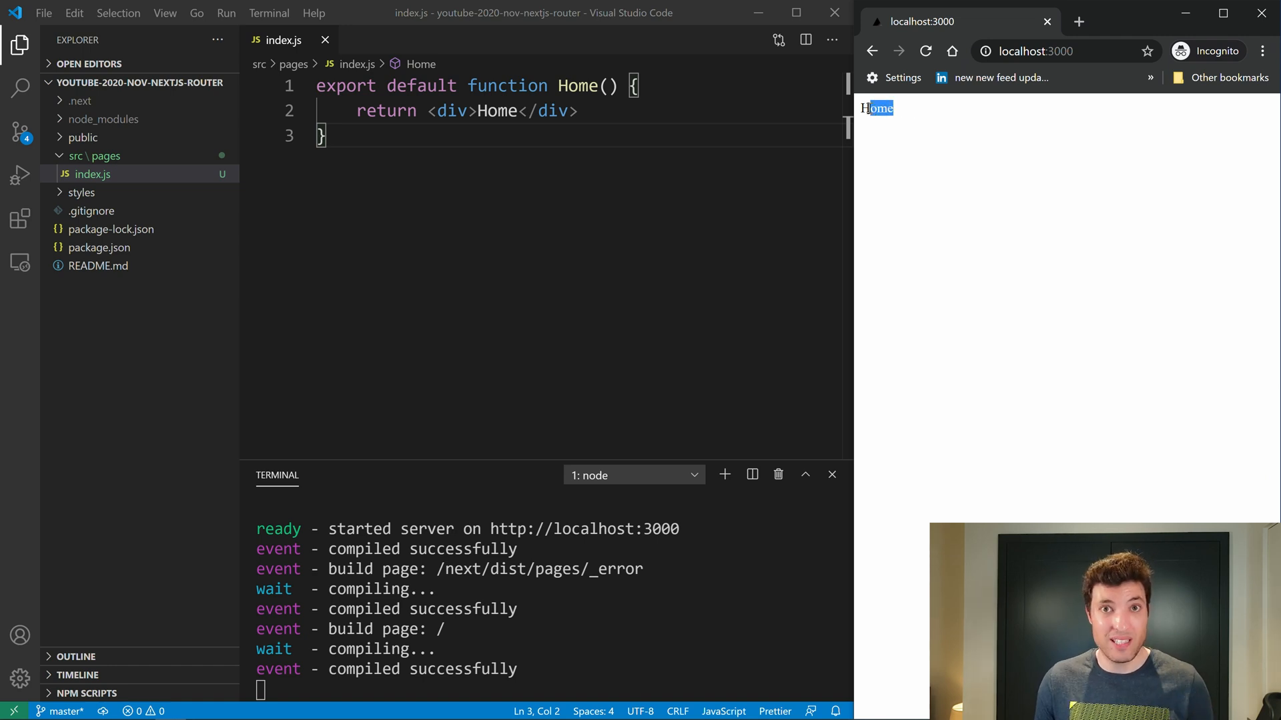
pyautogui.moveTo(917, 127)
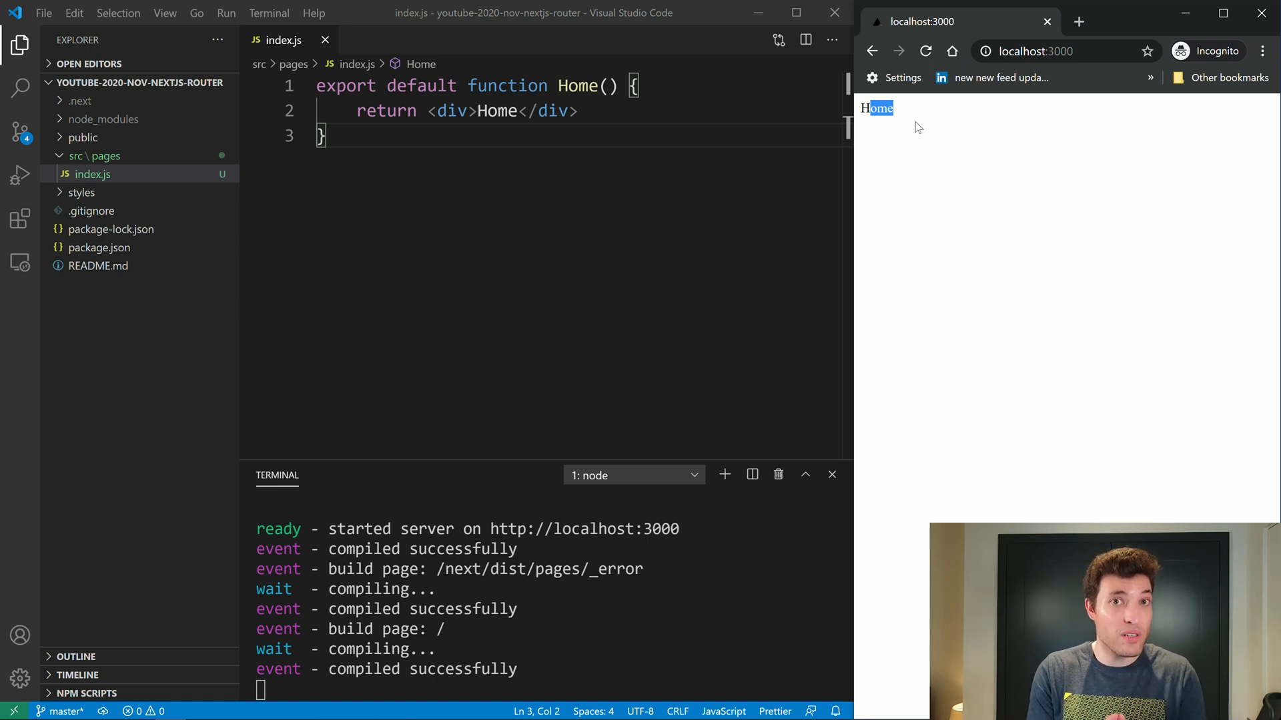
pyautogui.moveTo(542, 169)
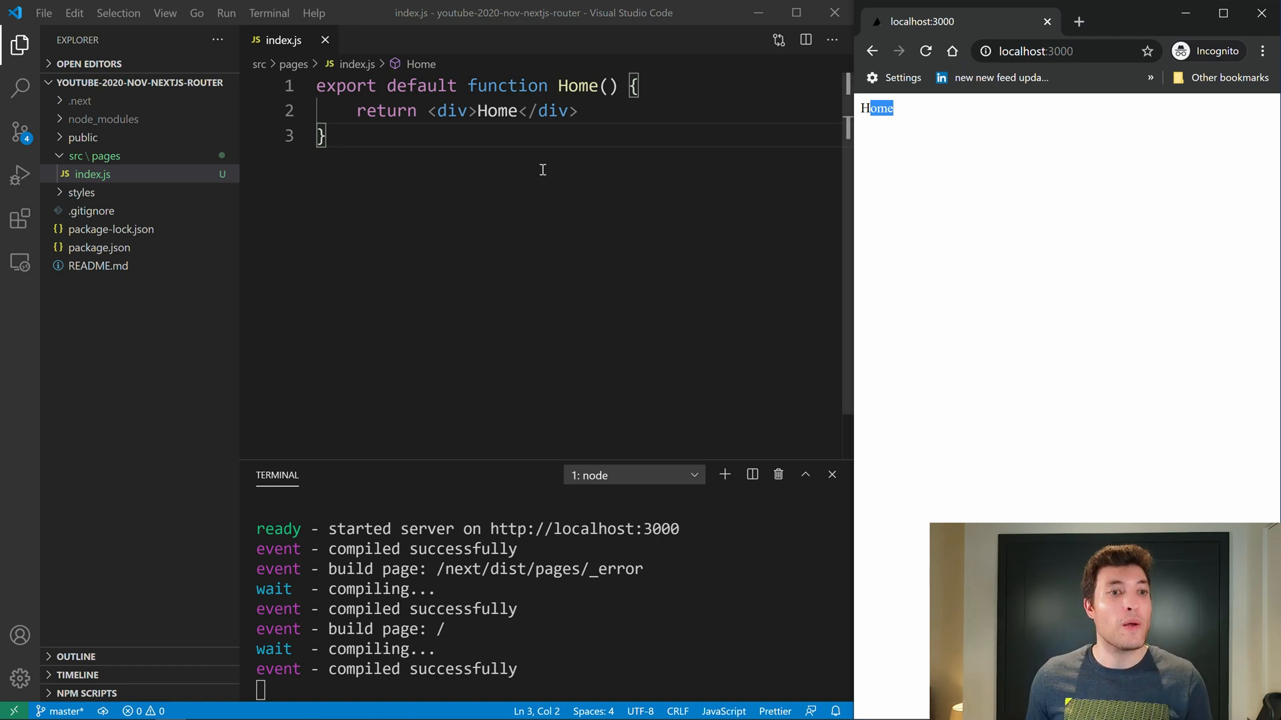
# - Add a Portugal.js page in the pages folder returning PT
pyautogui.rightClick(106, 156)
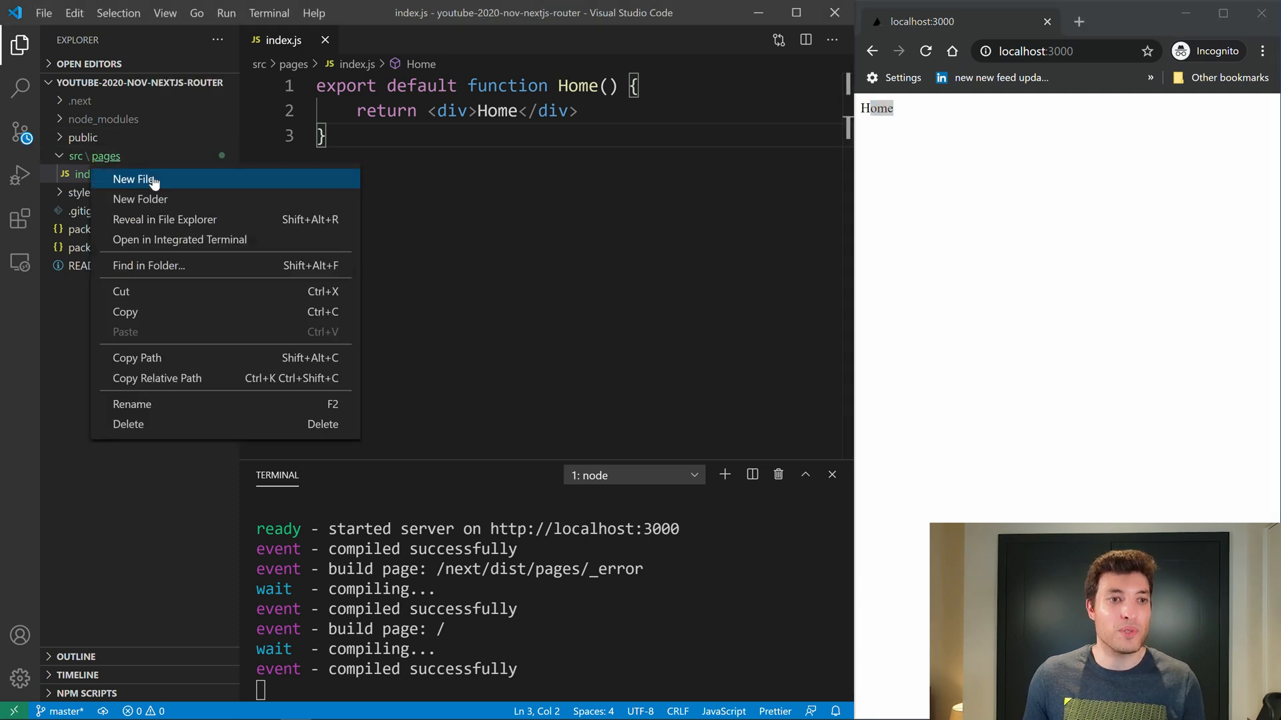
pyautogui.click(134, 179)
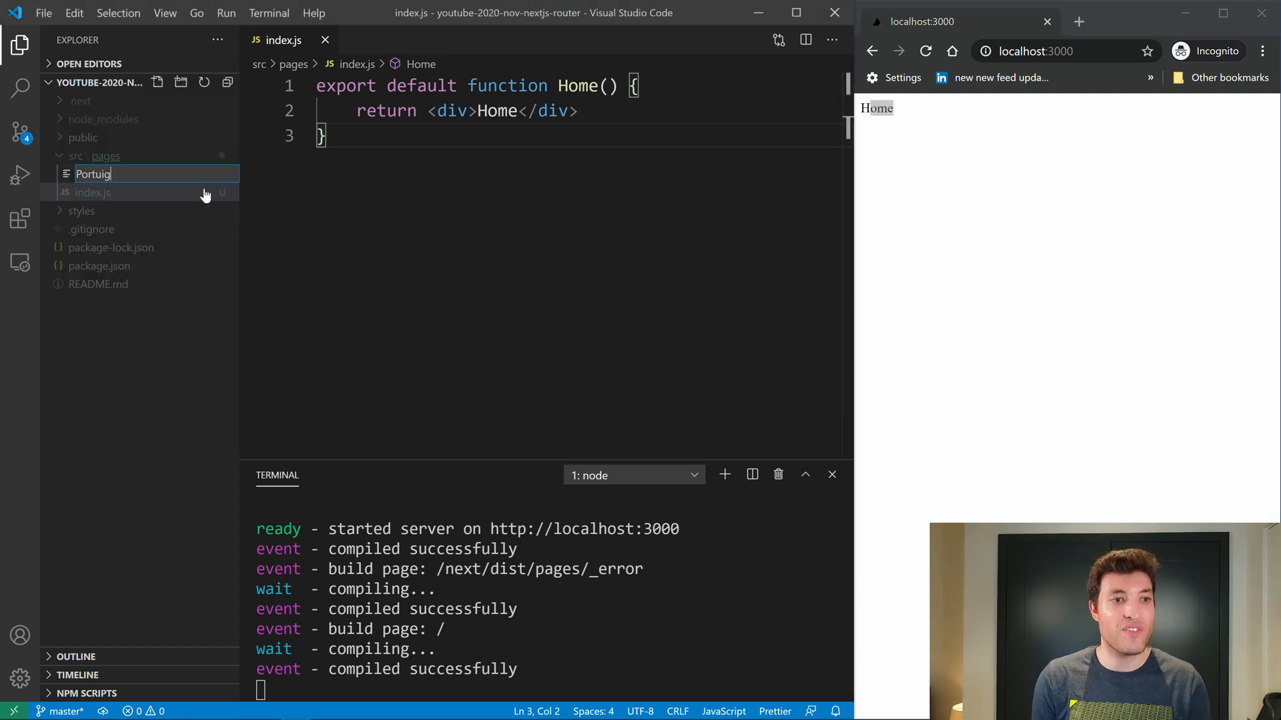
pyautogui.write('al.js')
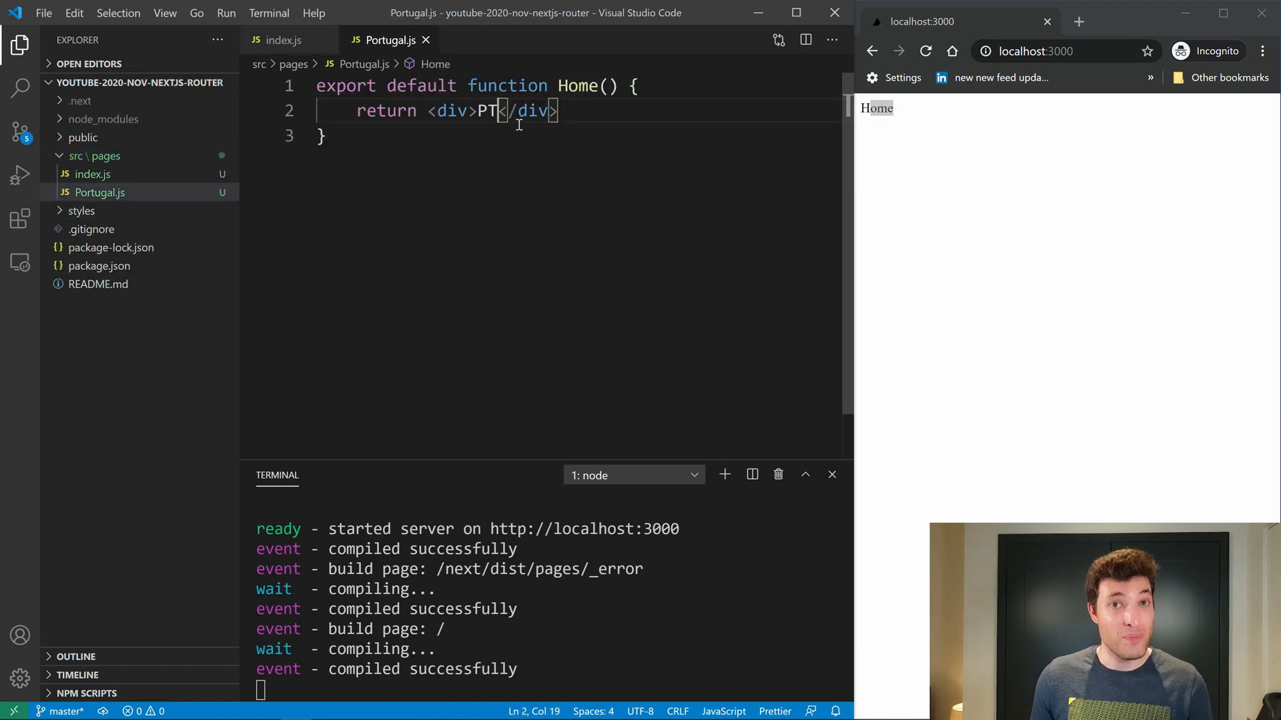
# - Visit the /portugal route in lowercase and then capitalised as /Portugal
pyautogui.click(1046, 51)
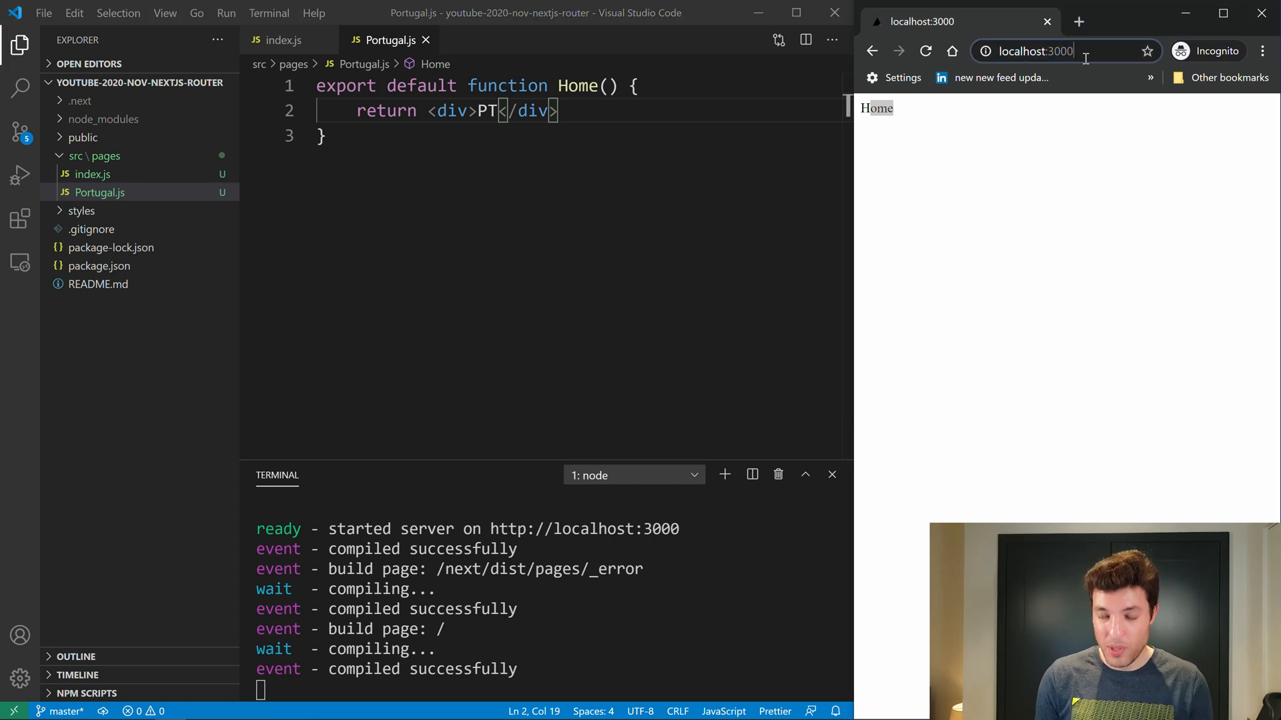
pyautogui.write('/portugal')
pyautogui.press('Return')
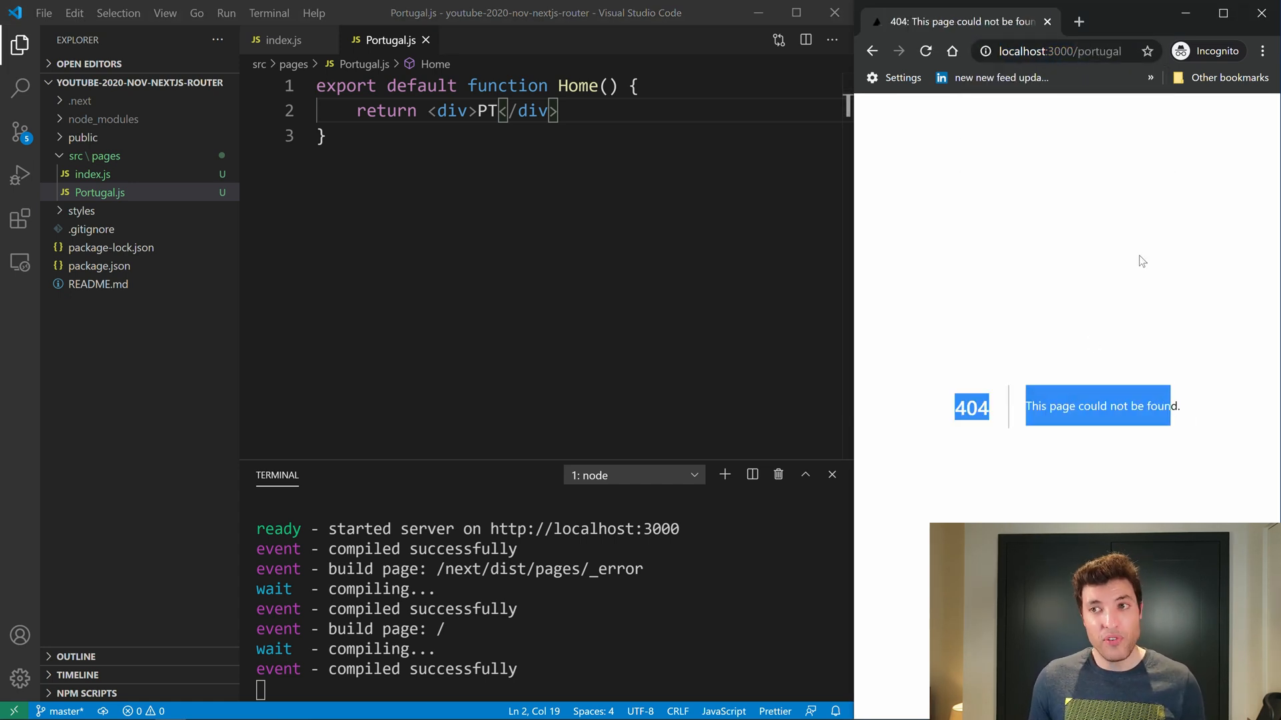
pyautogui.click(1078, 50)
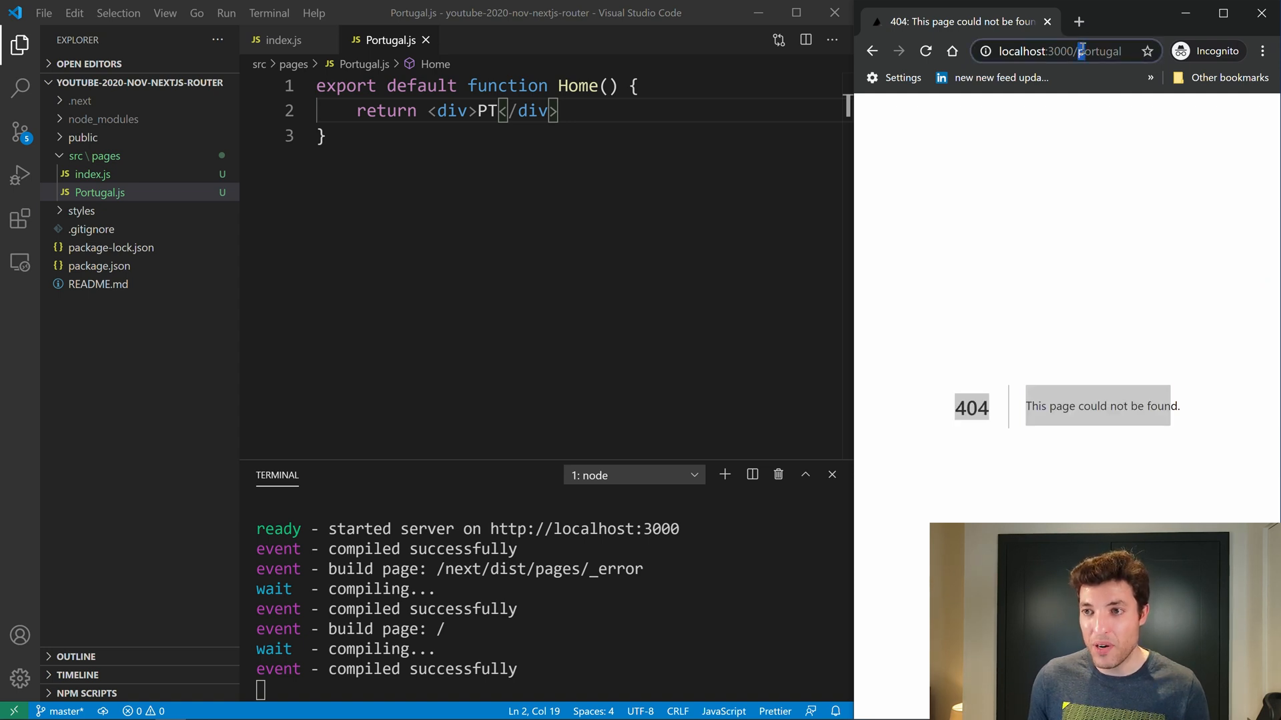
pyautogui.press('Return')
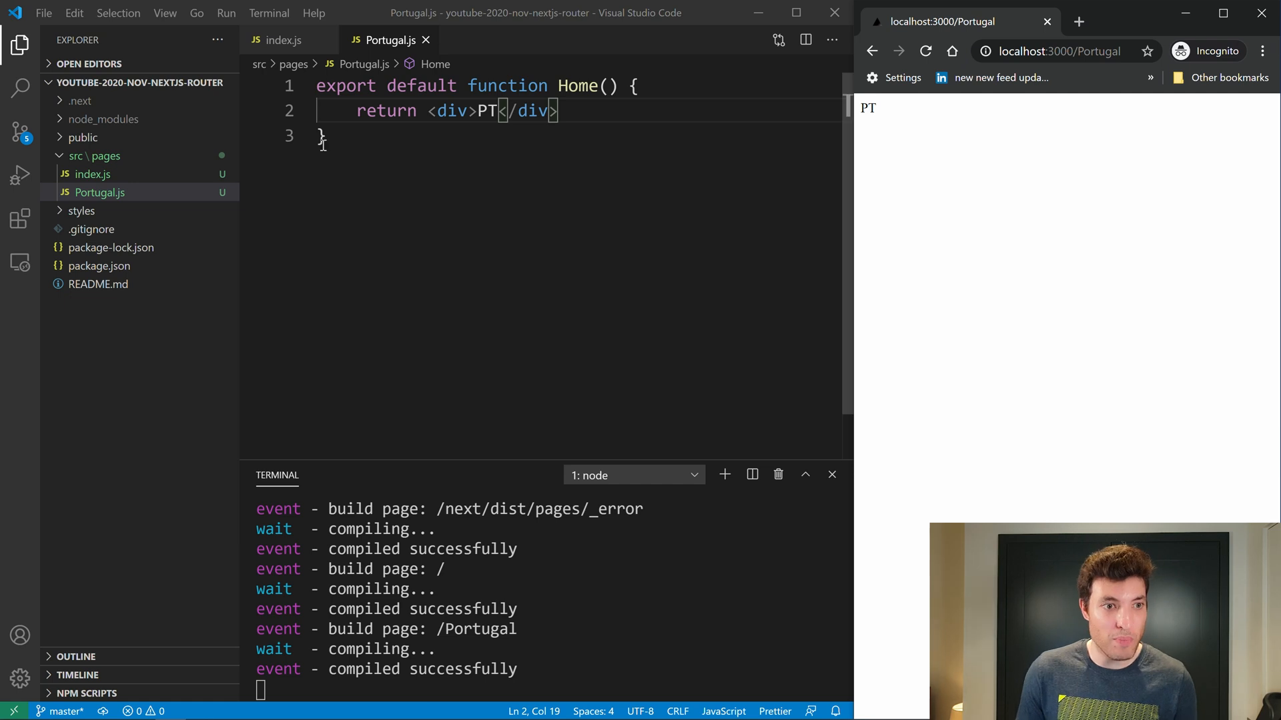
# - Add a brazil.js page returning BR and try the capitalised /Brazil route, which gives 404
pyautogui.click(158, 81)
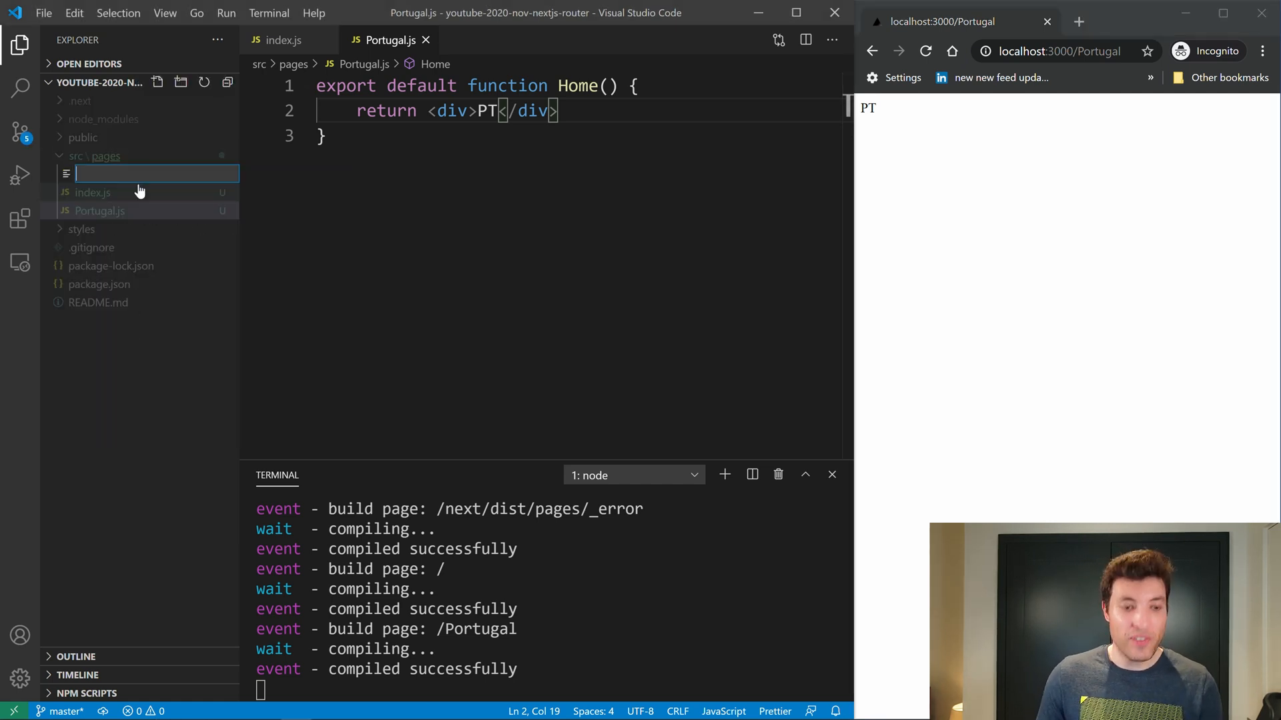
pyautogui.write('brazil.js')
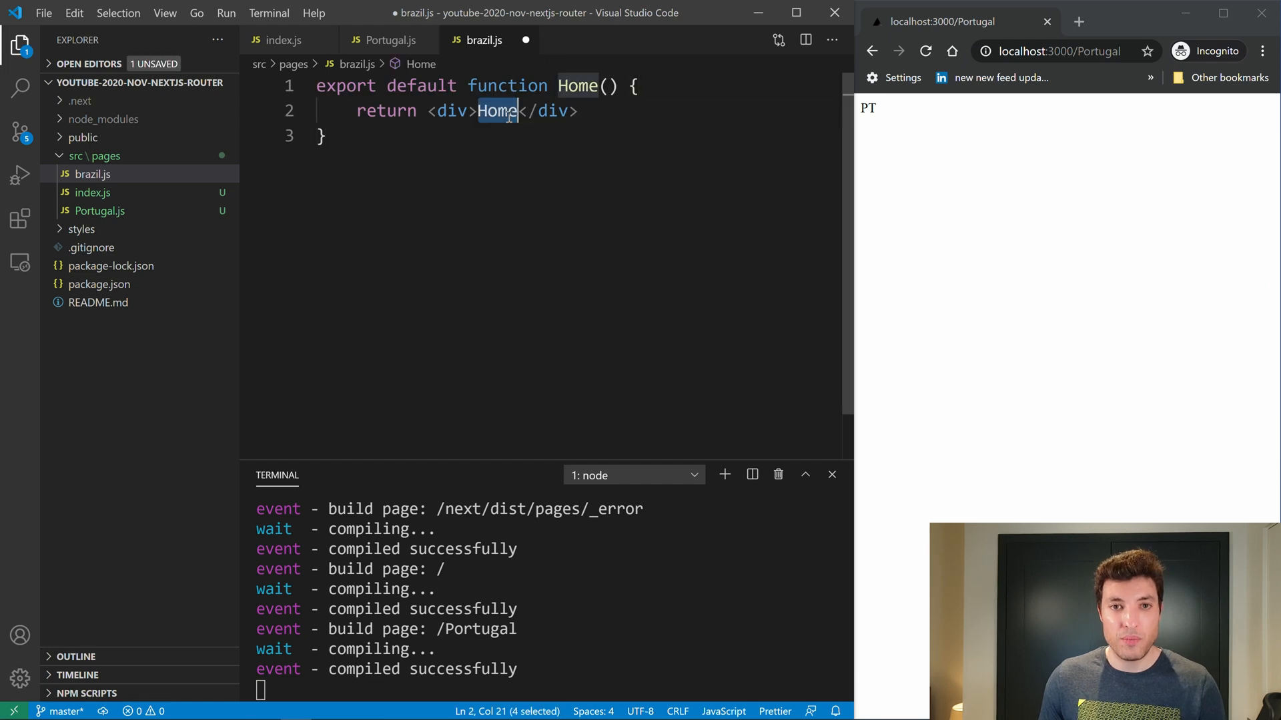
pyautogui.write('BR')
pyautogui.click(1056, 51)
pyautogui.write('brazi')
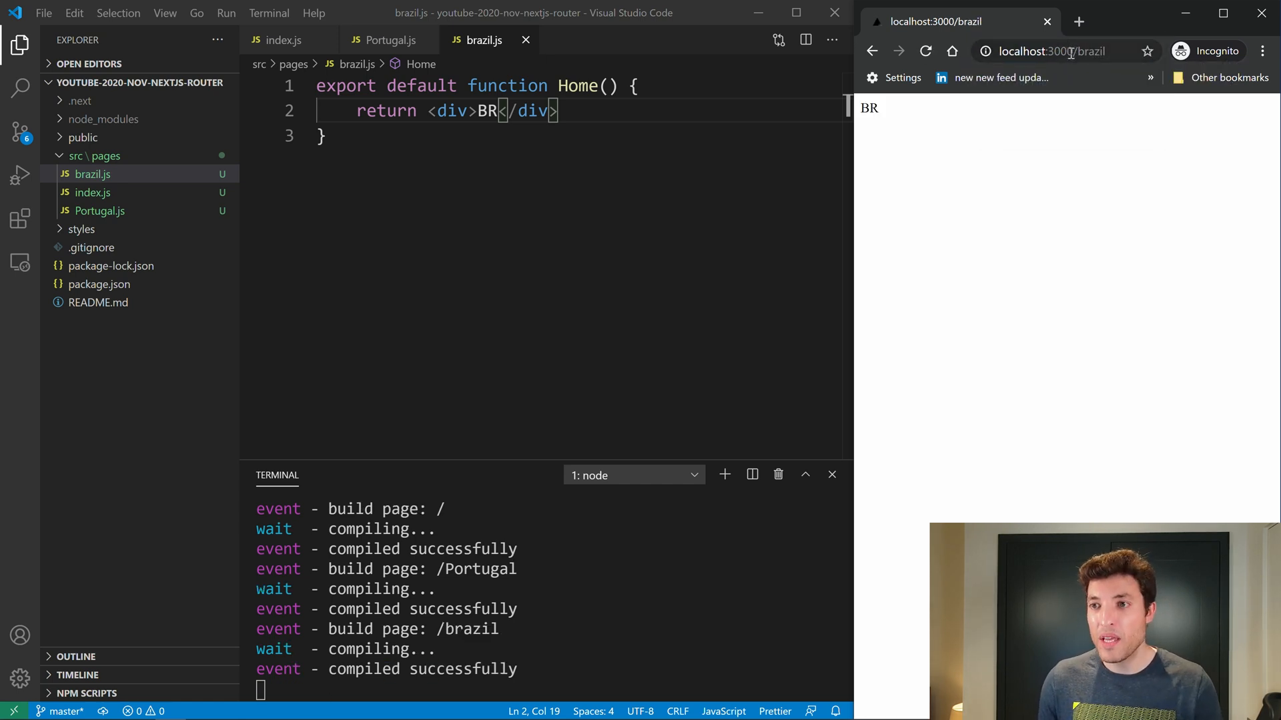
pyautogui.click(1062, 50)
pyautogui.write('B')
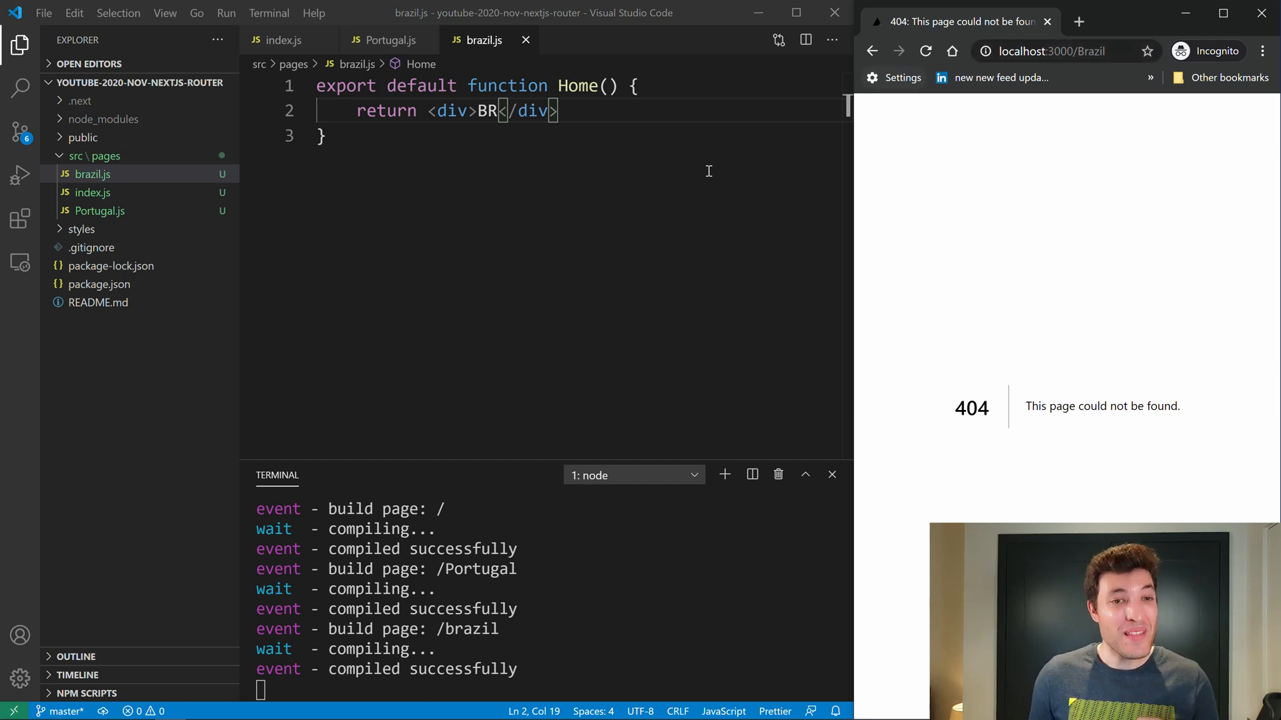
pyautogui.moveTo(104, 156)
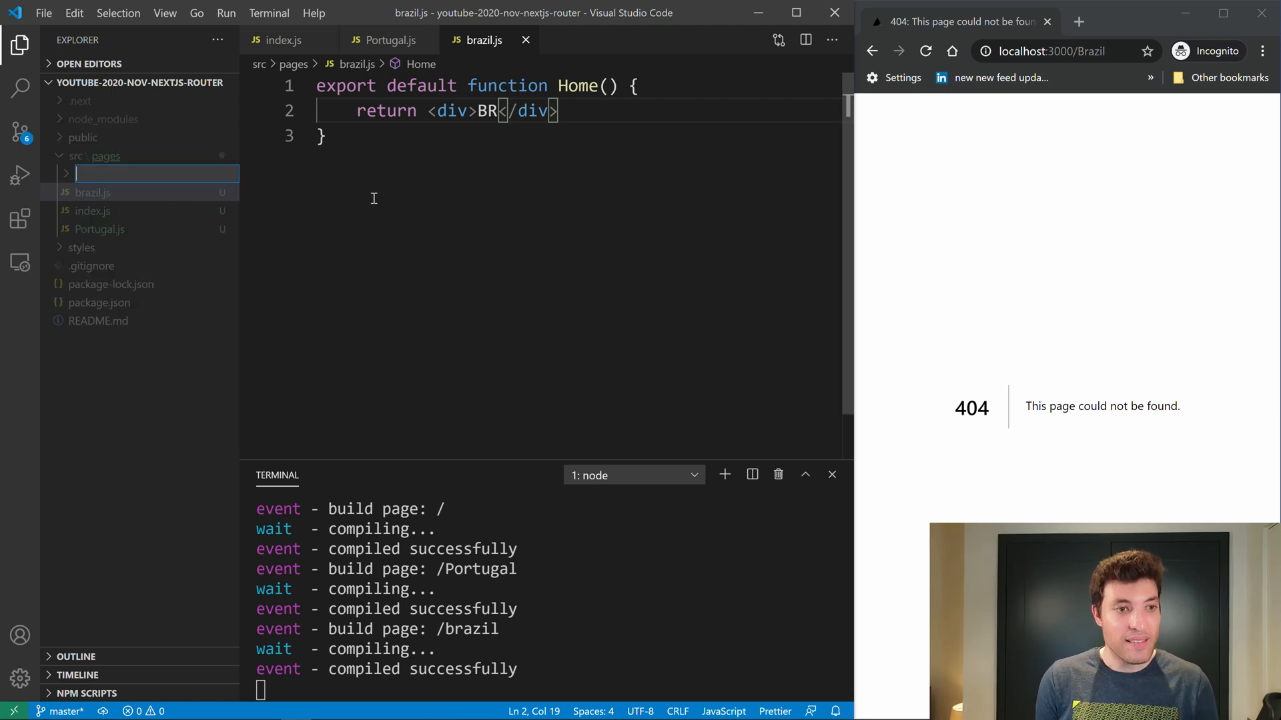
# - Create a dynamic [country]/[person].js page inside the pages folder
pyautogui.write('[country')
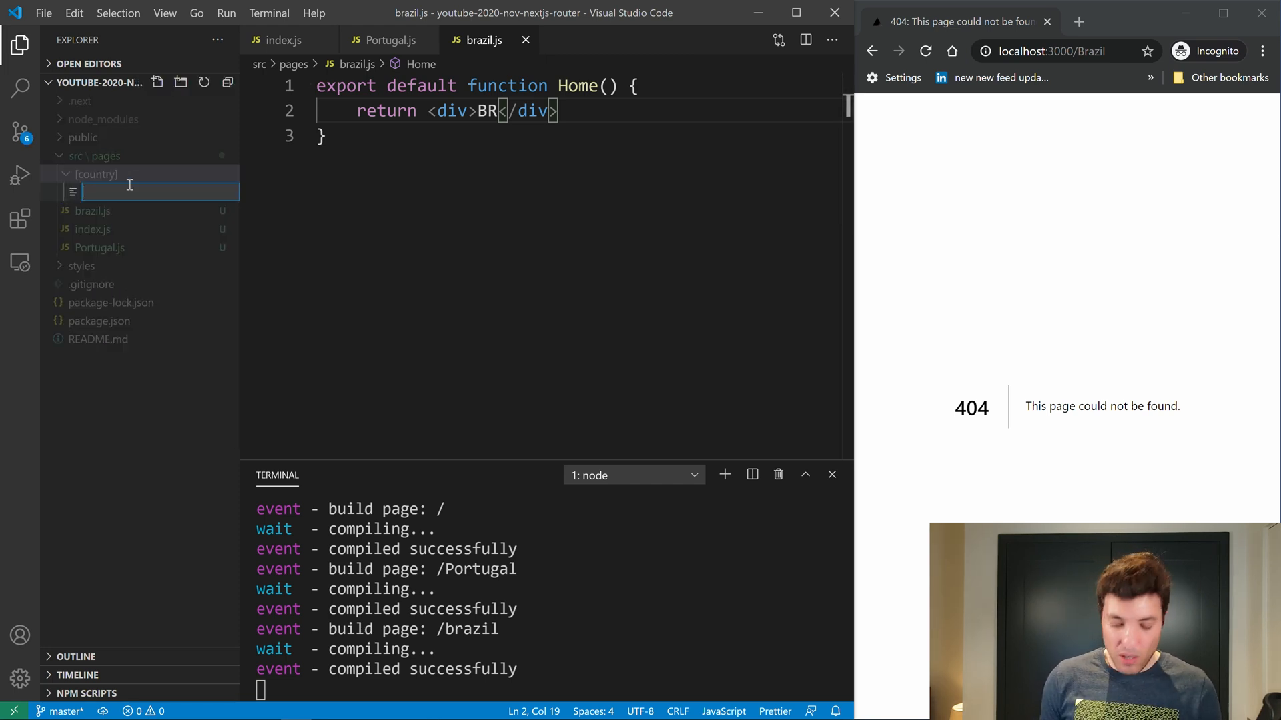
pyautogui.write('[person')
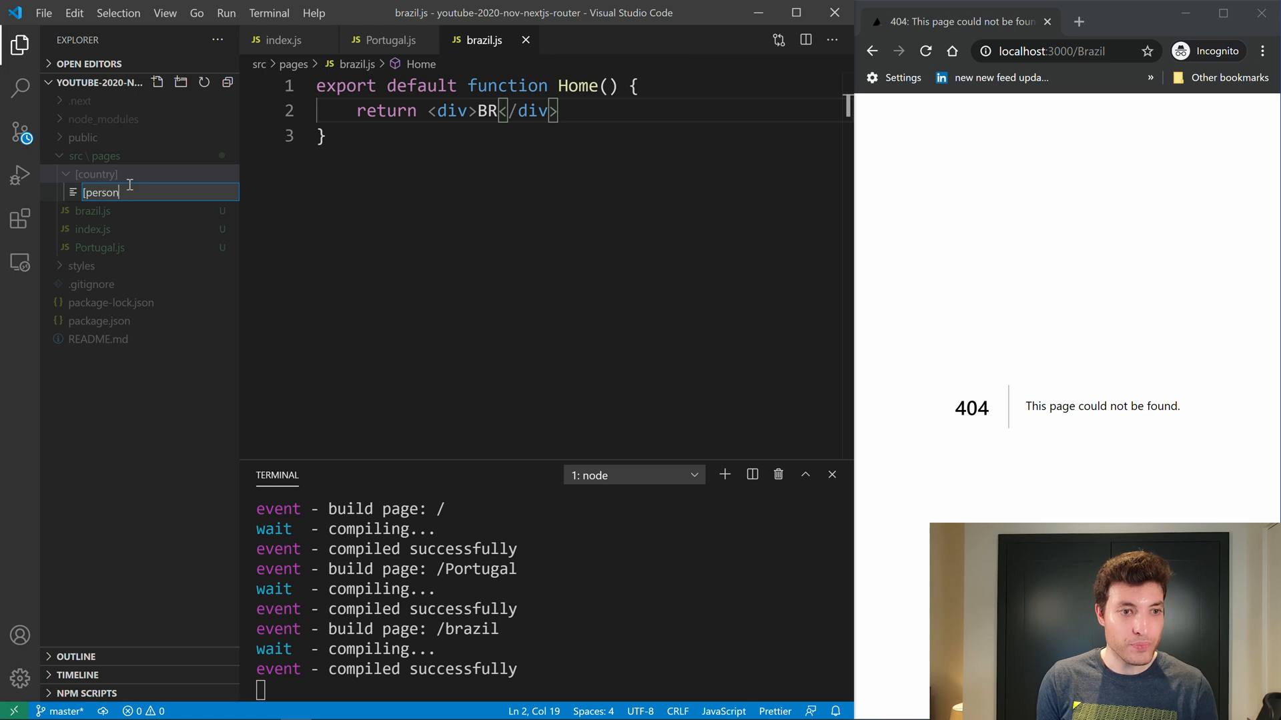
pyautogui.write('.js')
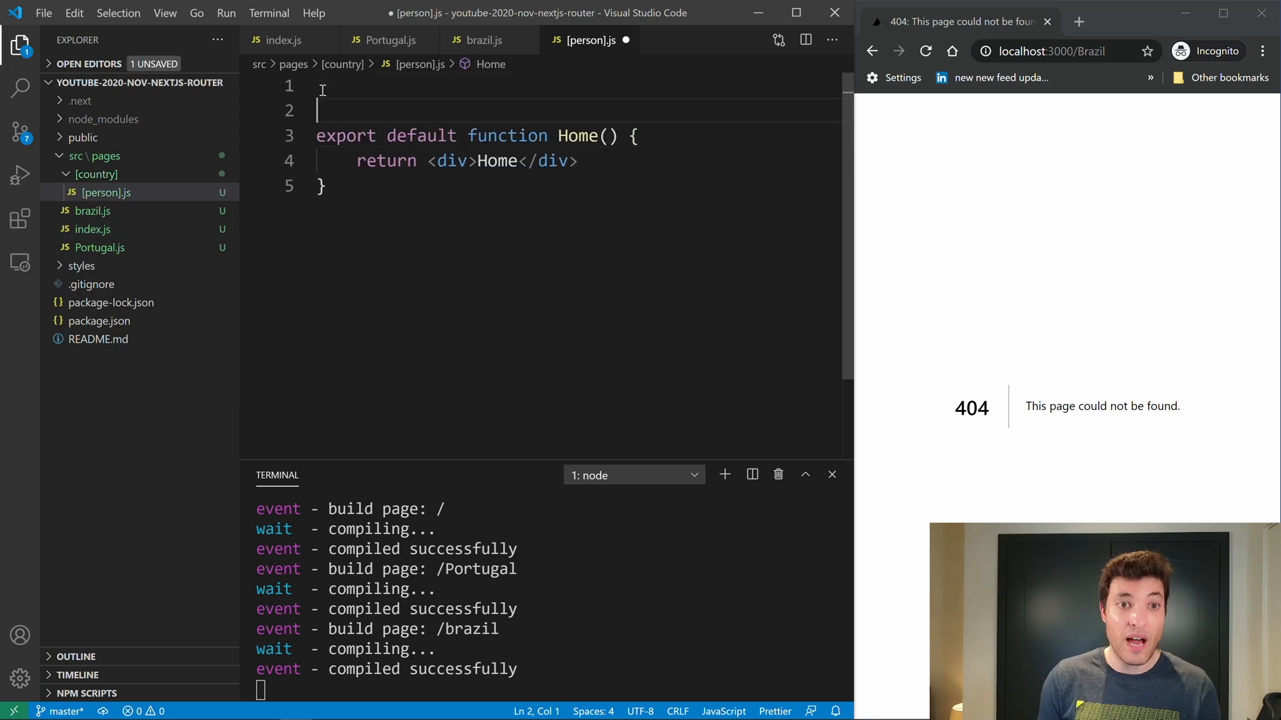
# - Import useRouter from 'next/router', destructure query and render JSON.stringify(query) in the div
pyautogui.write('import')
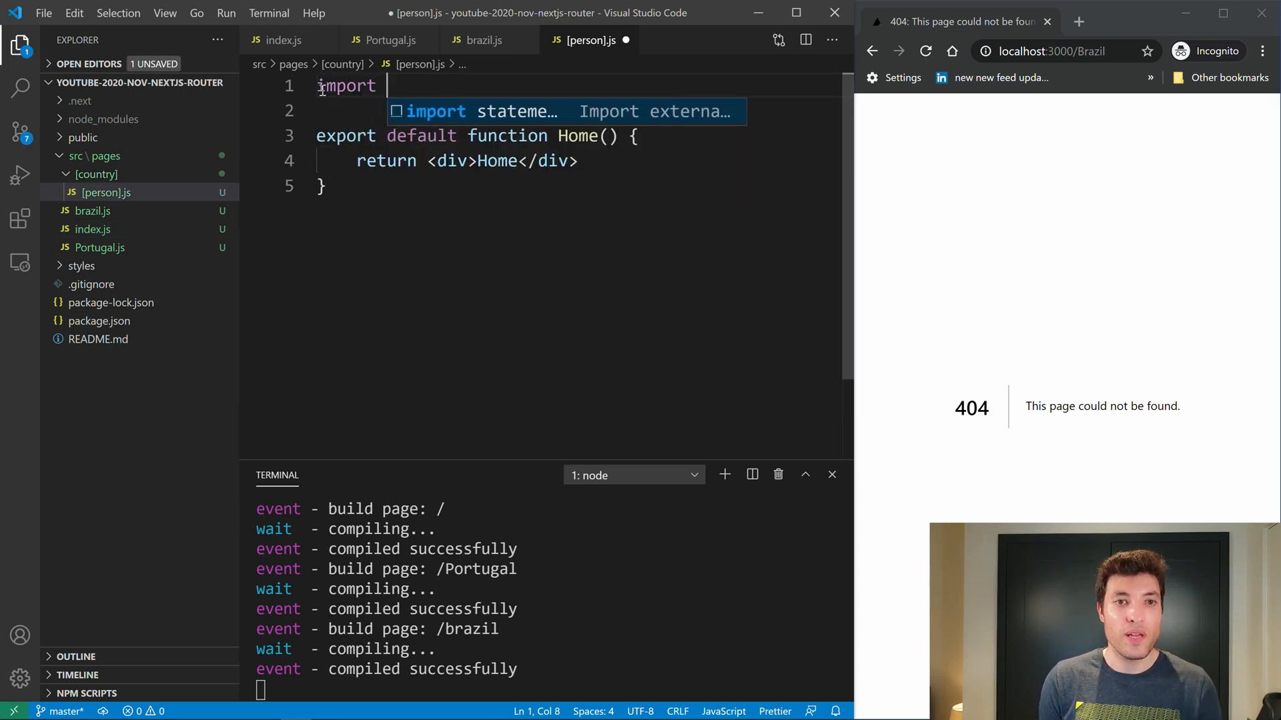
pyautogui.write('{useRouter} f')
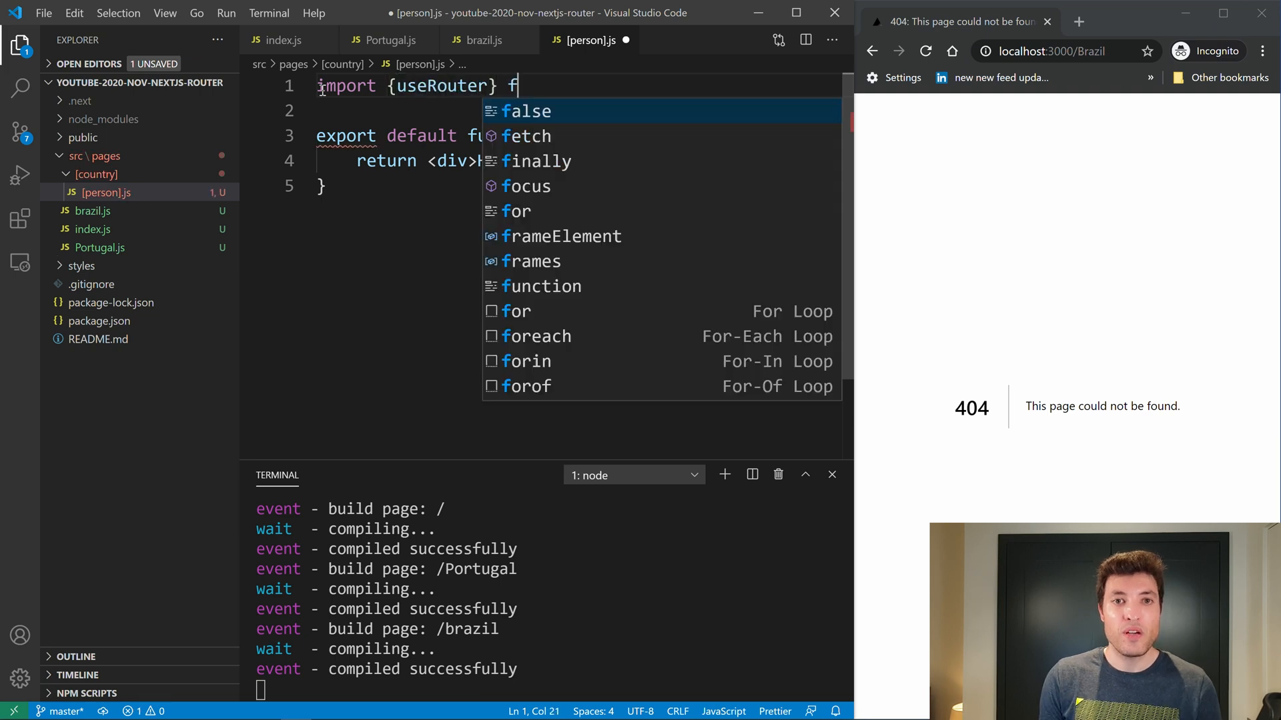
pyautogui.write("rom 'next/router'")
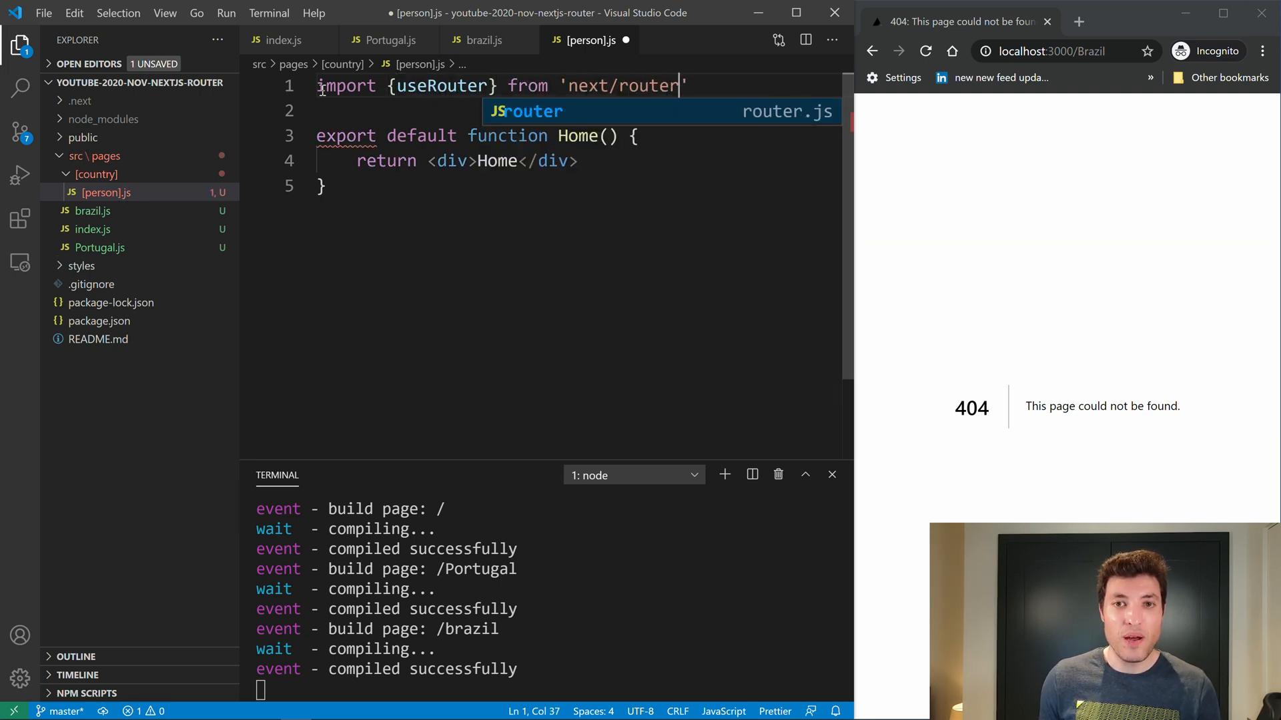
pyautogui.press('Enter')
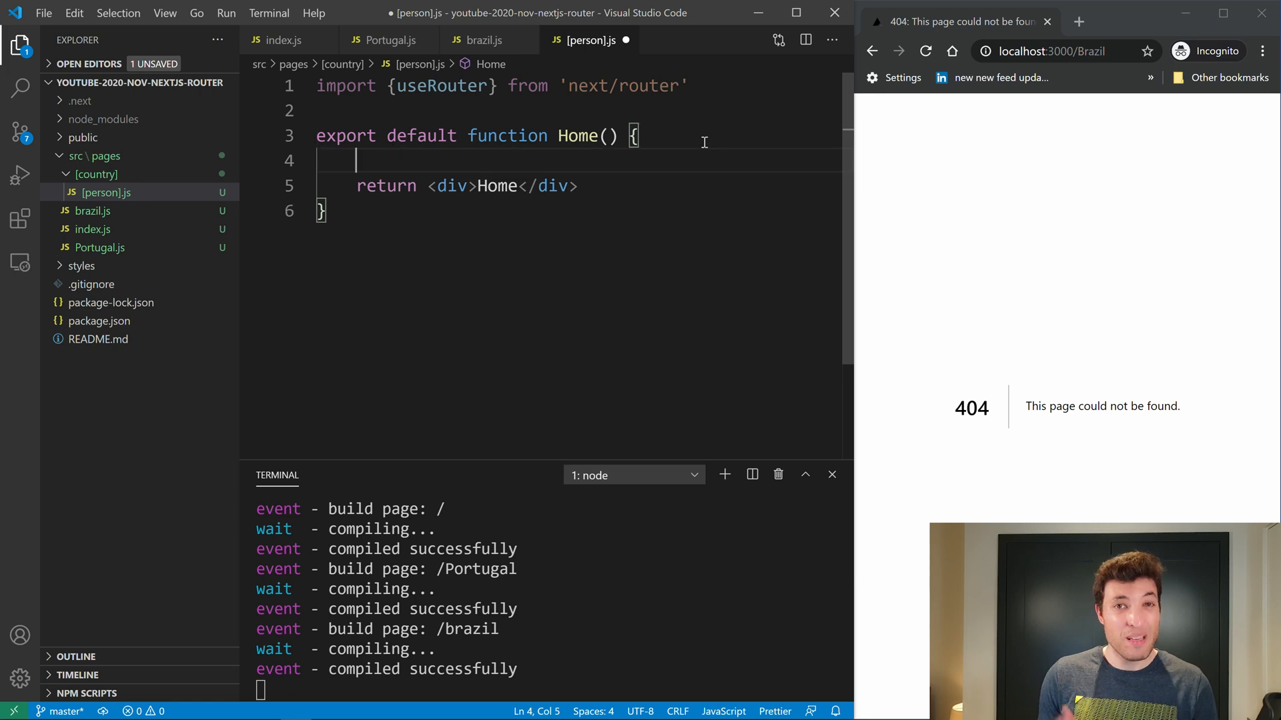
pyautogui.write('const {query} = useRouter();')
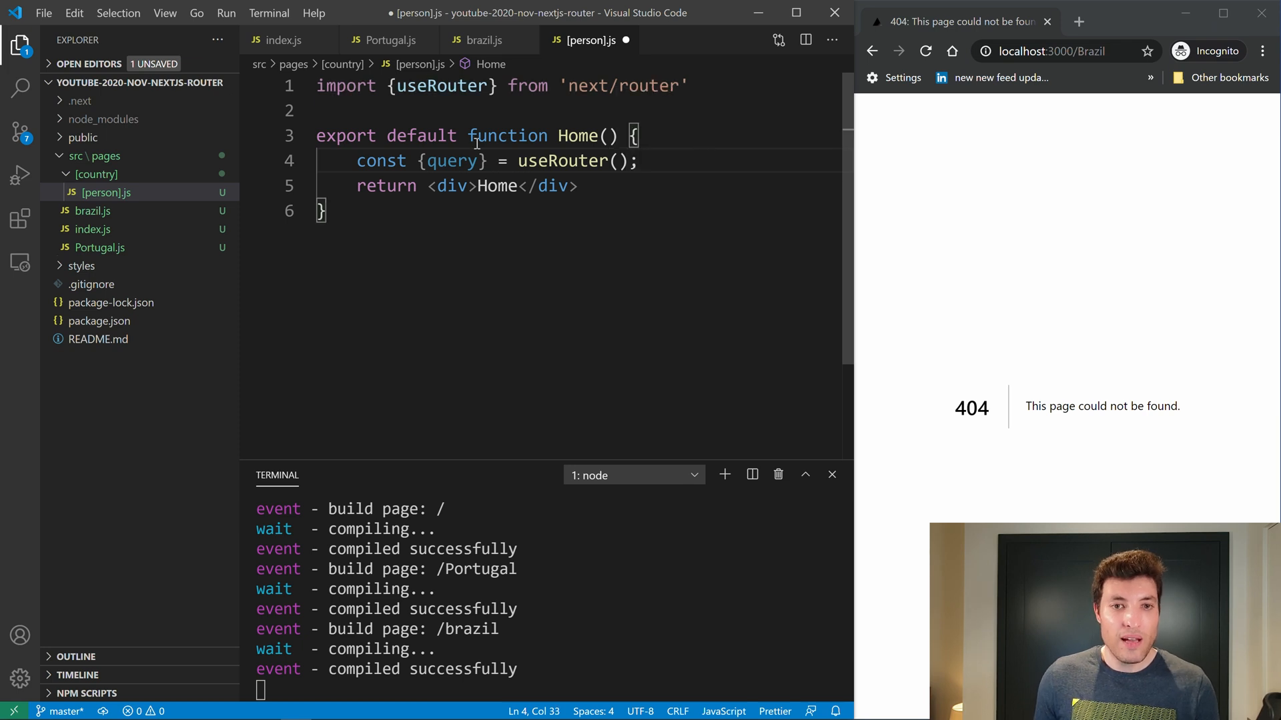
pyautogui.doubleClick(497, 186)
pyautogui.write('{JSON.strin')
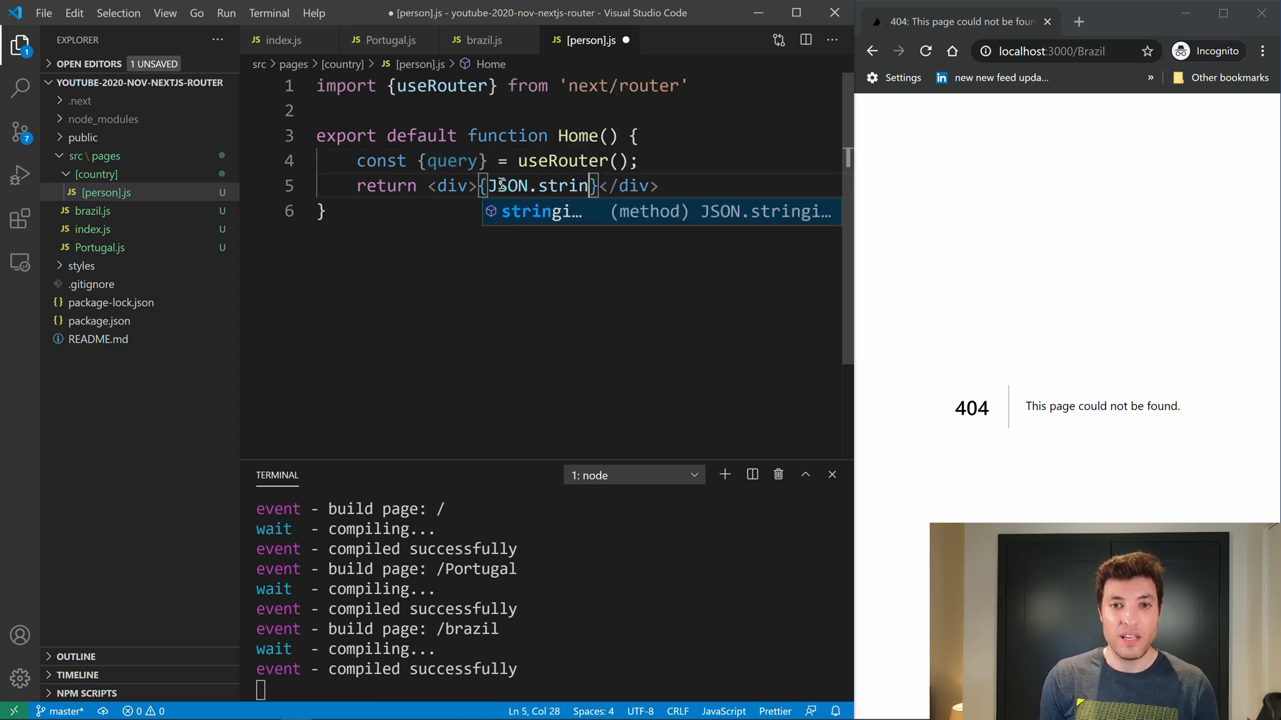
pyautogui.write('gify(query)')
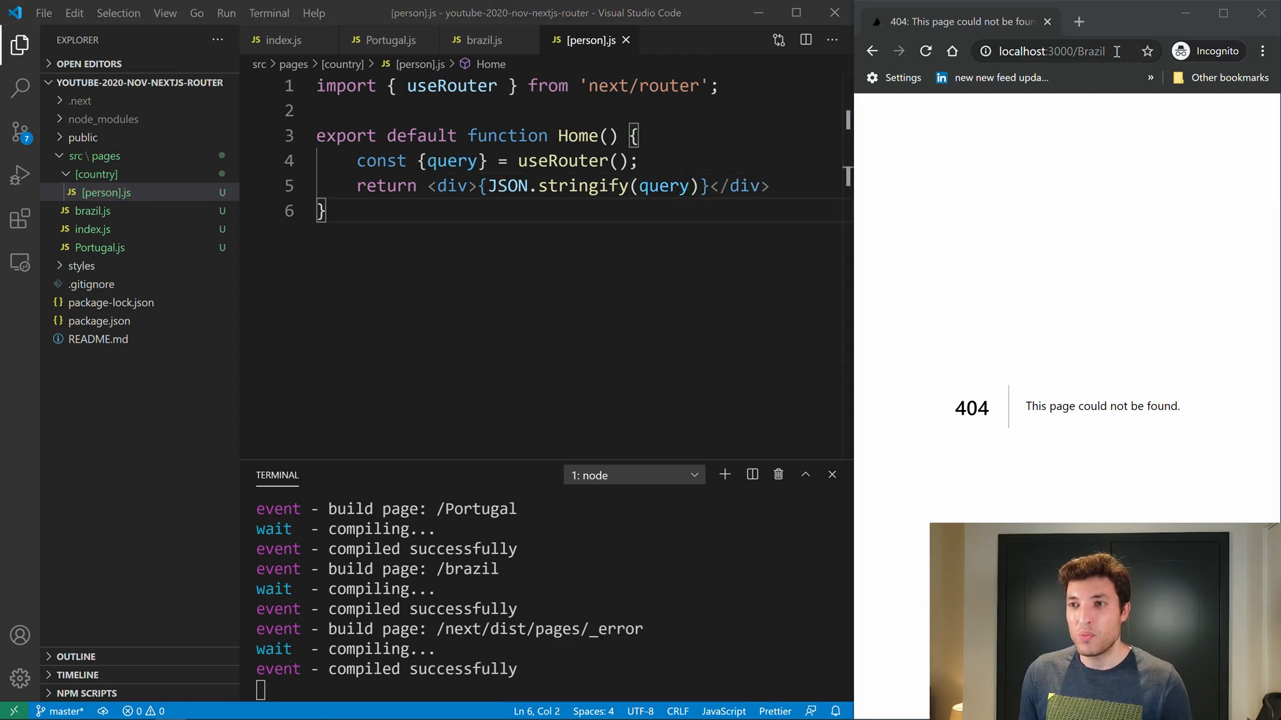
# - Visit localhost:3000/Brazil/bruno to see the query rendered as JSON
pyautogui.write('/brun')
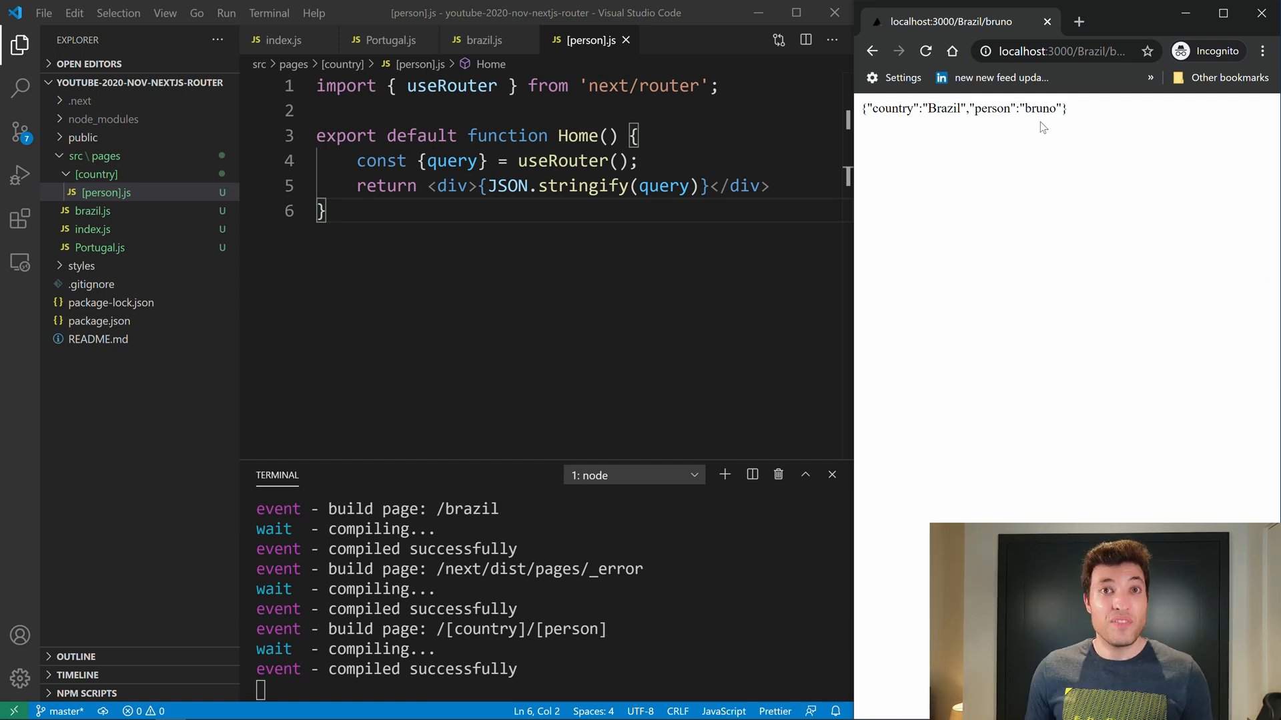
pyautogui.moveTo(92, 228)
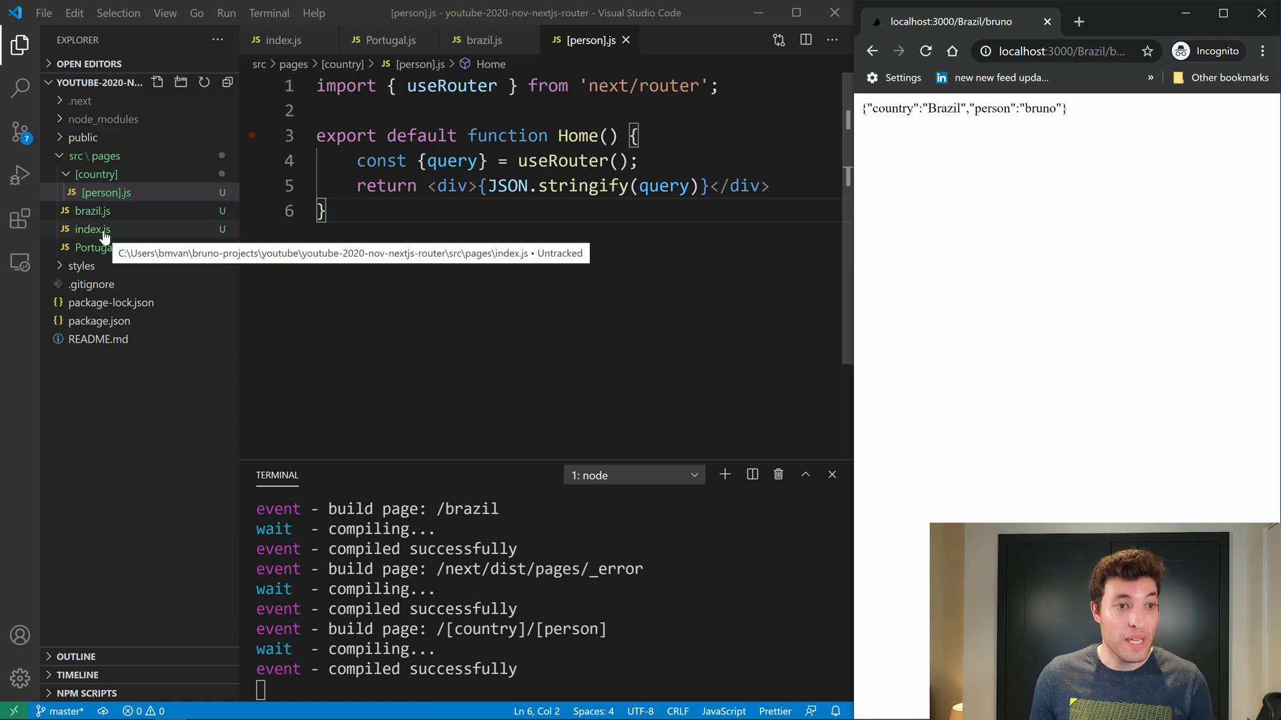
# - Import Link from 'next/link' at the top of index.js
pyautogui.click(92, 229)
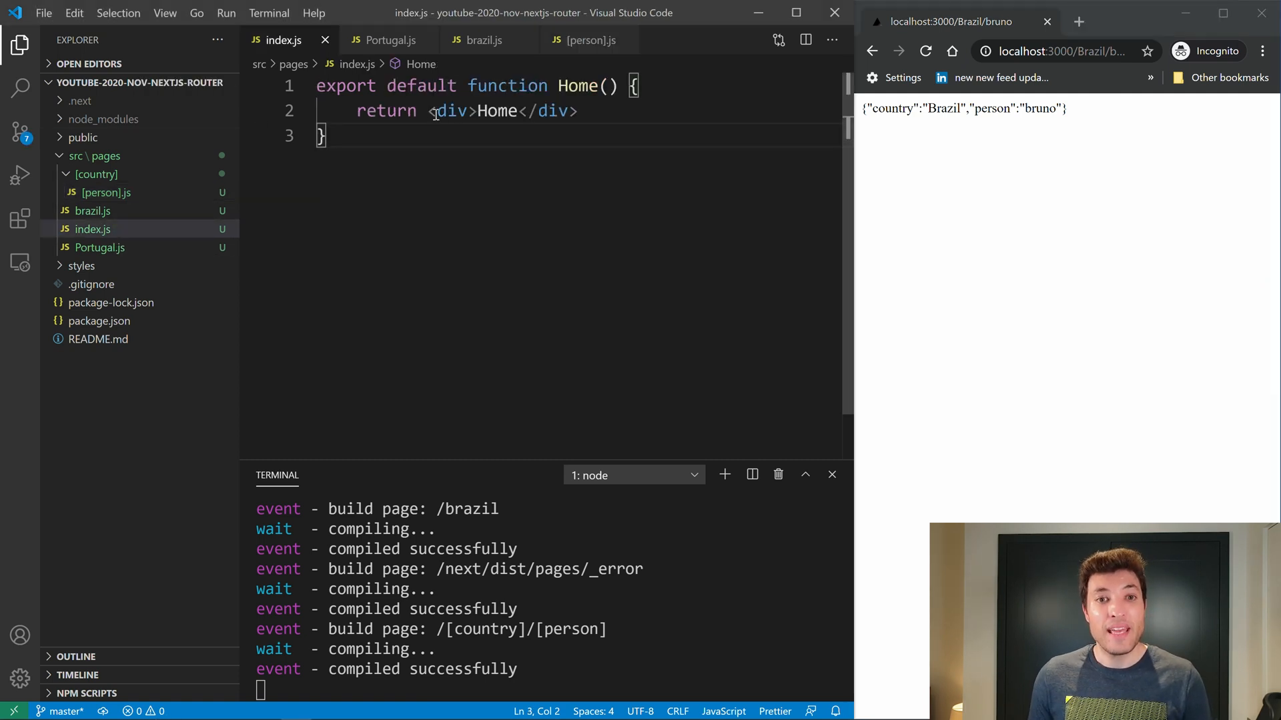
pyautogui.click(319, 86)
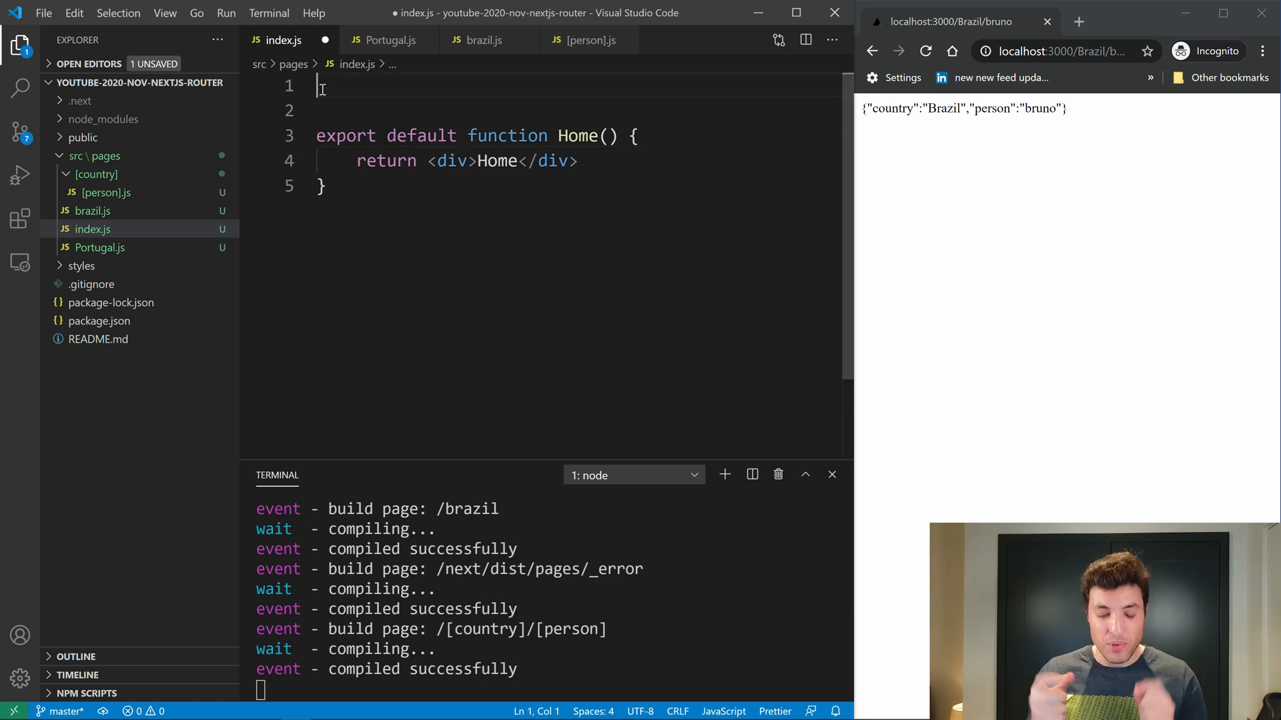
pyautogui.write('import Li')
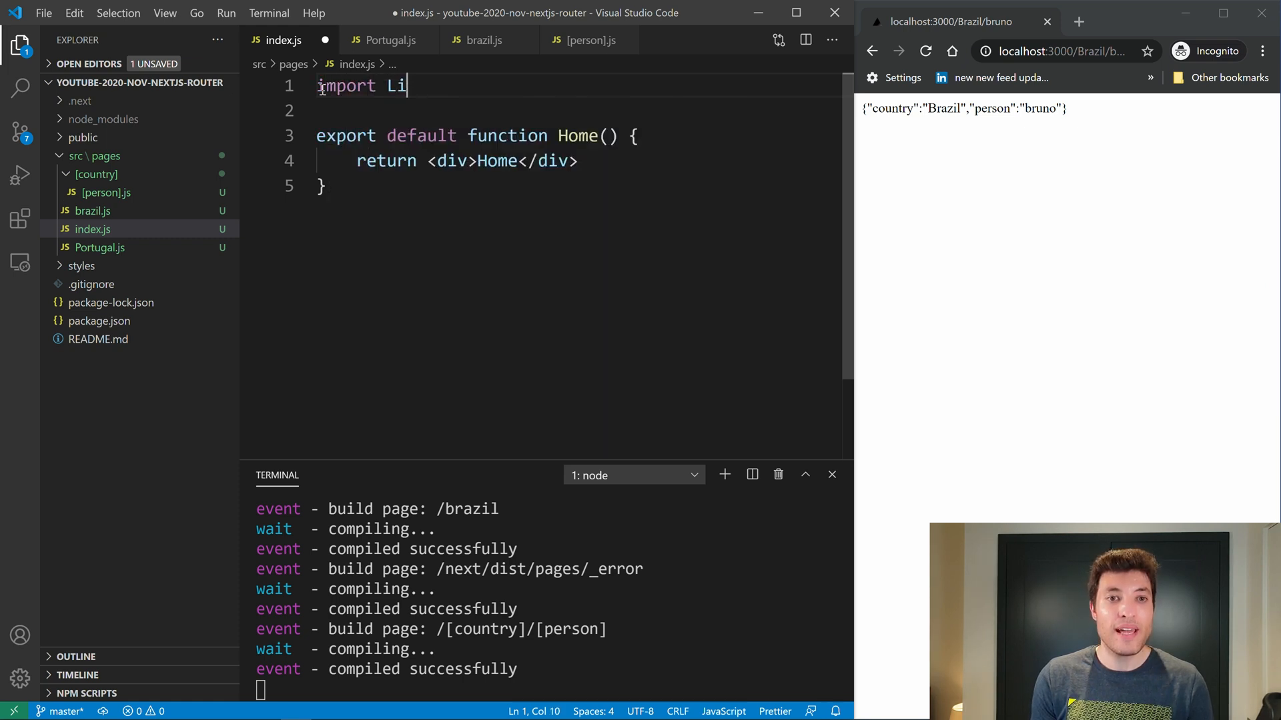
pyautogui.write("nk from 'nex")
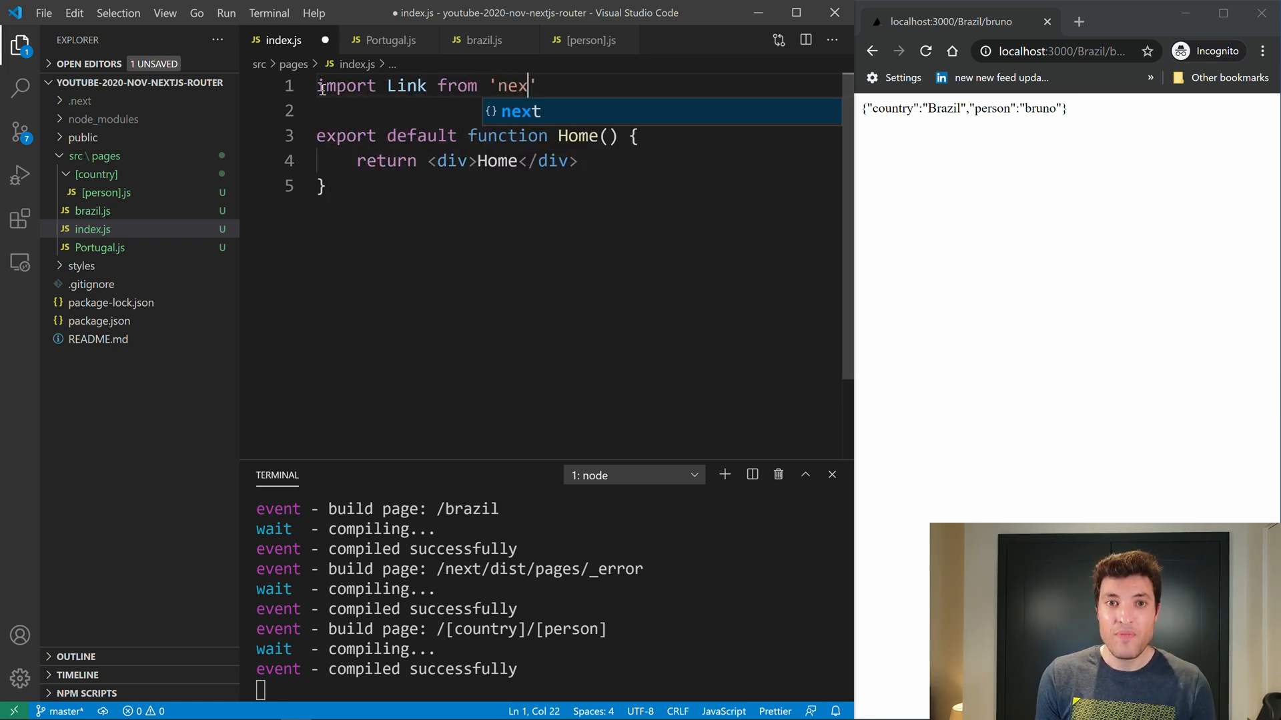
pyautogui.write("t/link'")
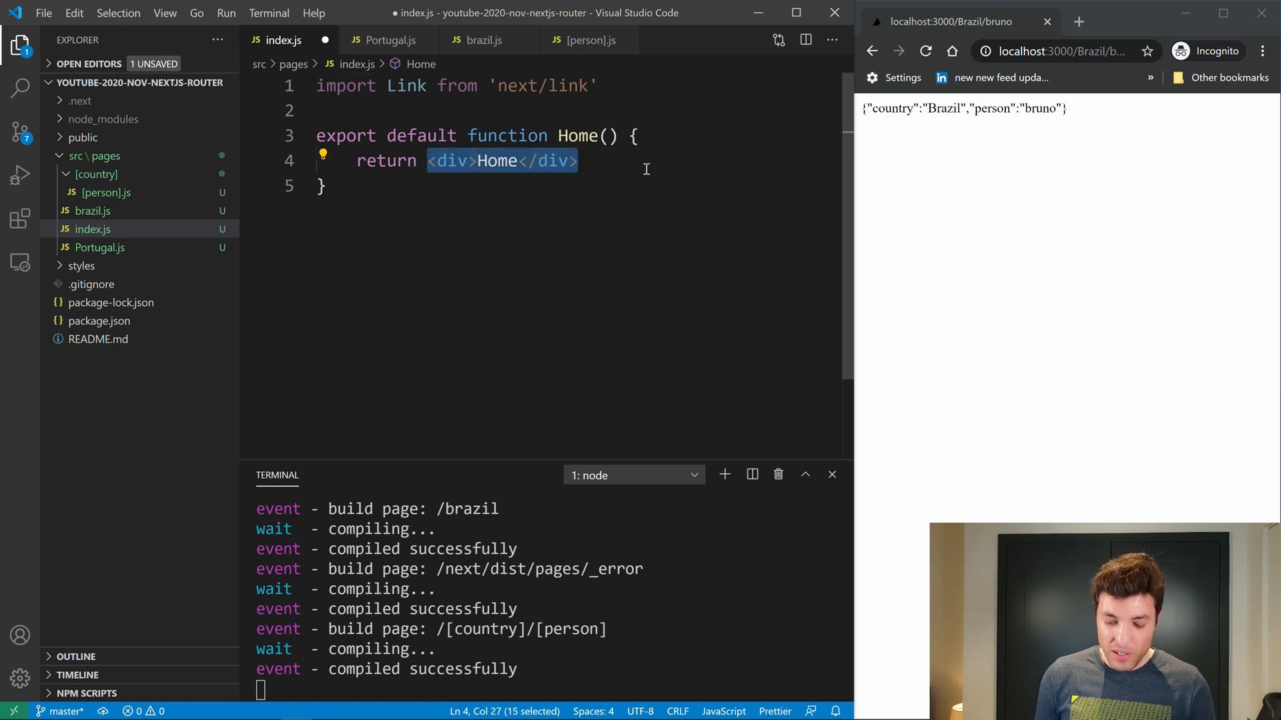
# - Replace the Home text with <Link href="/brazil/bruno">Navigate</Link>
pyautogui.write('<Link>')
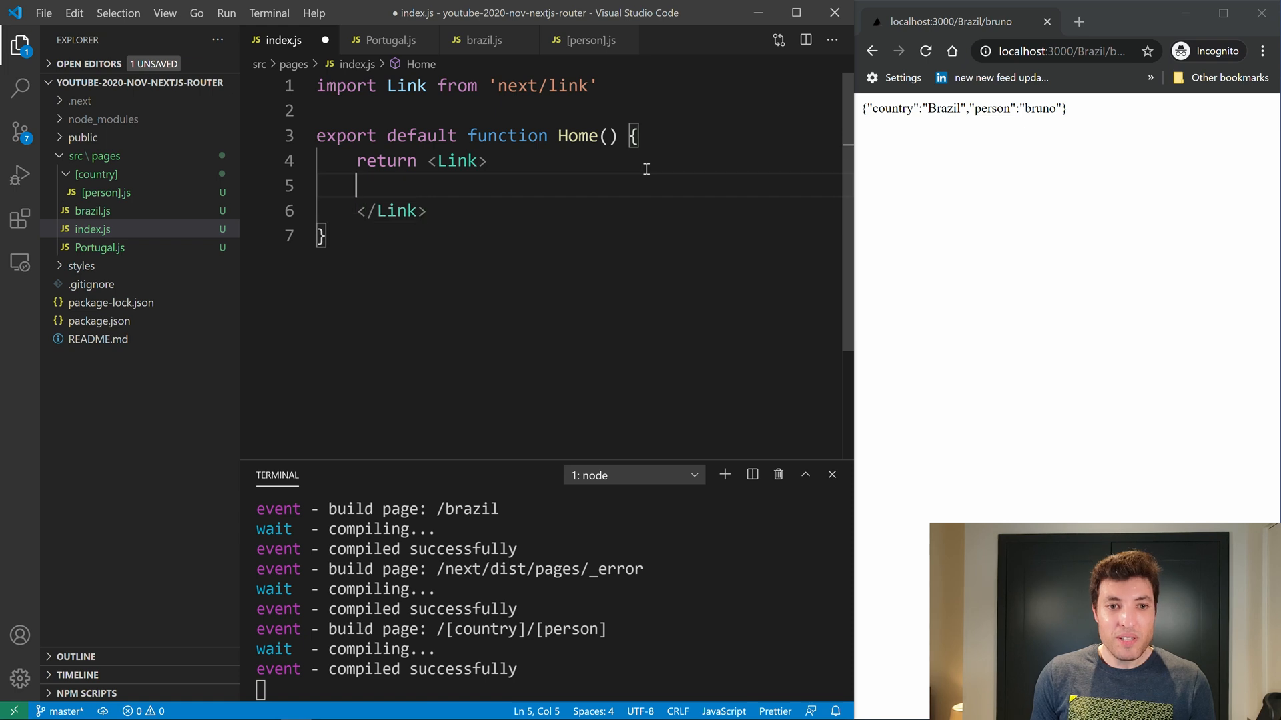
pyautogui.write('Navigat')
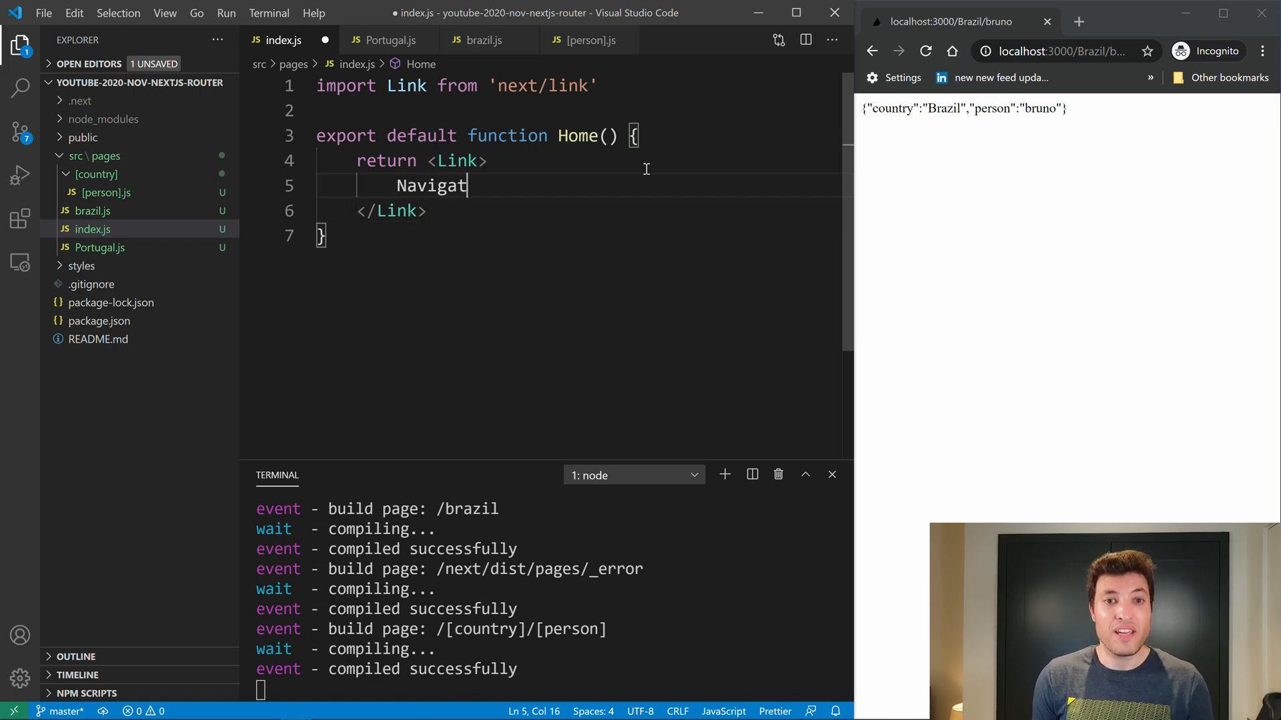
pyautogui.click(490, 160)
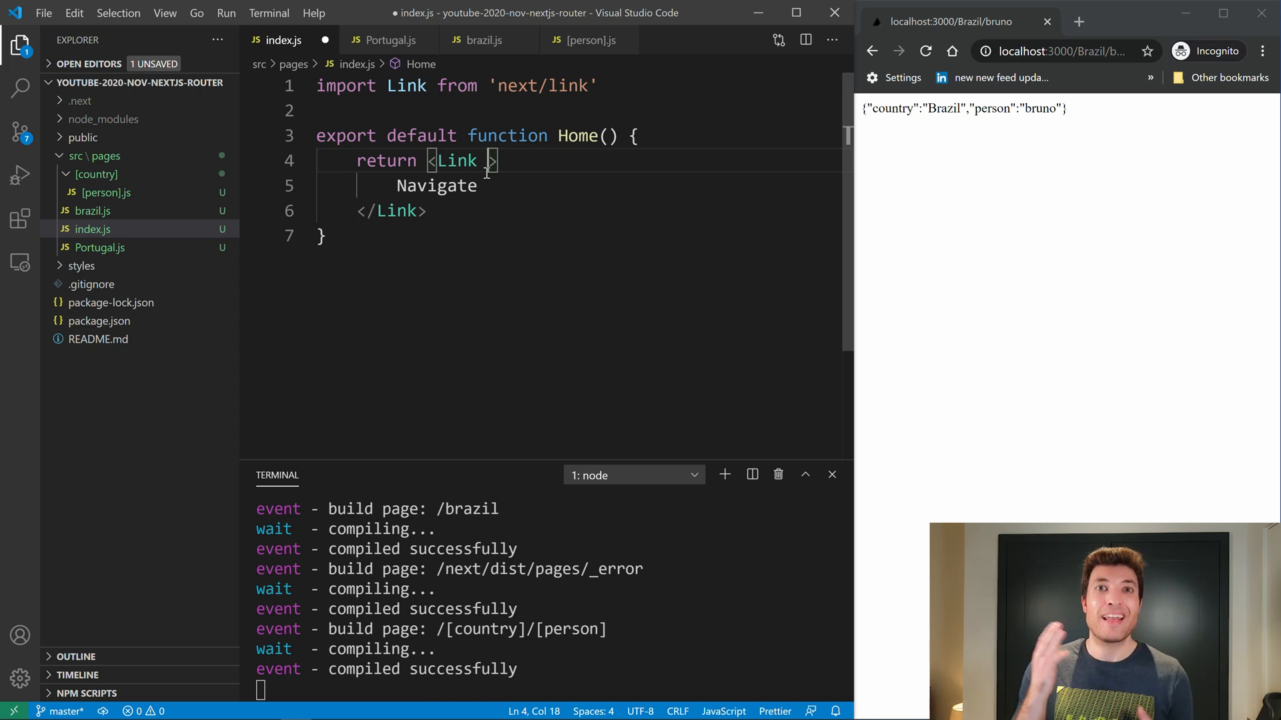
pyautogui.write('href')
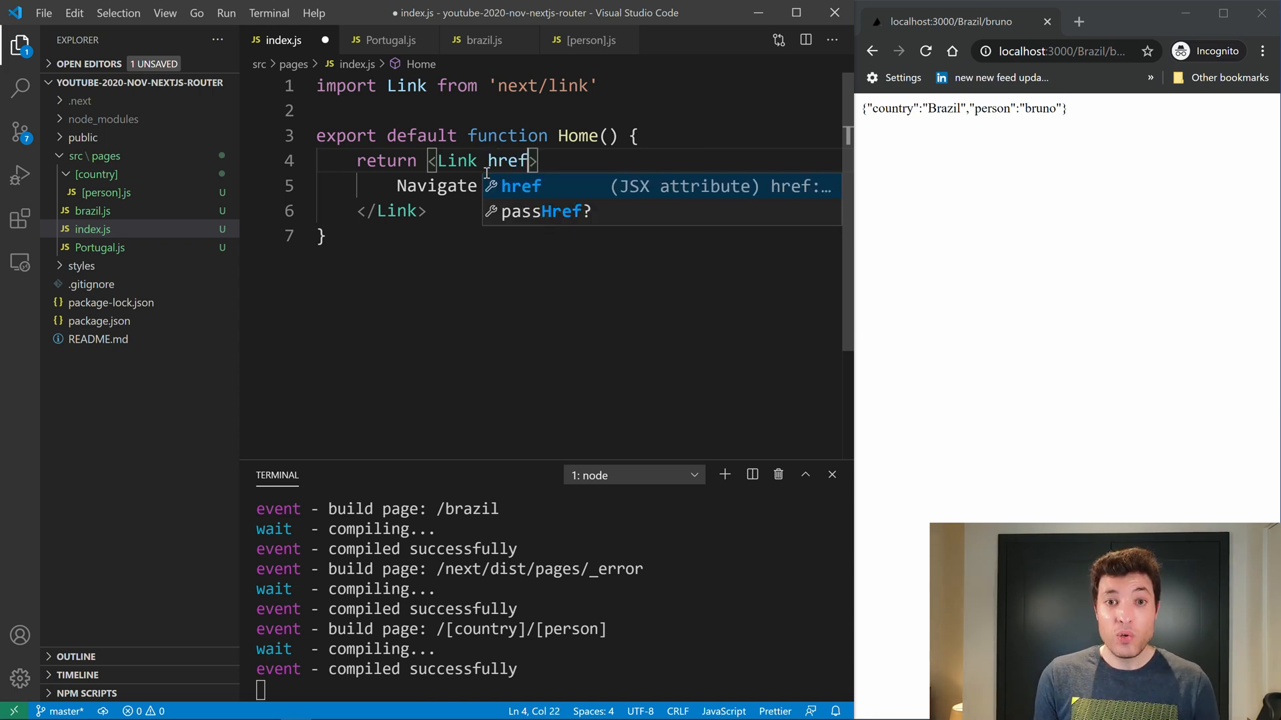
pyautogui.write('="/"')
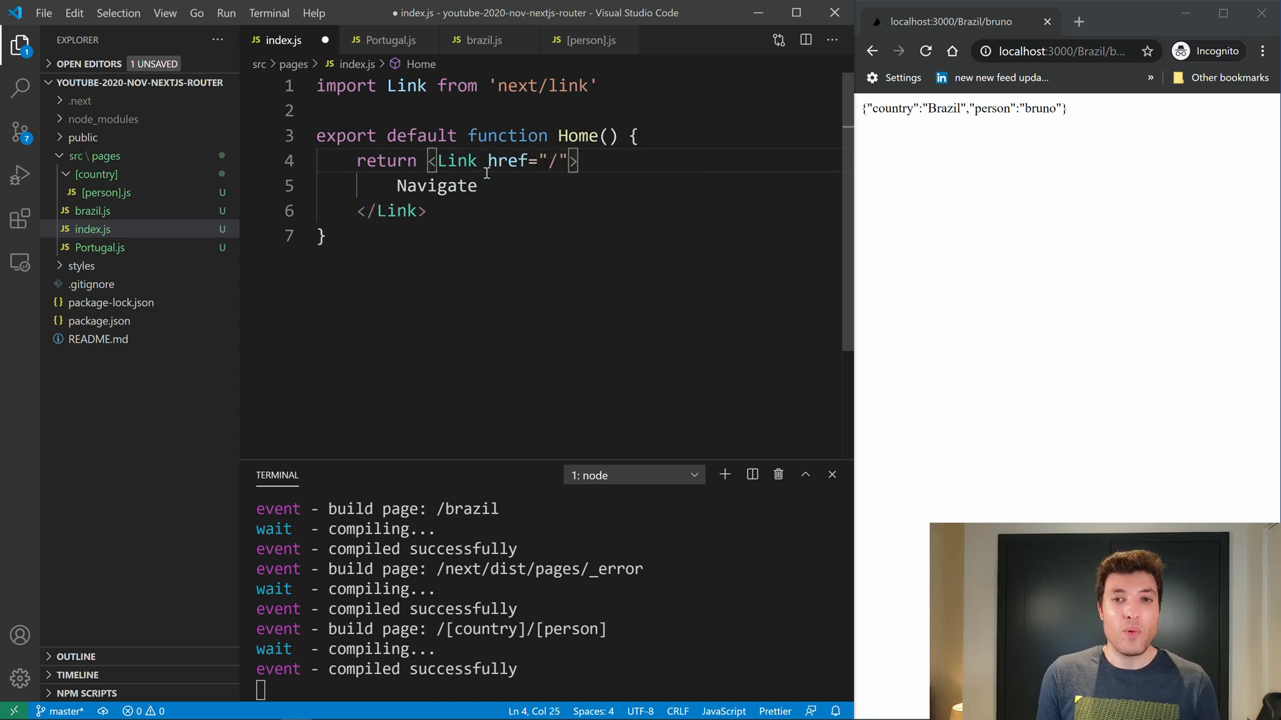
pyautogui.write('brazil/b')
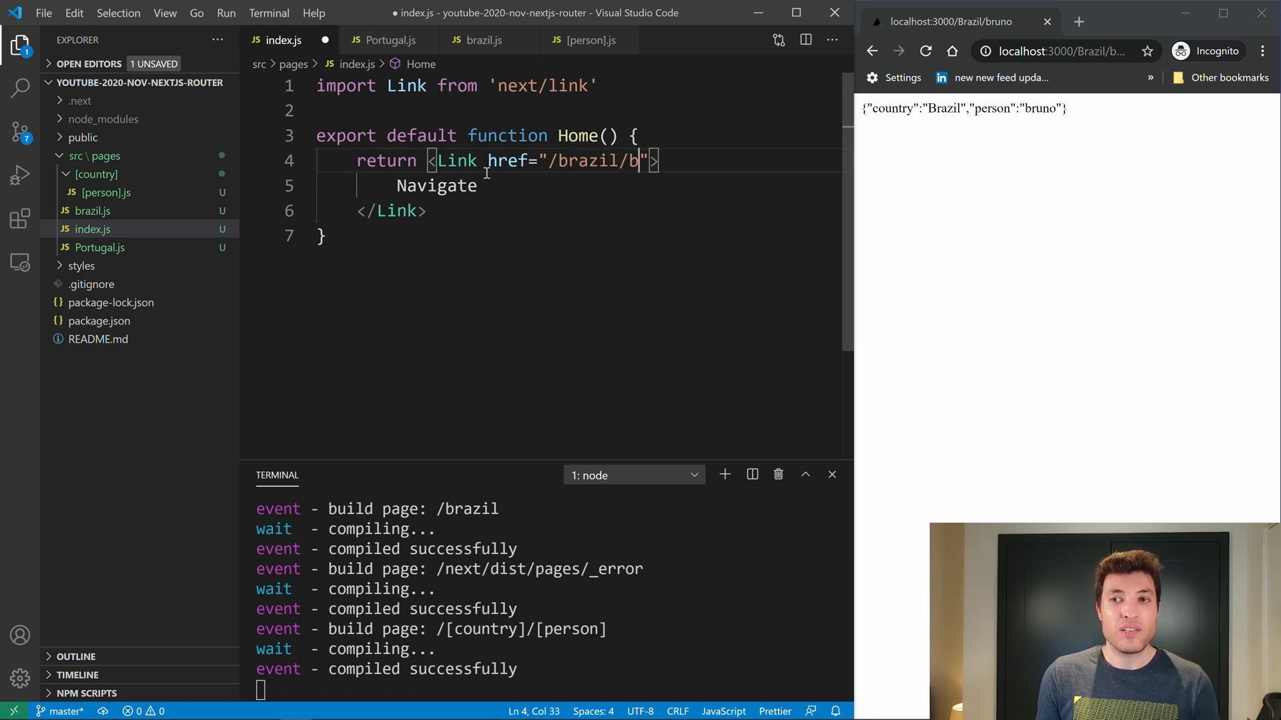
pyautogui.write('runo')
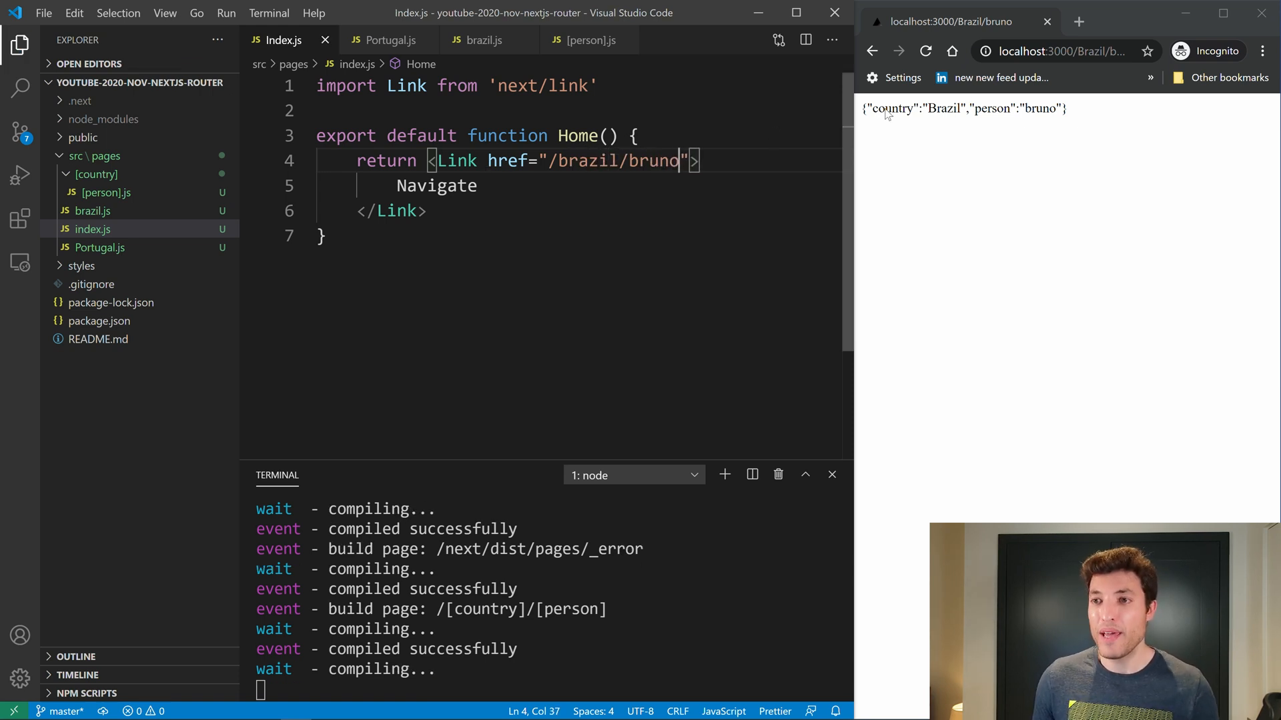
pyautogui.click(1062, 51)
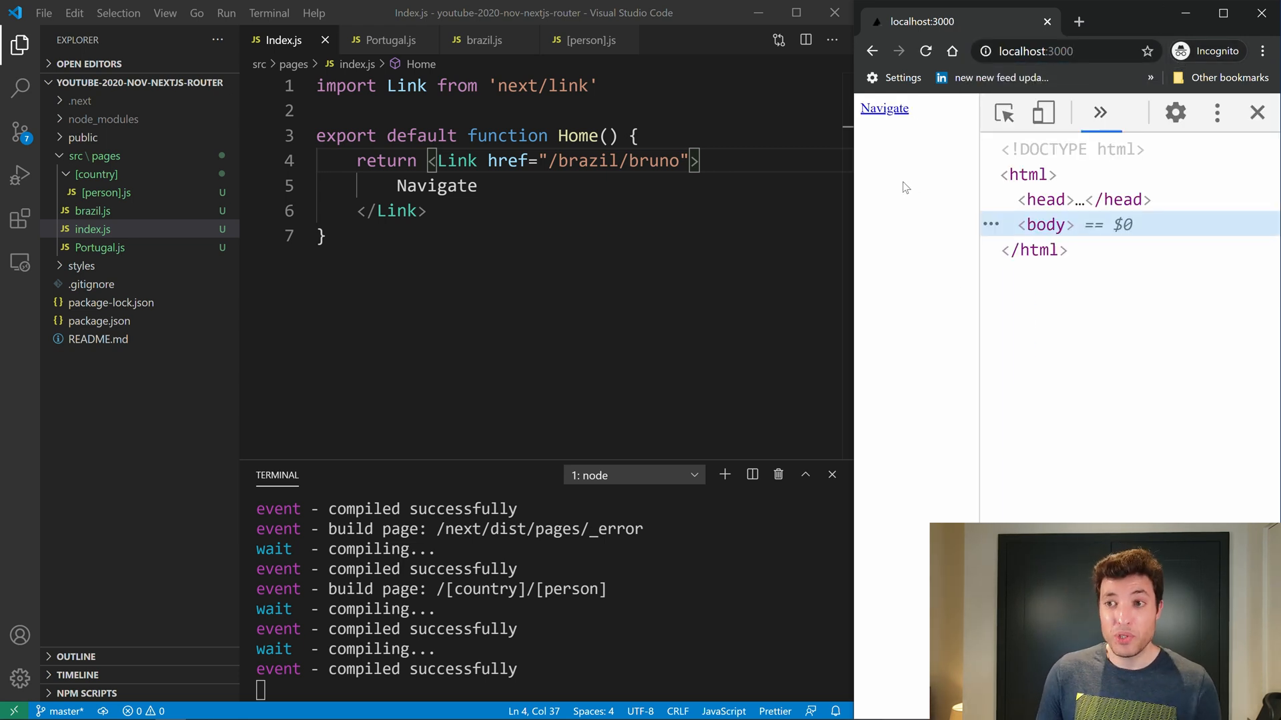
# - Inspect the body elements in DevTools and follow the Navigate link to /brazil/bruno
pyautogui.click(1009, 224)
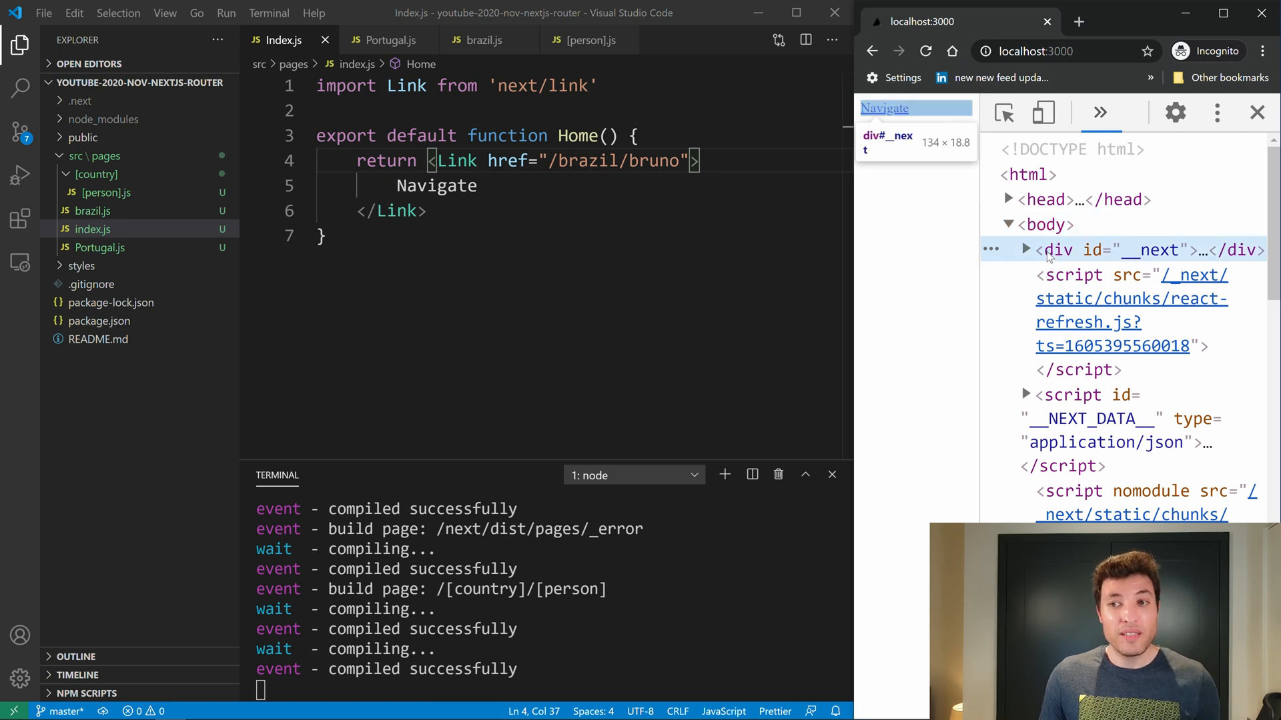
pyautogui.moveTo(1069, 255)
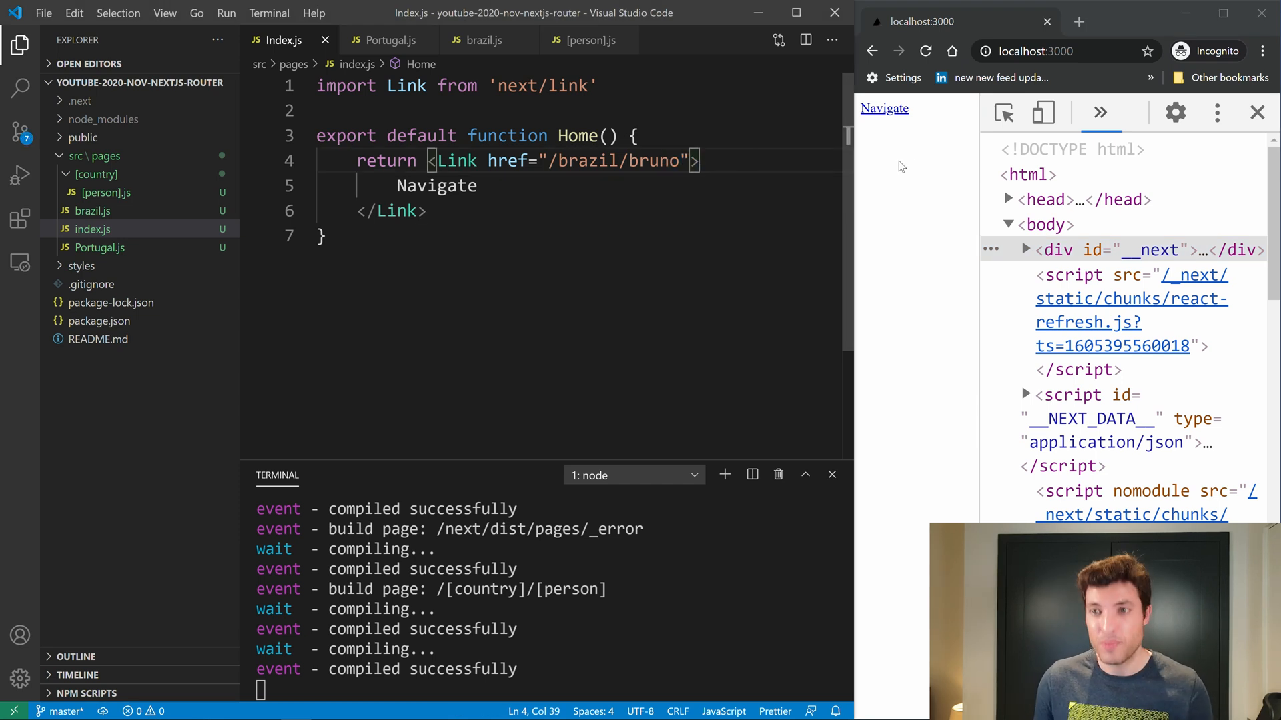
pyautogui.click(883, 106)
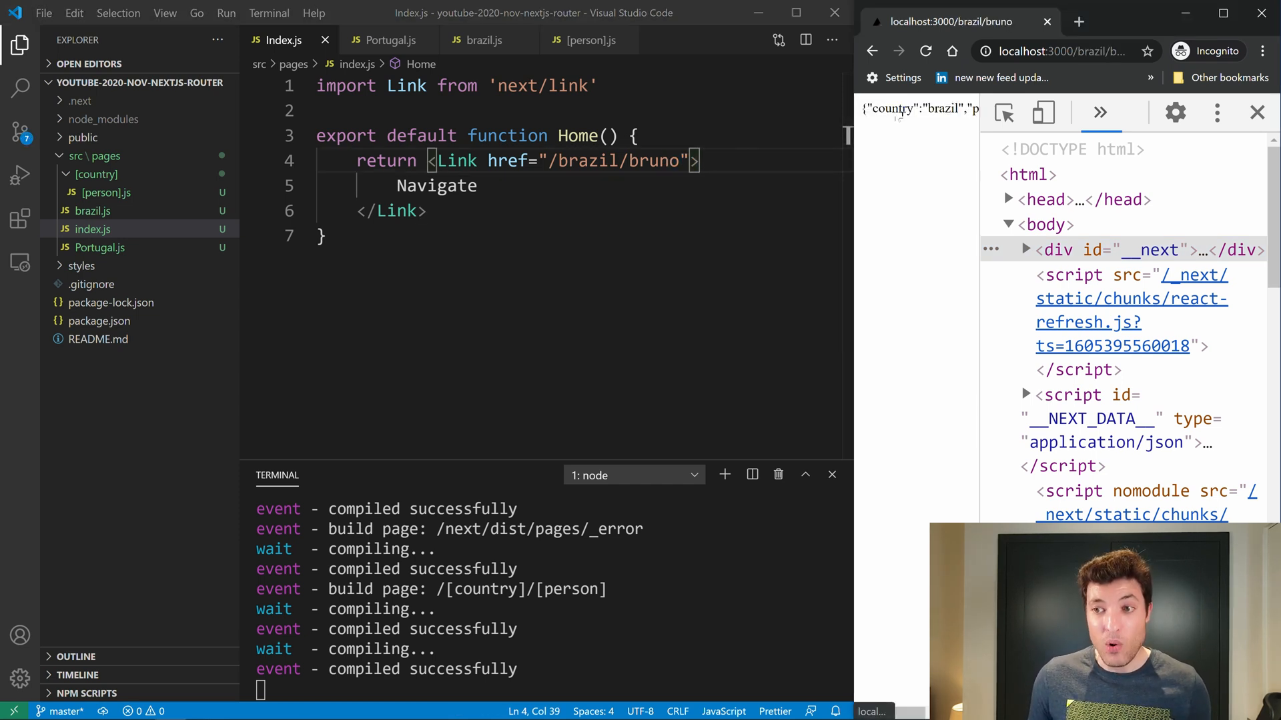
pyautogui.moveTo(1056, 249)
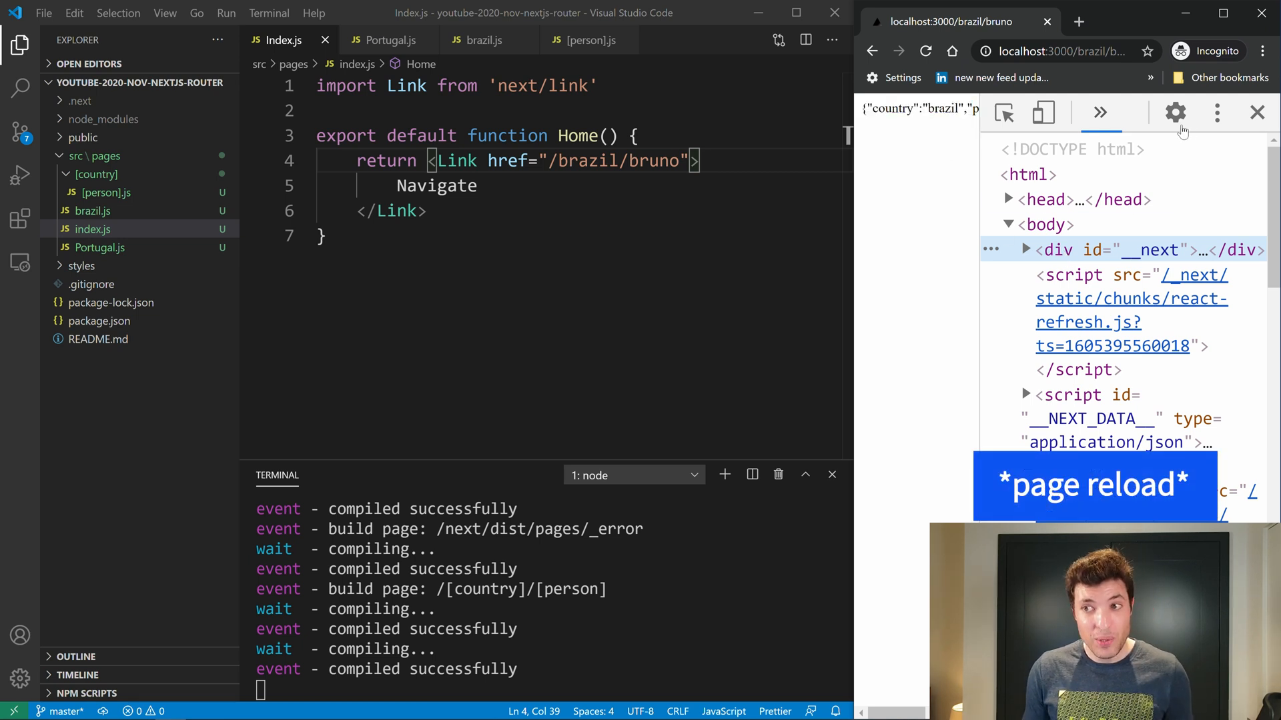
pyautogui.click(1257, 112)
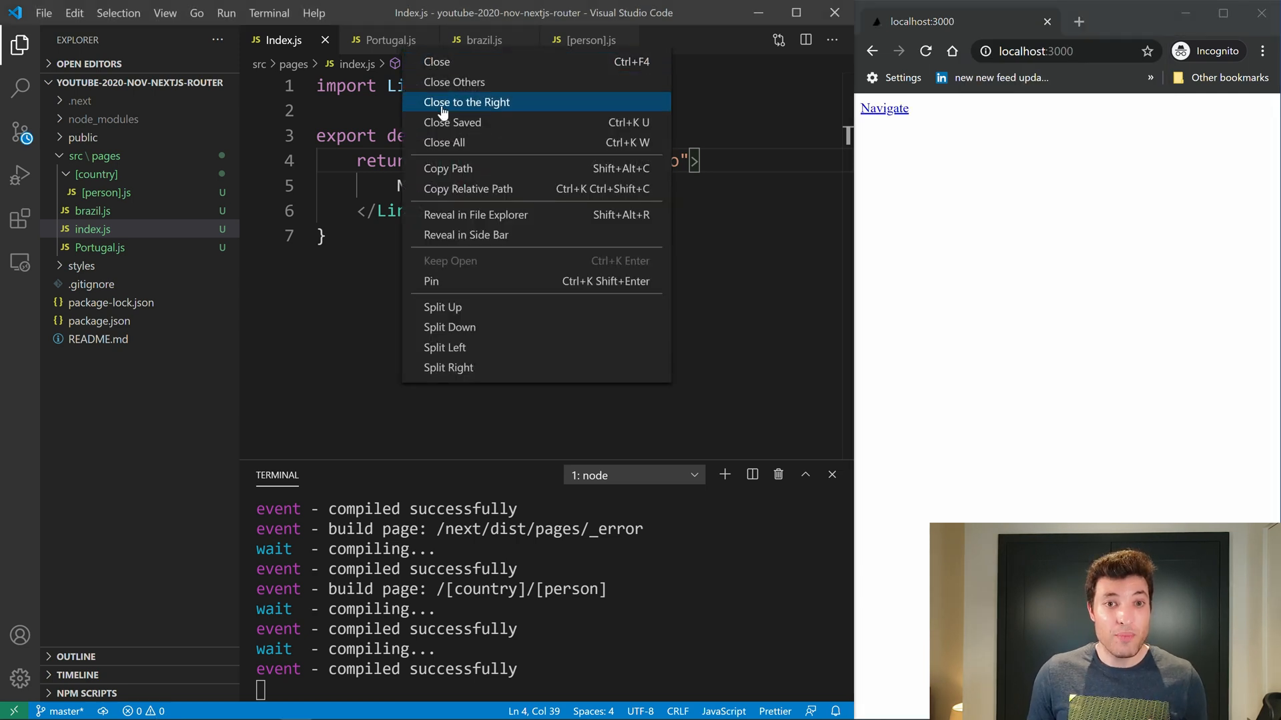
# - Close the editor tabs and stop the dev server with Ctrl+C
pyautogui.click(467, 102)
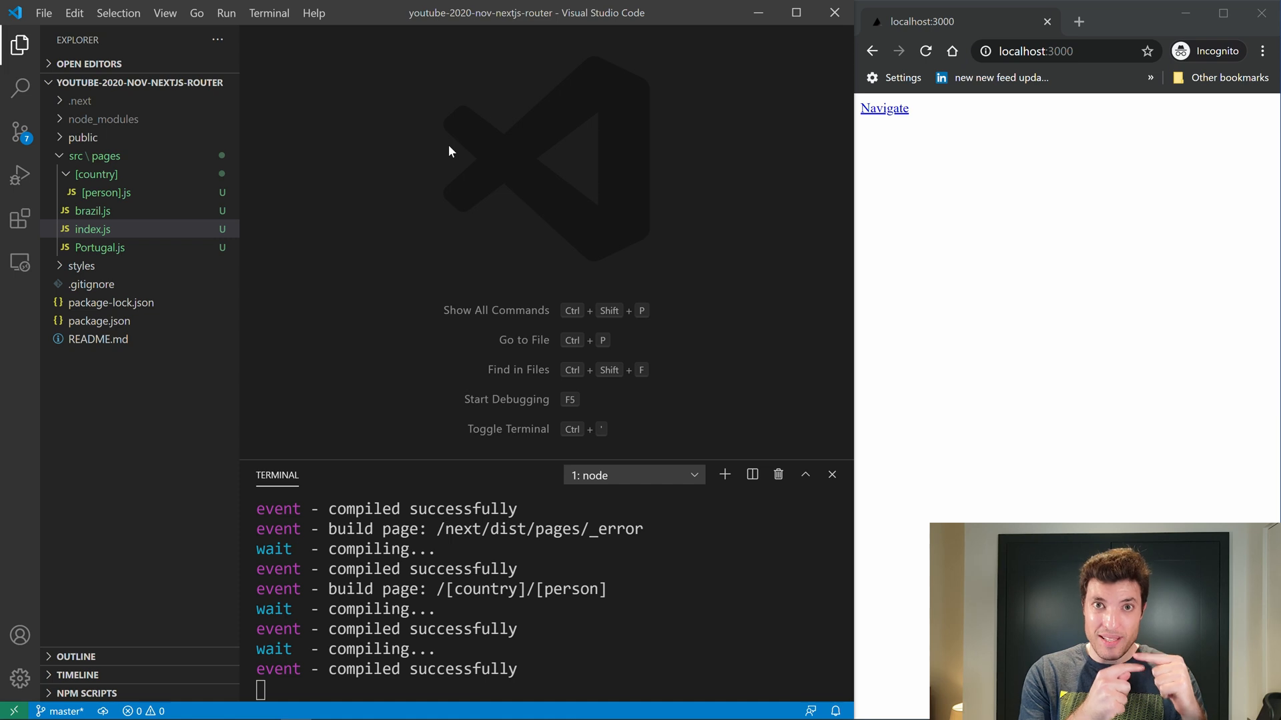
pyautogui.moveTo(168, 199)
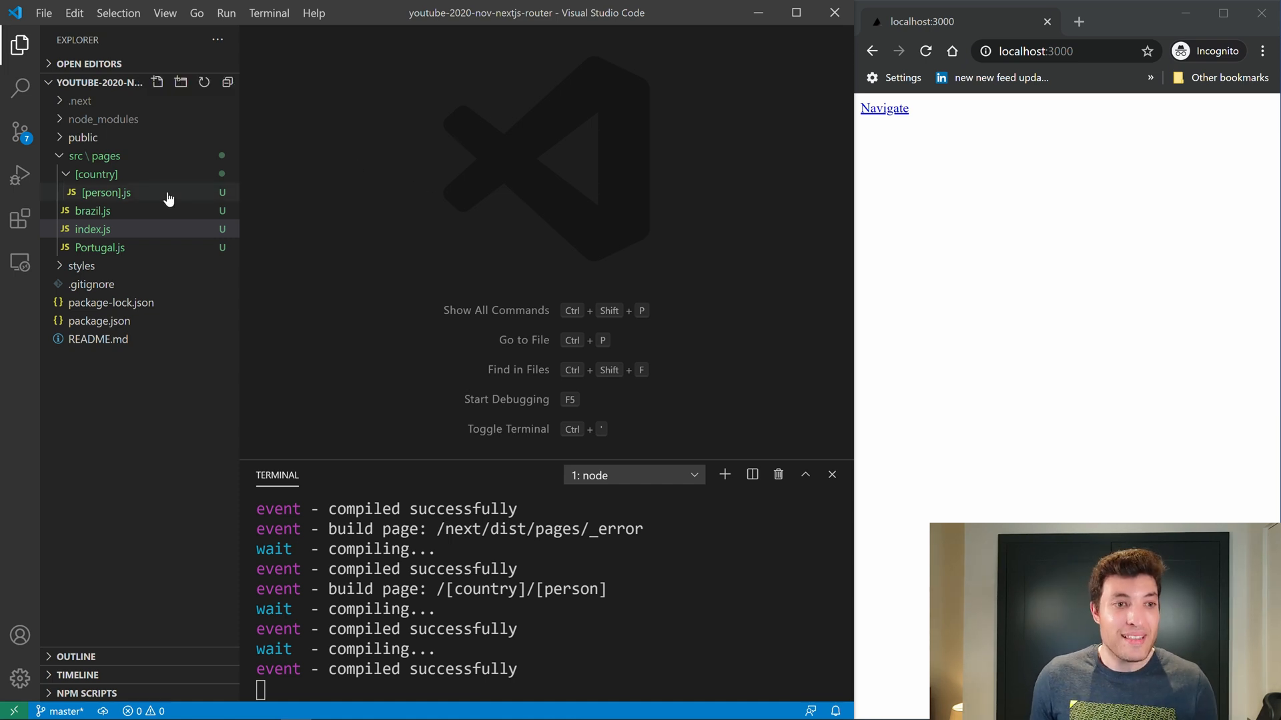
pyautogui.moveTo(135, 235)
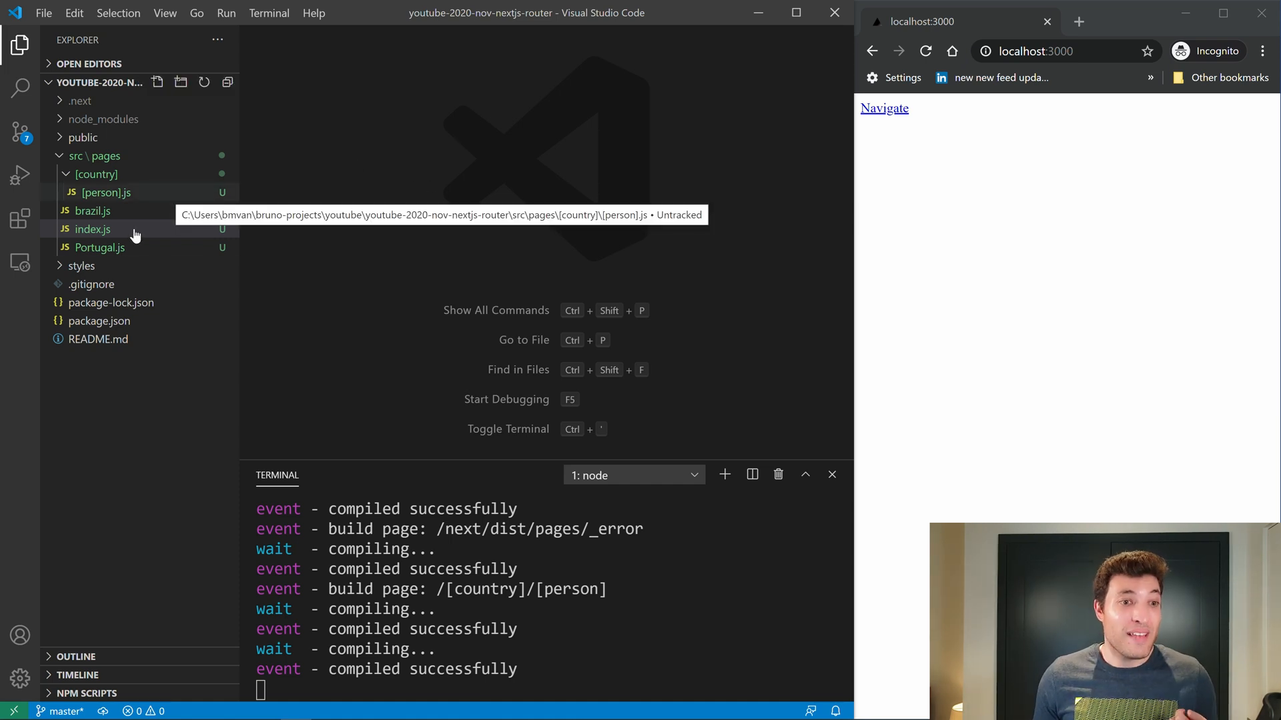
pyautogui.moveTo(315, 235)
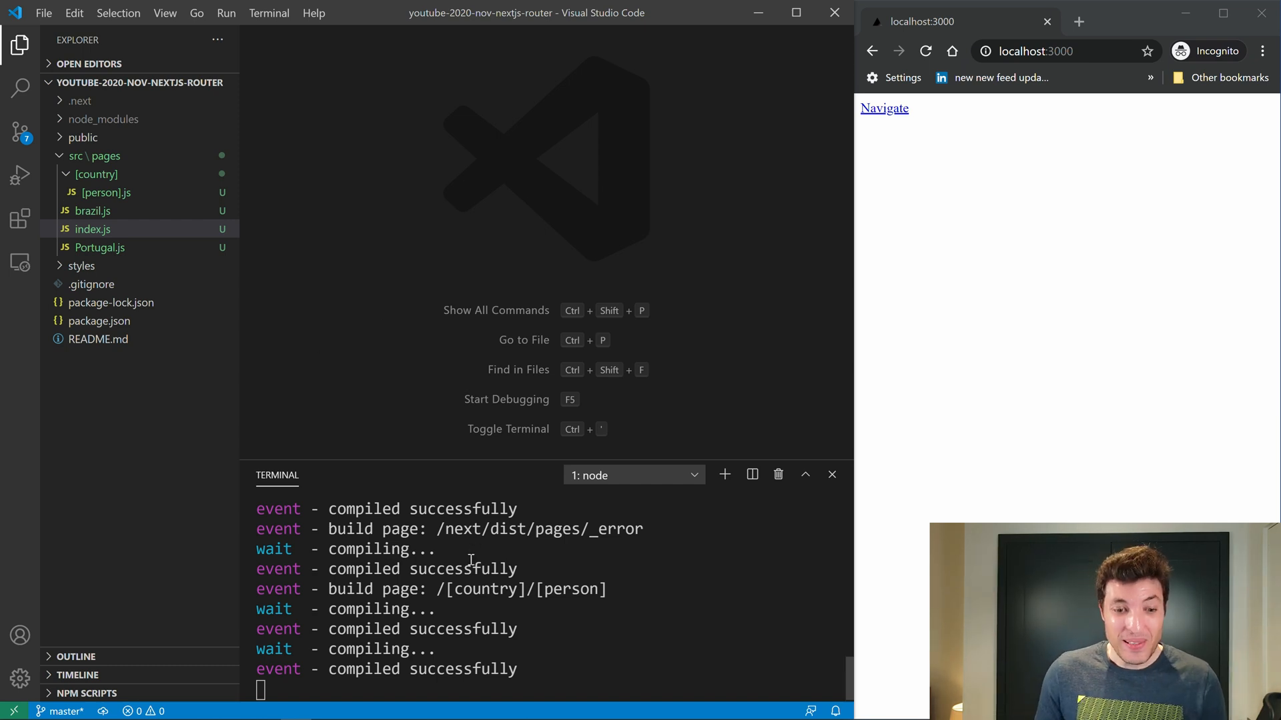
pyautogui.press('ctrl+c')
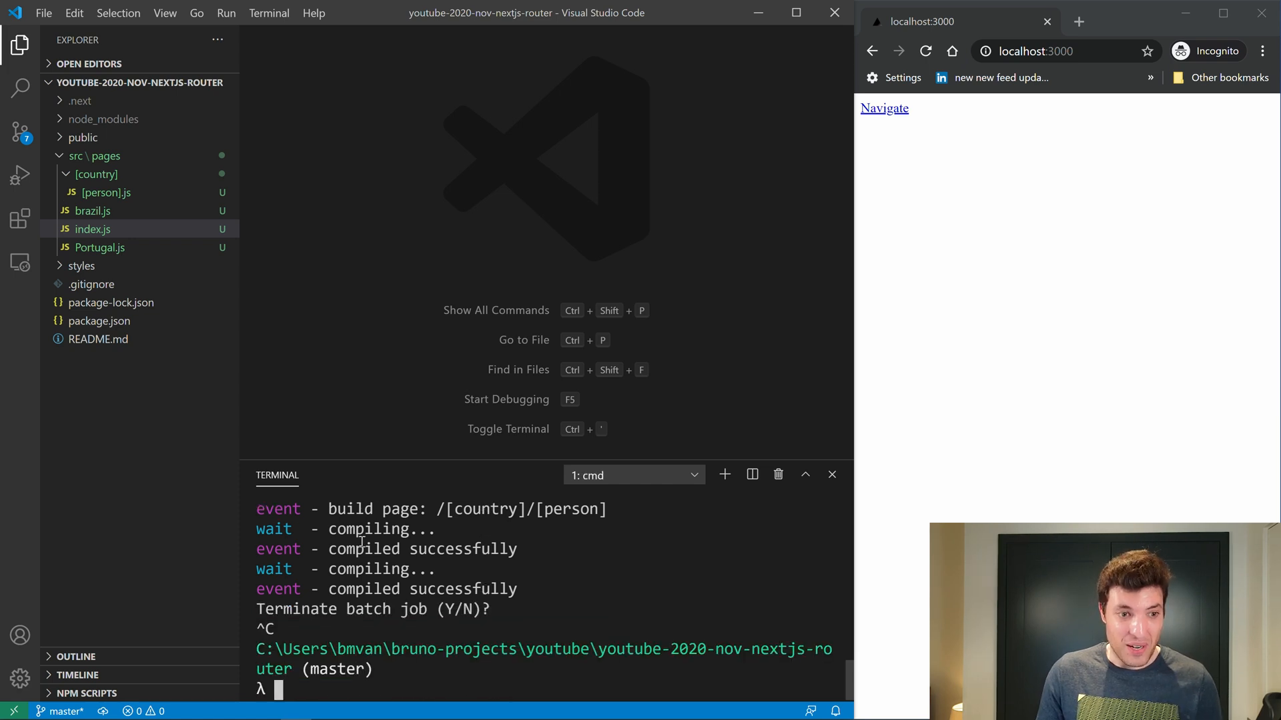
# - Create next.config.js at the root with module.exports = { pageExtensions: [''] }
pyautogui.click(158, 81)
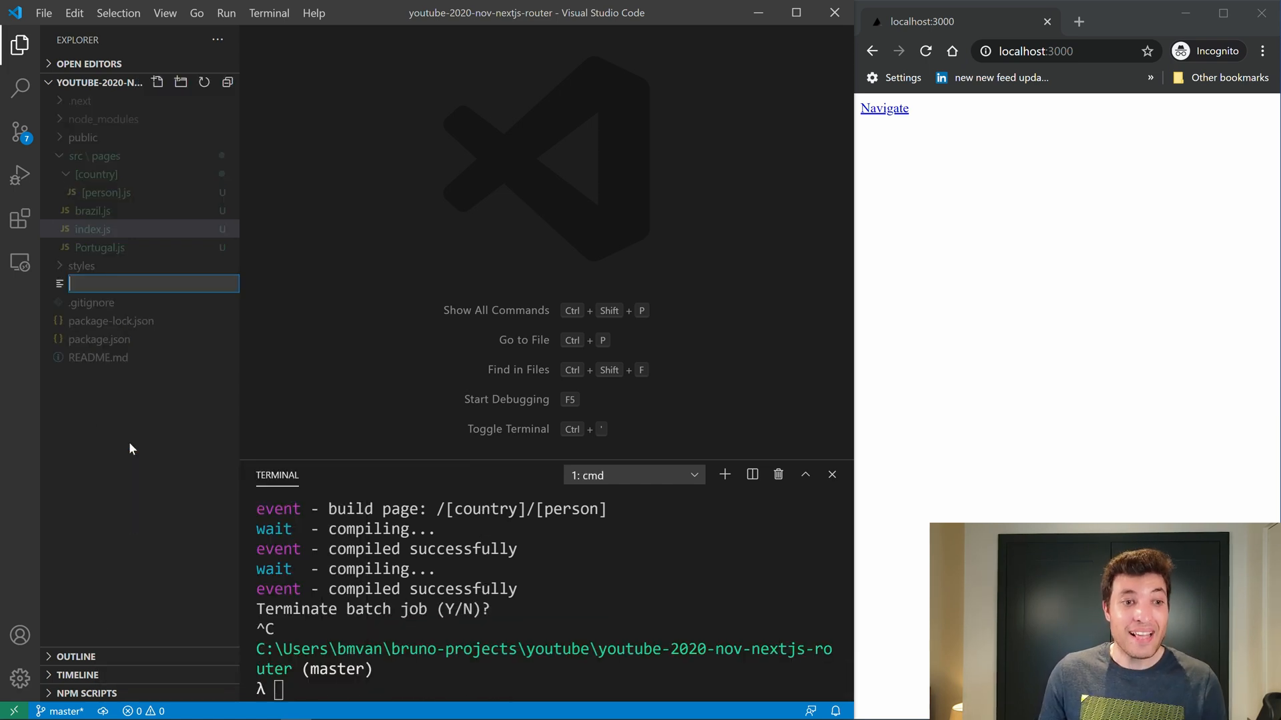
pyautogui.write('next.config.js')
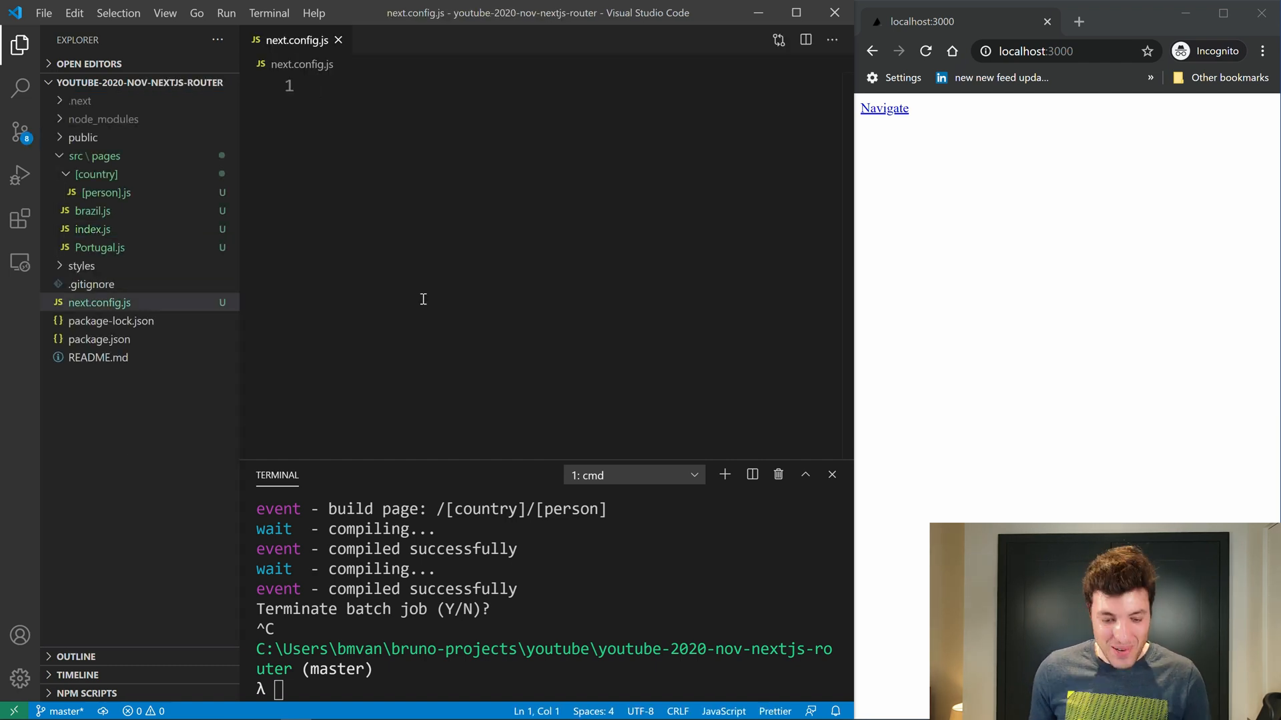
pyautogui.write('module.exports = {')
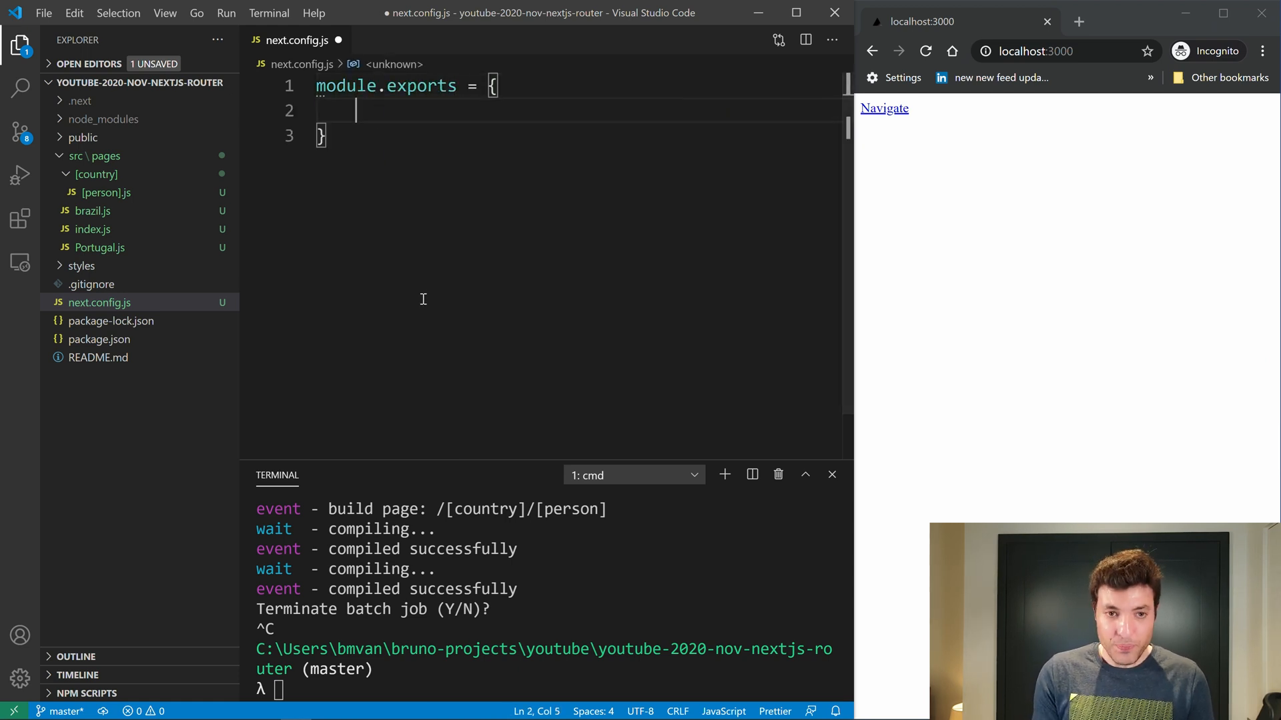
pyautogui.write('pageExtensi')
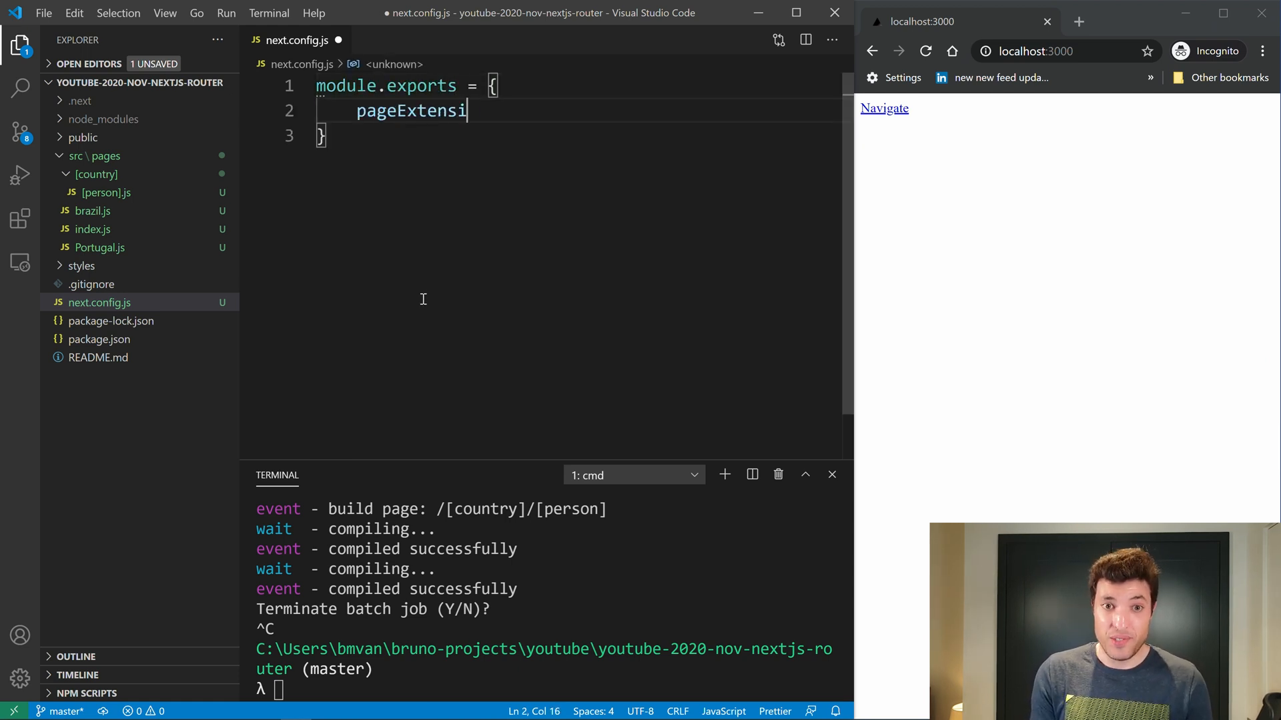
pyautogui.write("ons: ['']")
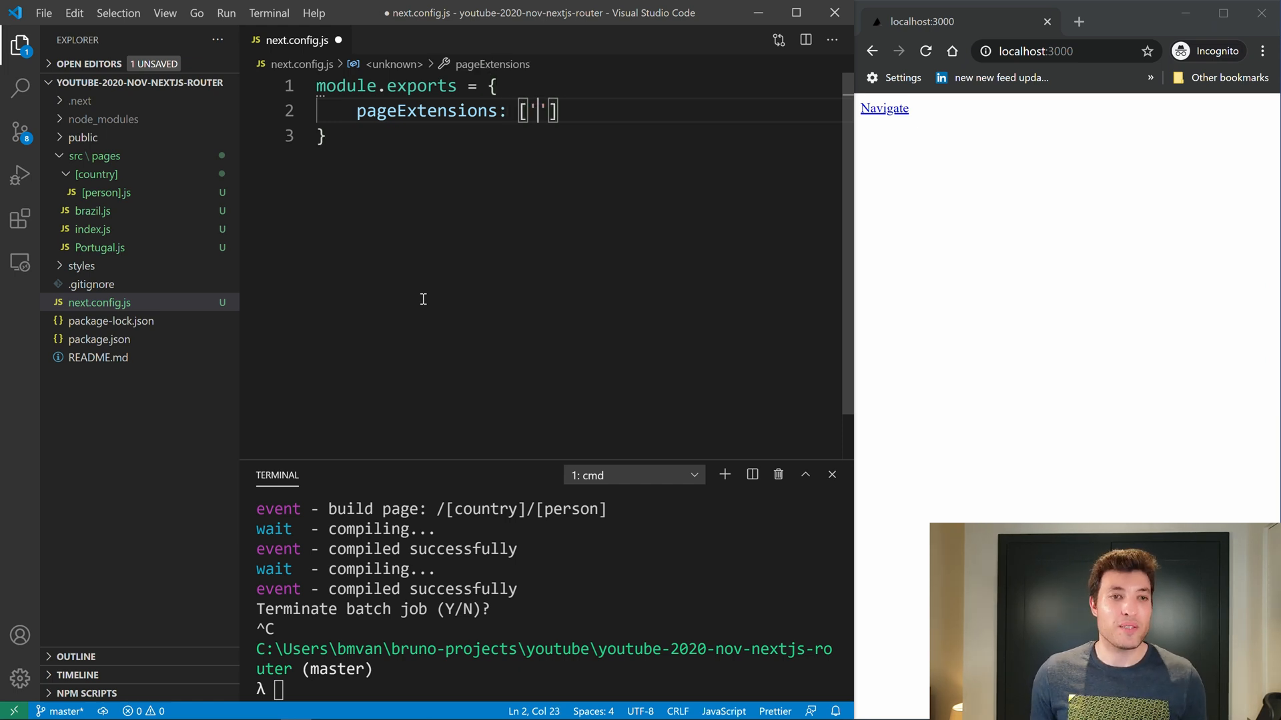
pyautogui.moveTo(467, 285)
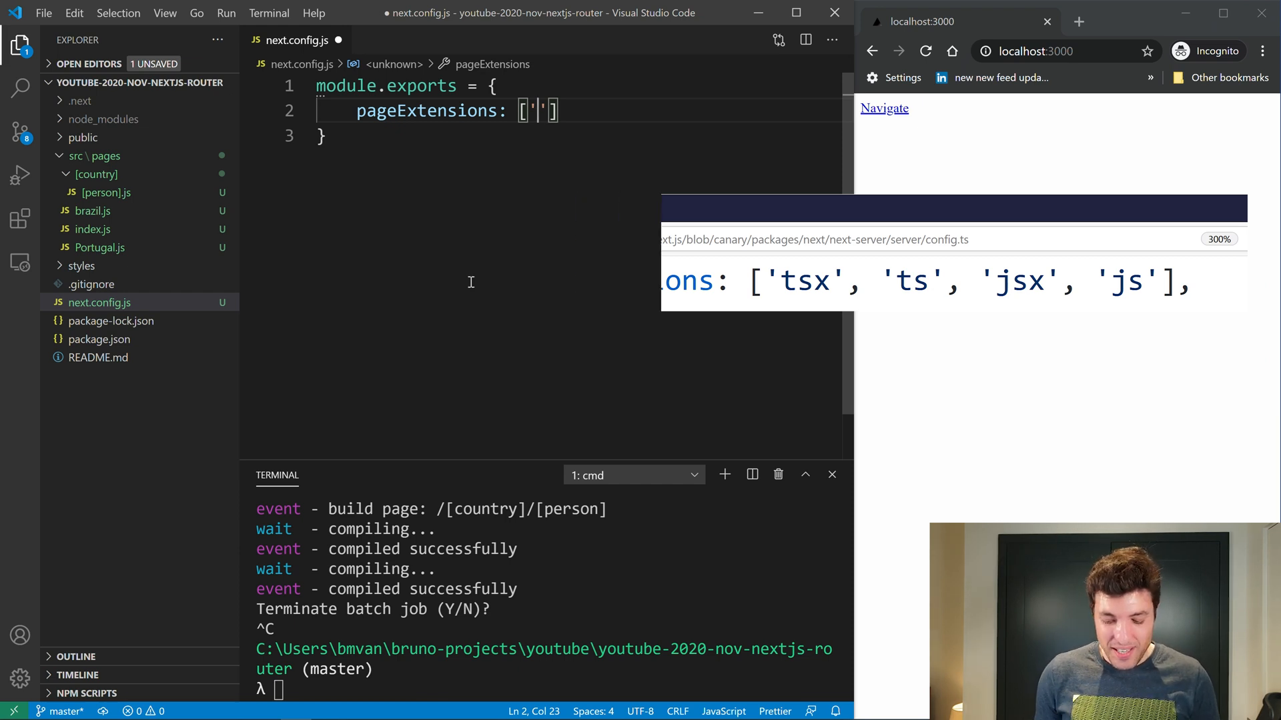
# - Experiment with the extension value and settle on 'page.js', then run npm run dev
pyautogui.write('p')
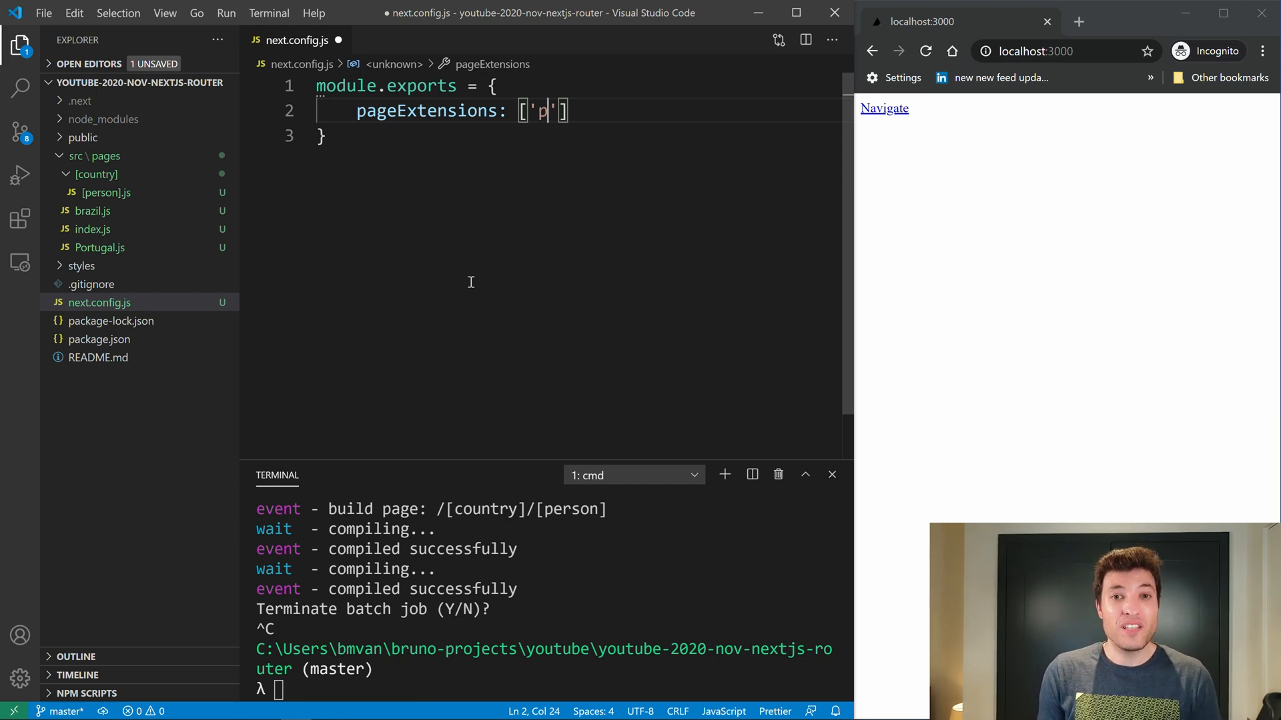
pyautogui.write('age.j')
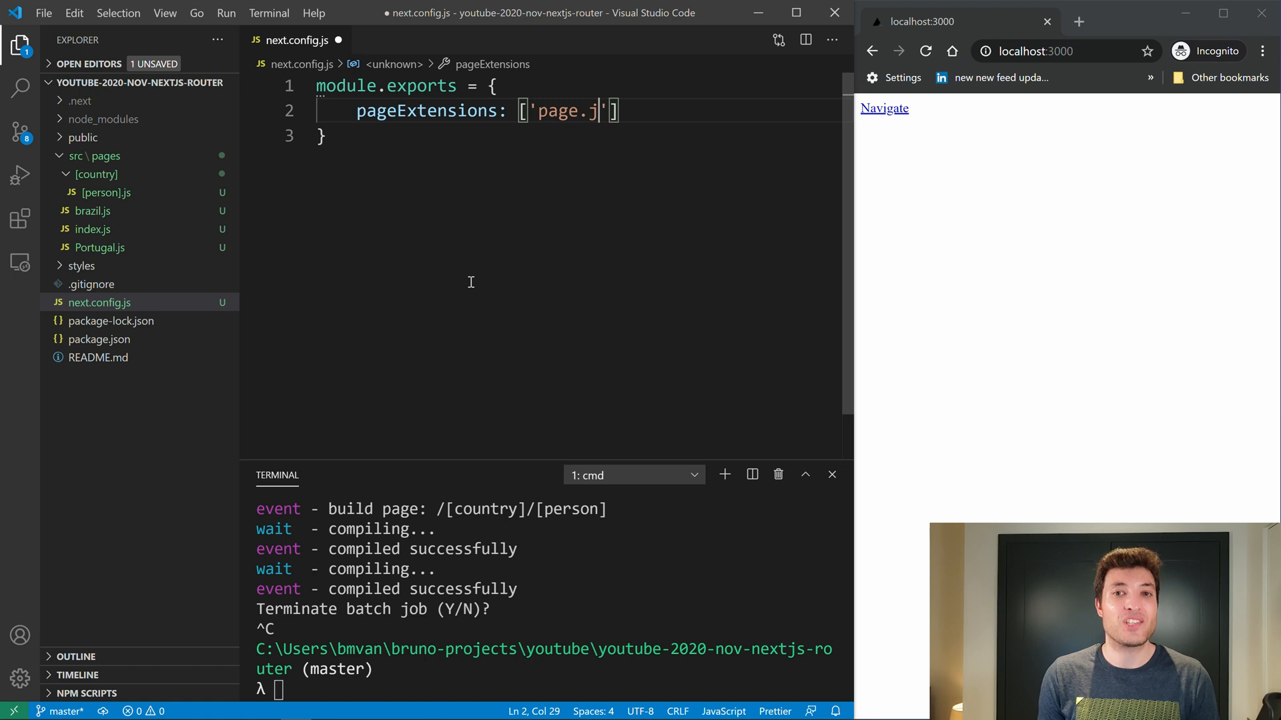
pyautogui.doubleClick(593, 111)
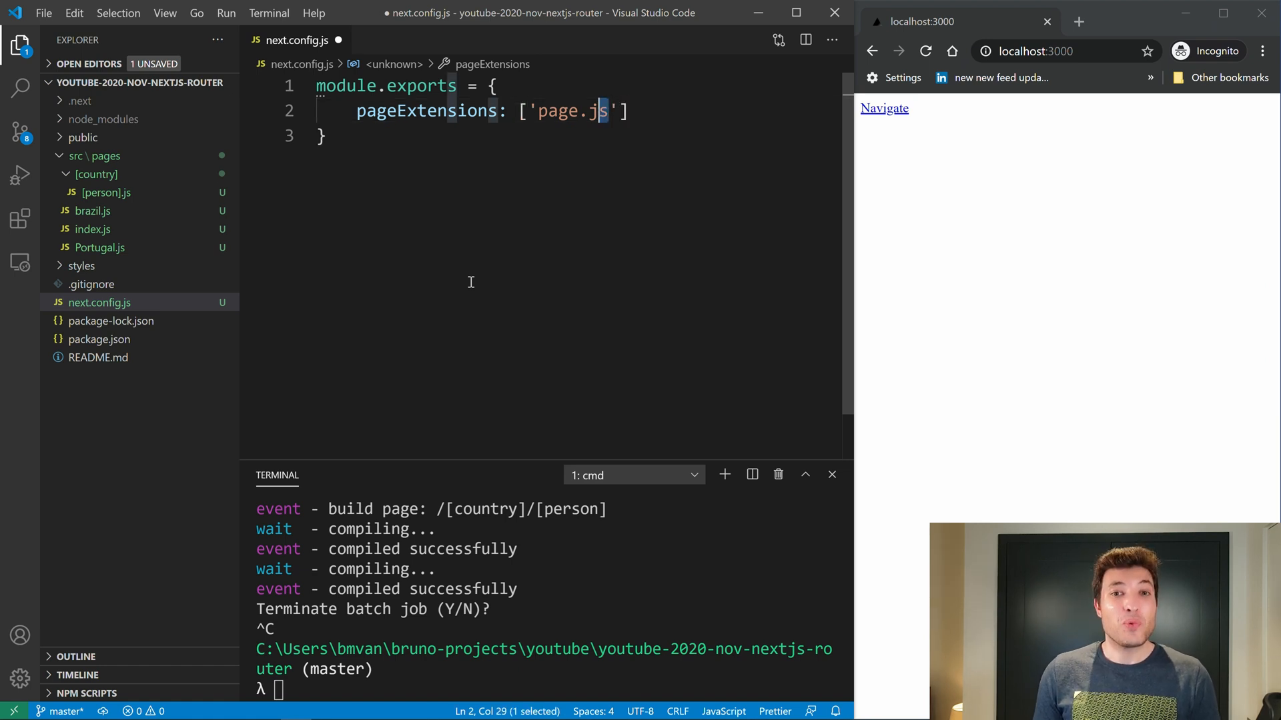
pyautogui.doubleClick(573, 110)
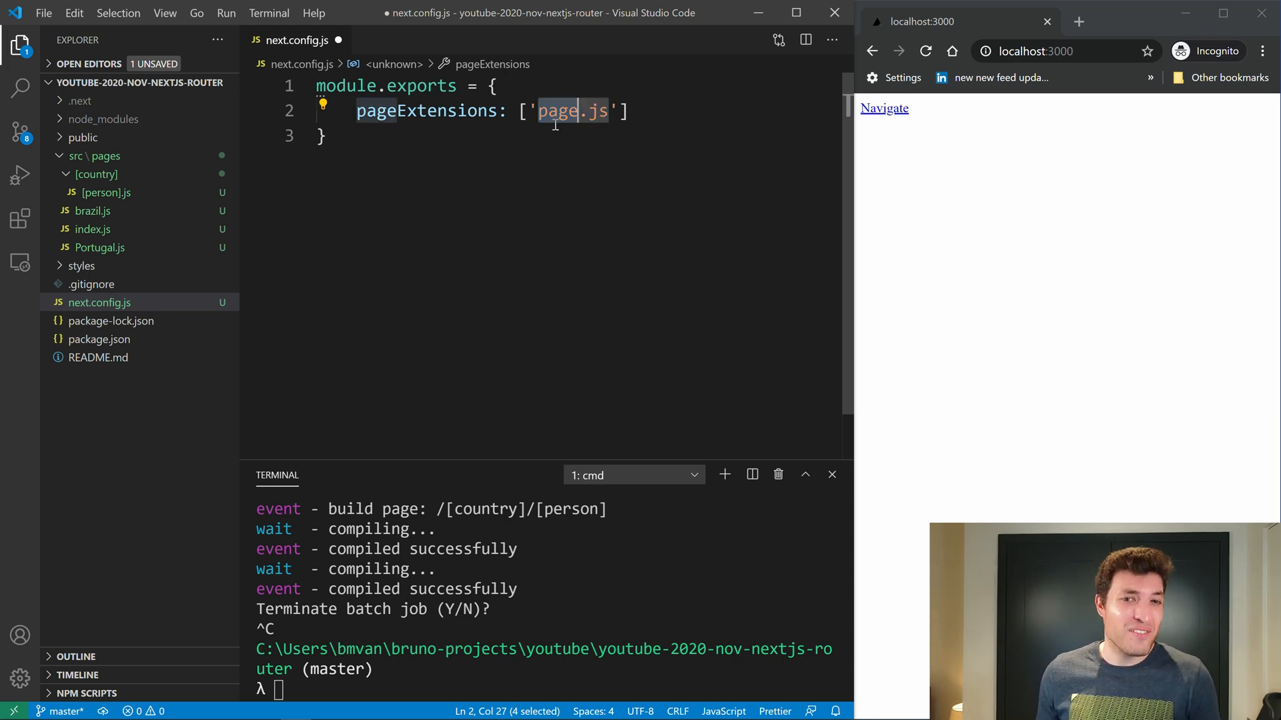
pyautogui.write('xxxxxx')
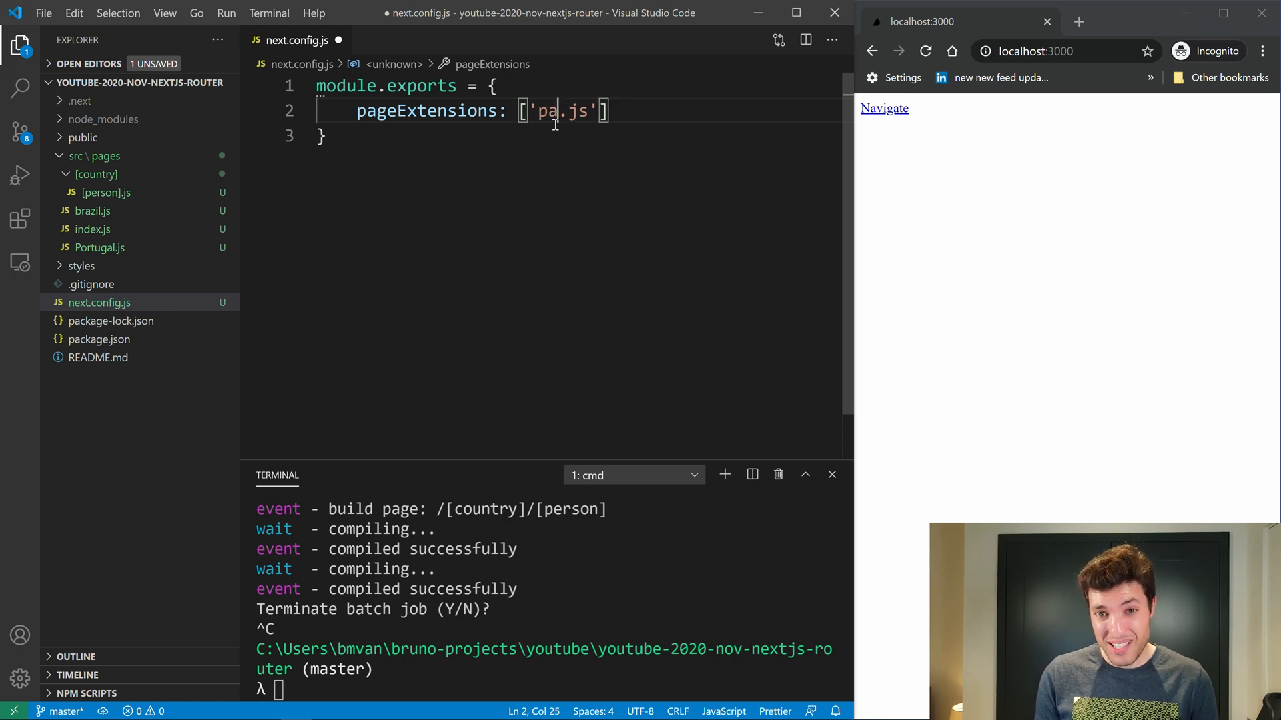
pyautogui.write('ge')
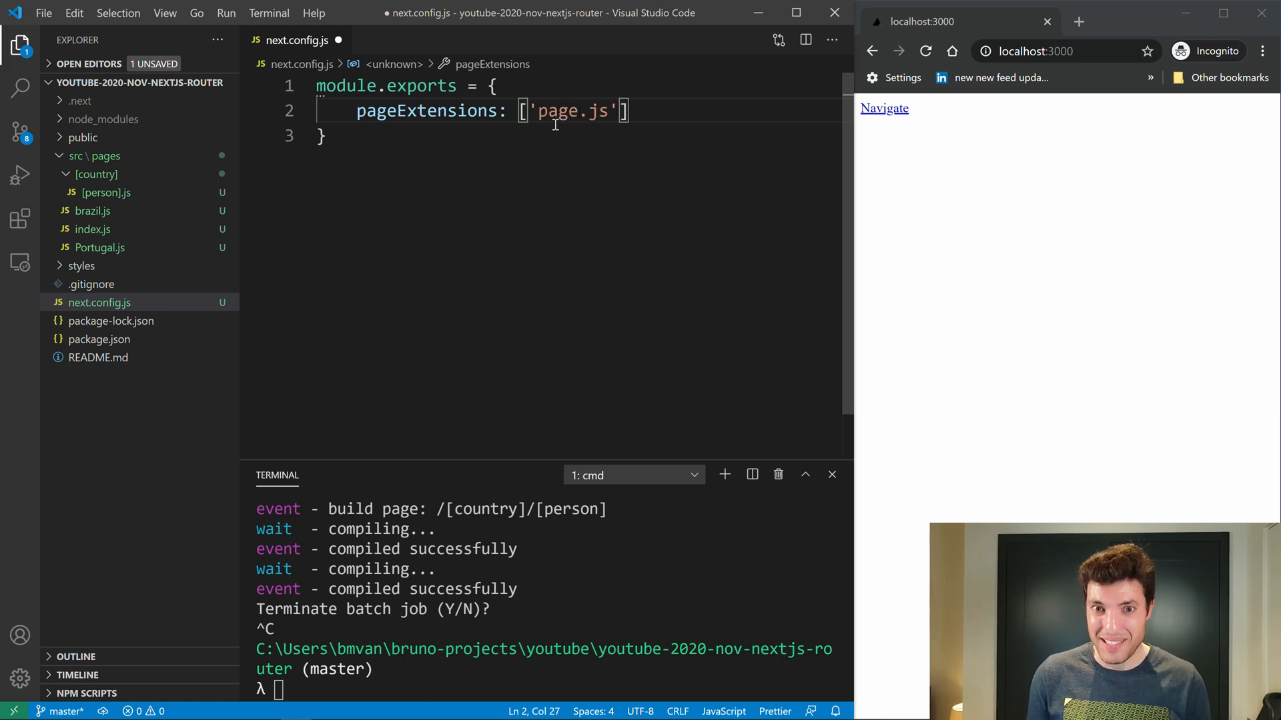
pyautogui.write('tsx')
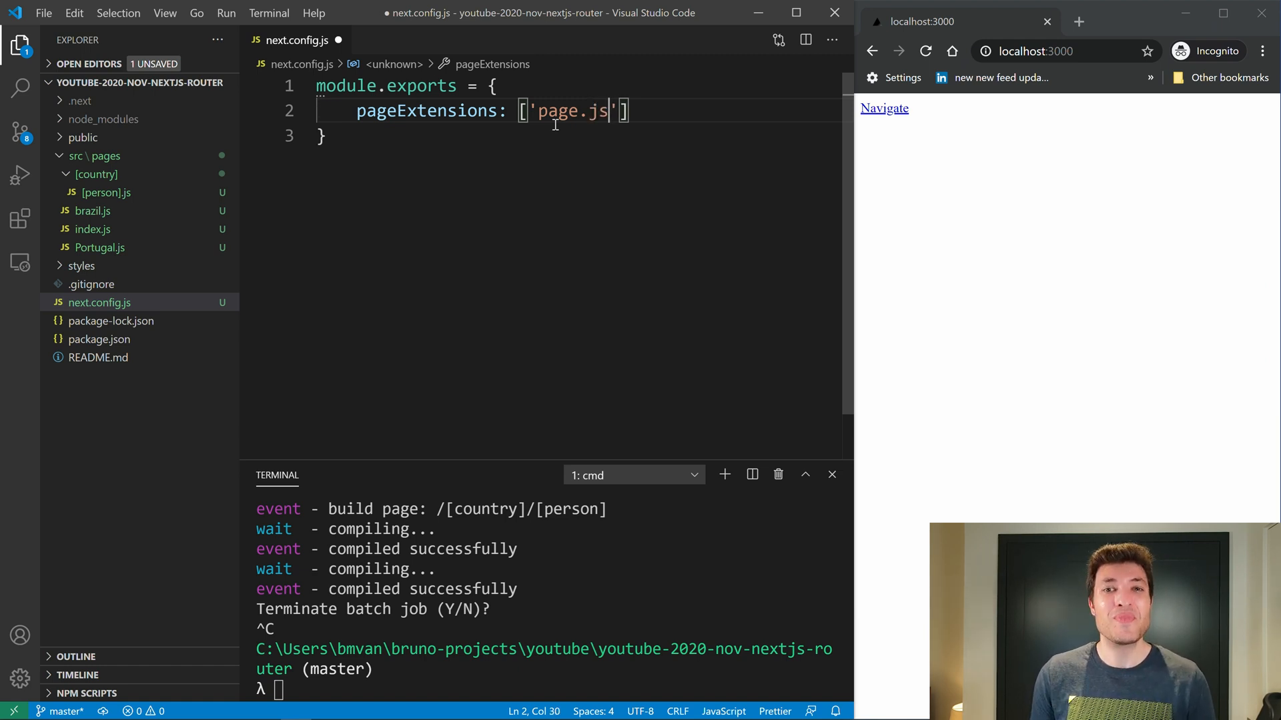
pyautogui.doubleClick(572, 111)
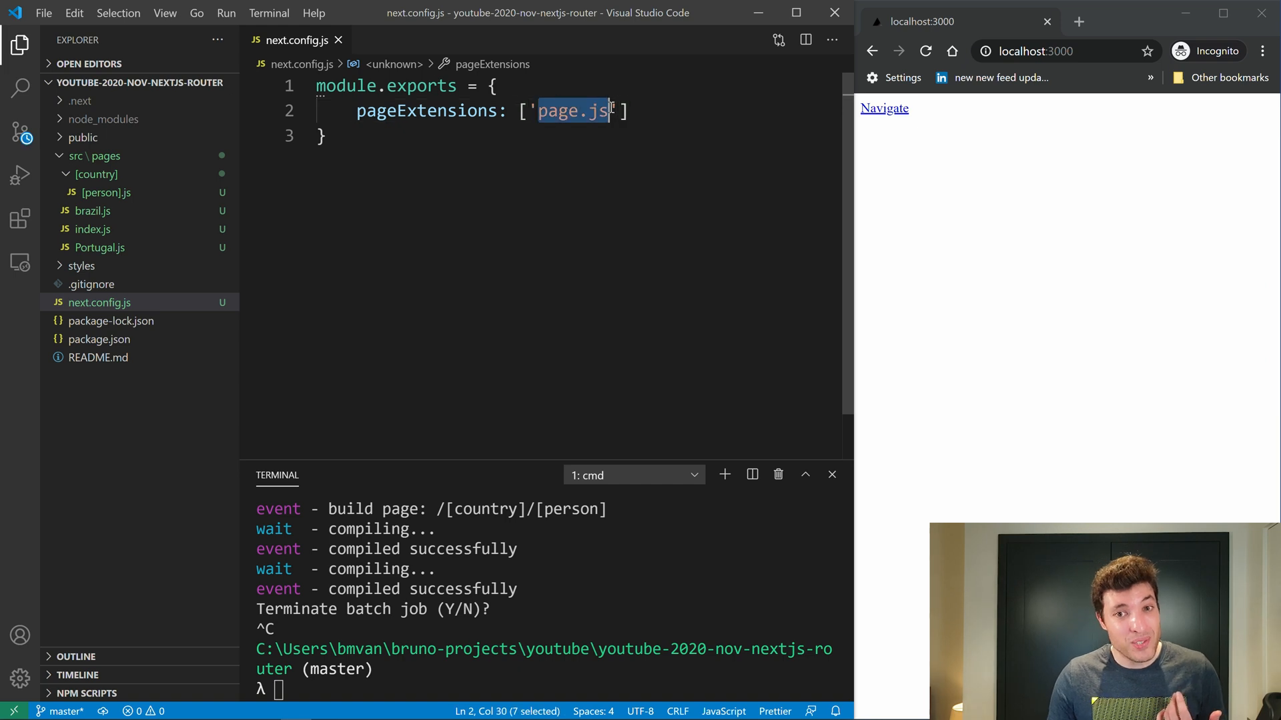
pyautogui.write('npm run dev')
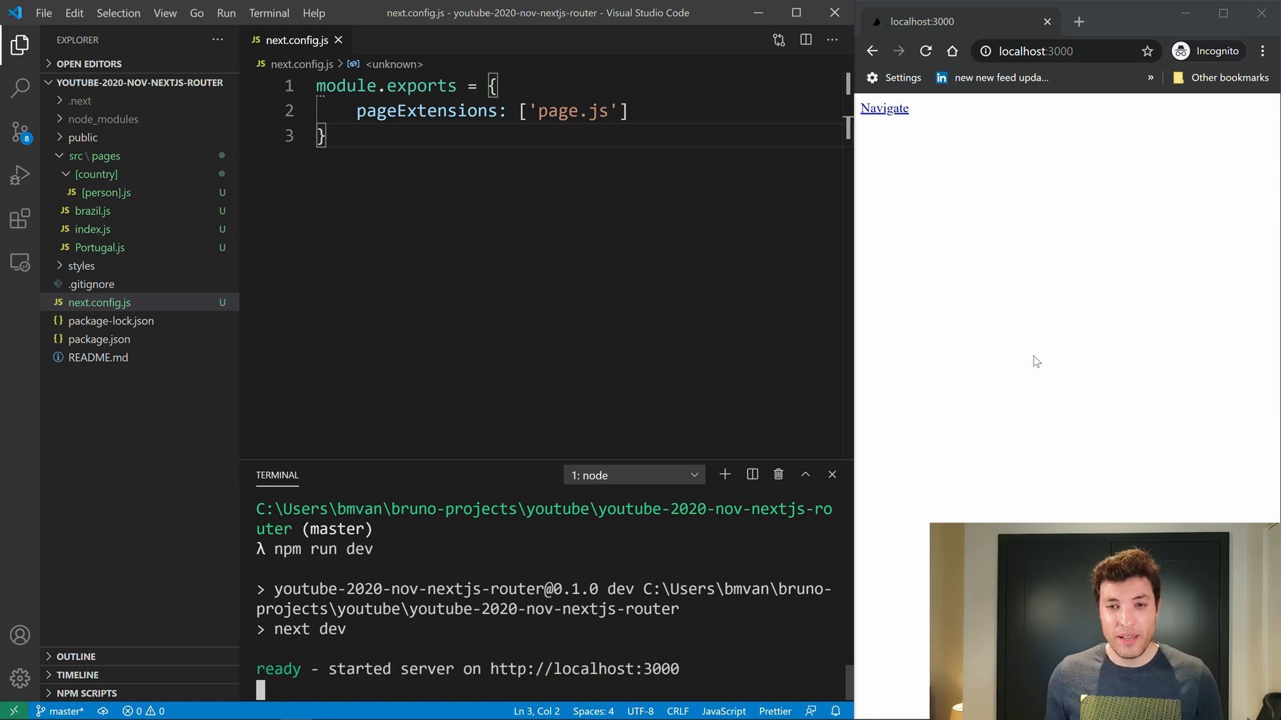
# - Reload localhost:3000 to see the 404, then rename index.js to index.page.js
pyautogui.click(926, 51)
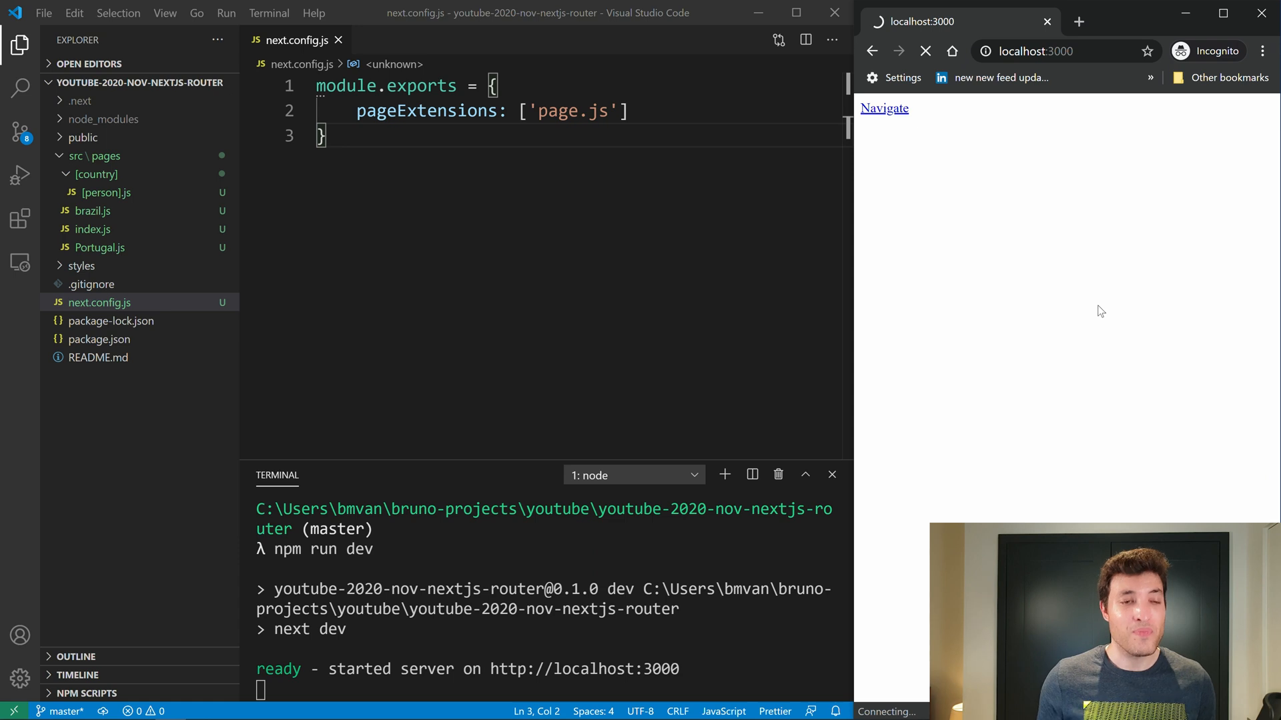
pyautogui.click(883, 107)
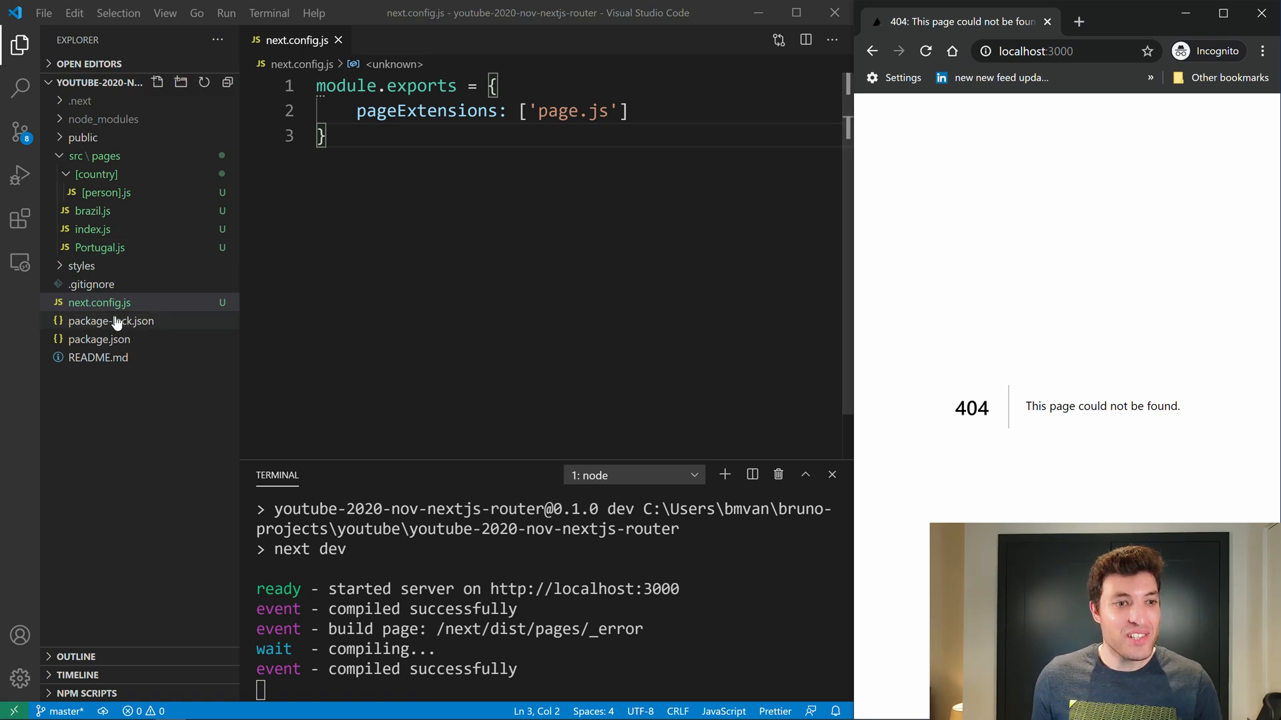
pyautogui.click(92, 228)
pyautogui.write('page.')
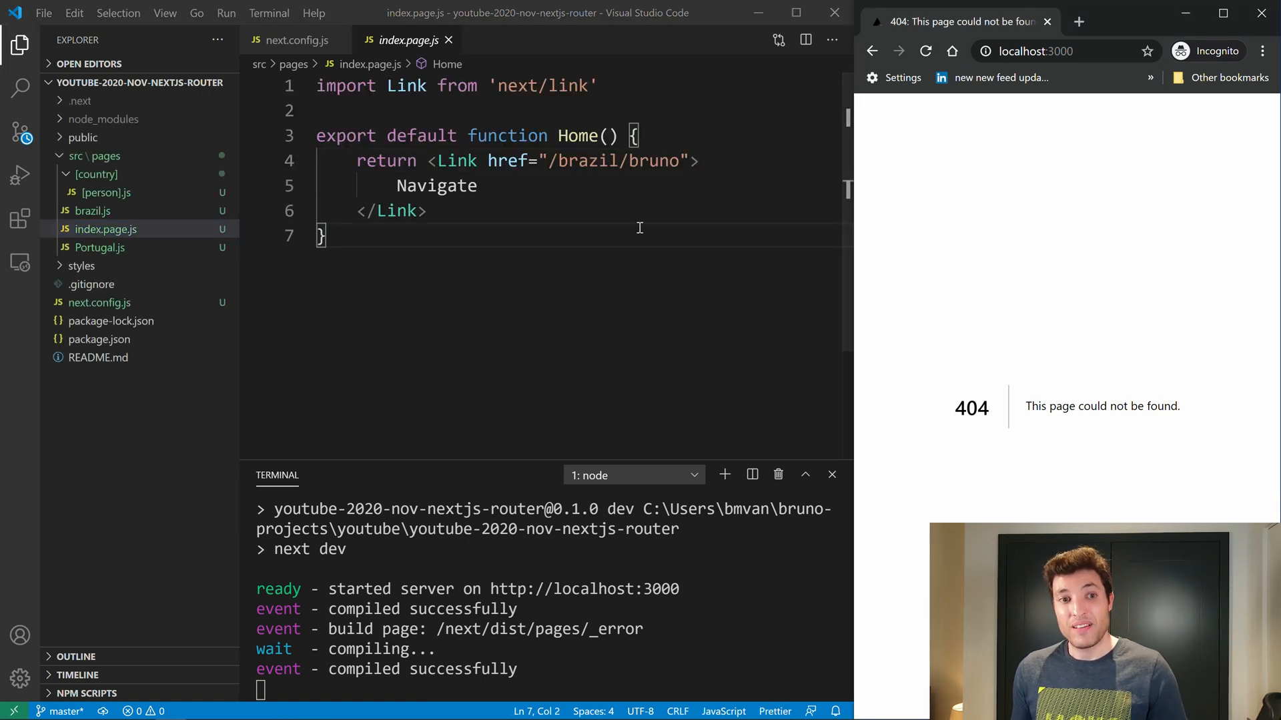
# - Reload the home page and review next.config.js again
pyautogui.click(926, 51)
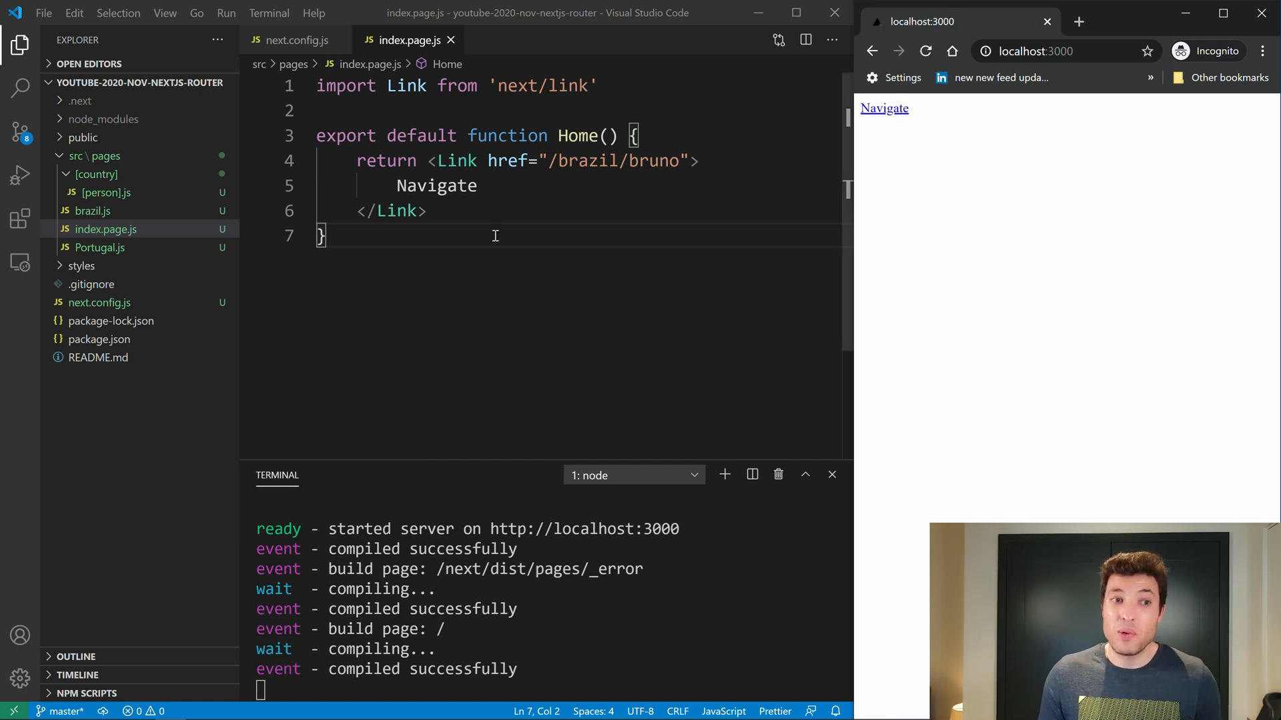
pyautogui.moveTo(411, 252)
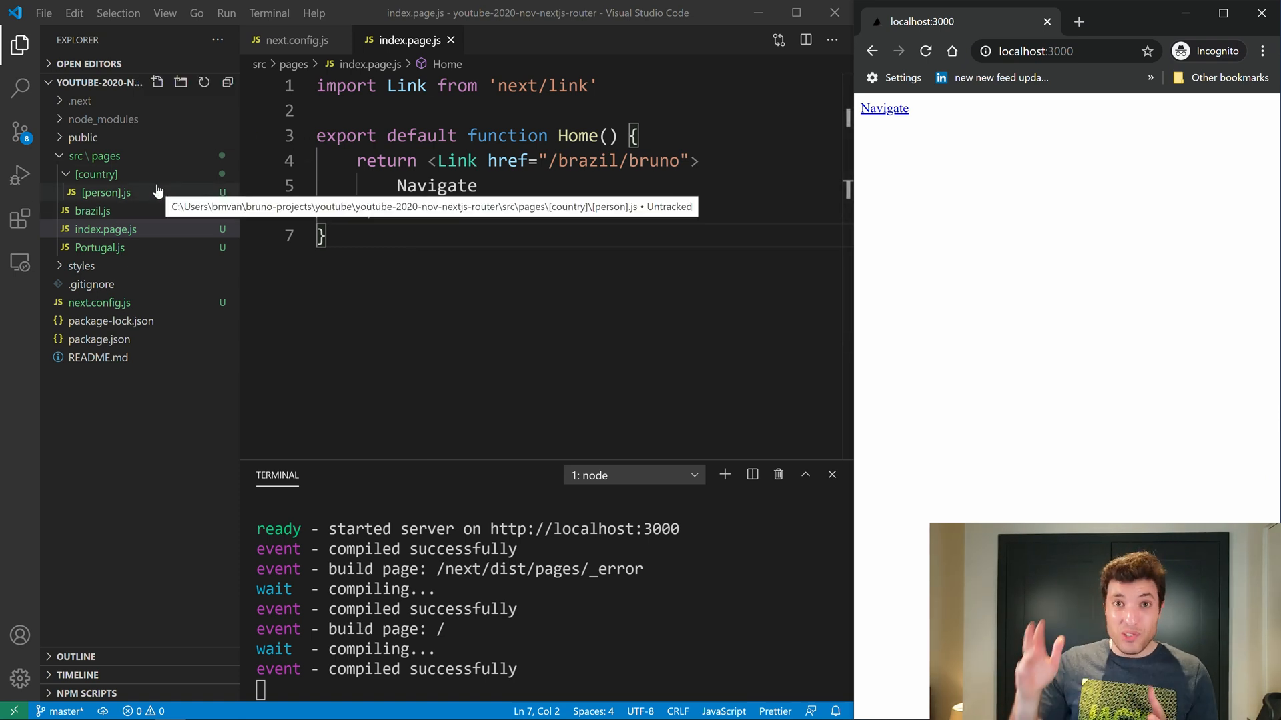
pyautogui.moveTo(97, 302)
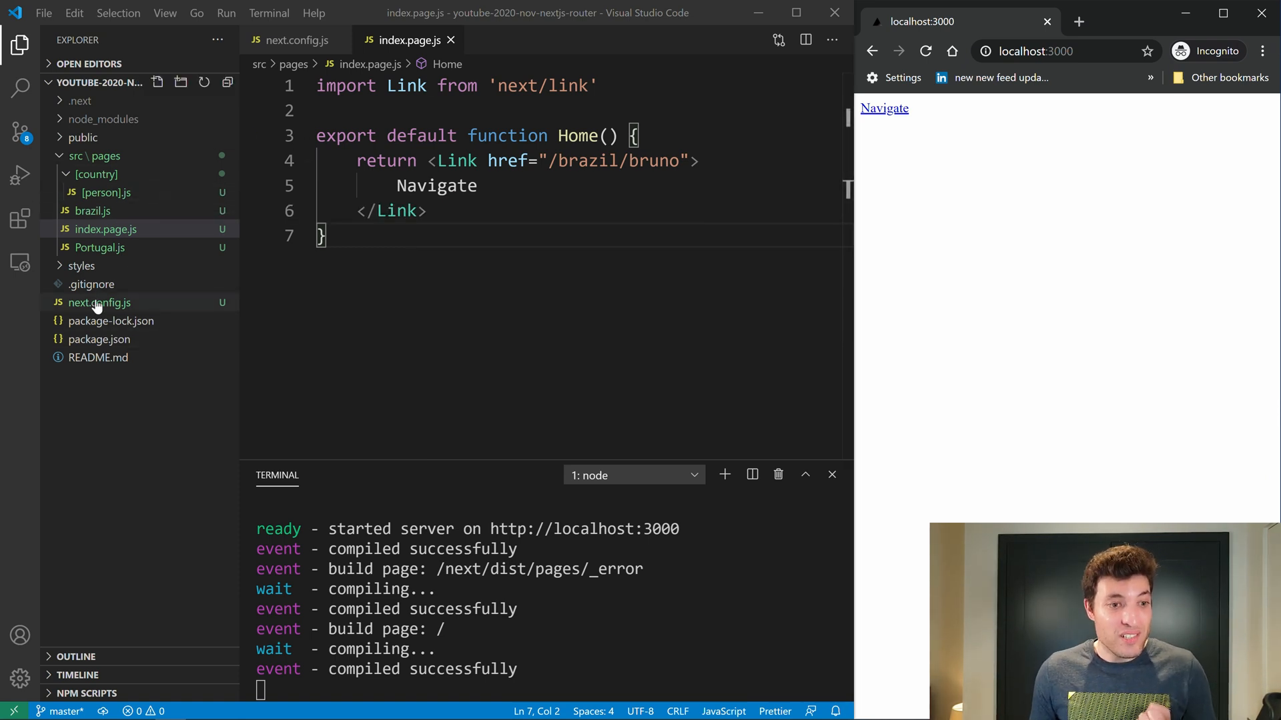
pyautogui.click(99, 303)
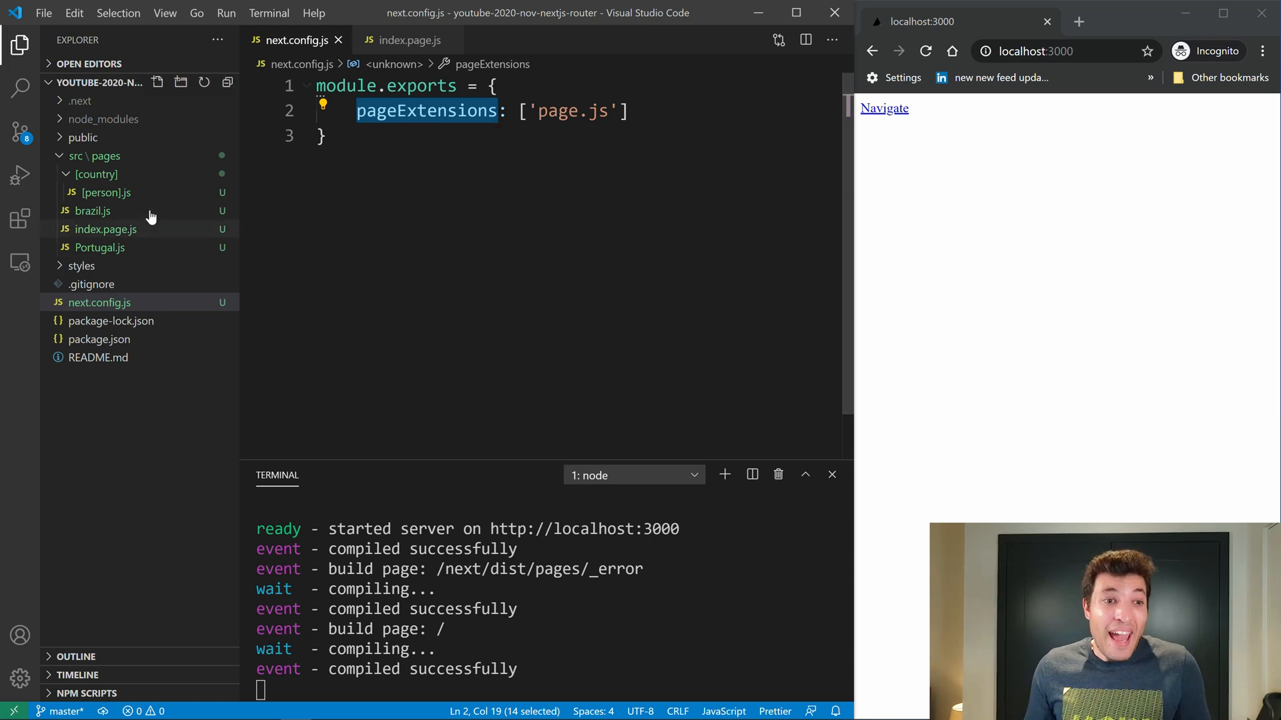
pyautogui.click(1035, 50)
pyautogui.write('/brazil')
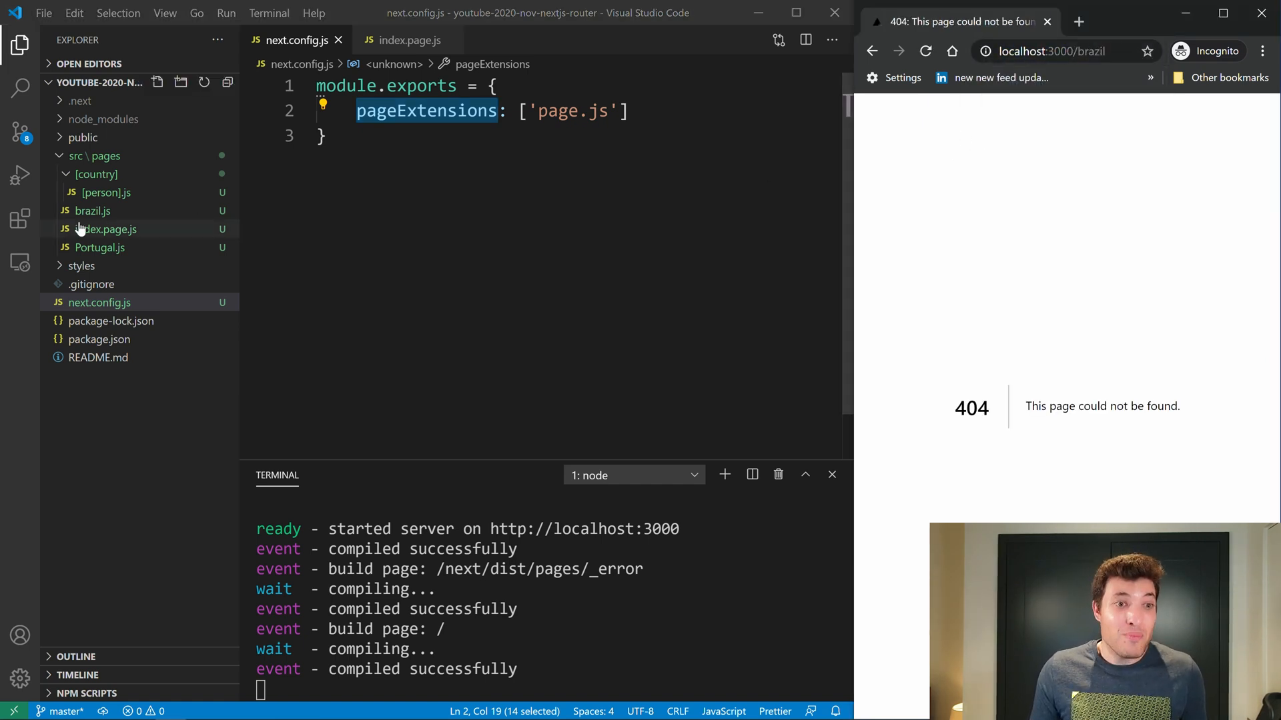
# - Rename brazil.js to brazil.page.js and reload the /brazil page
pyautogui.click(92, 211)
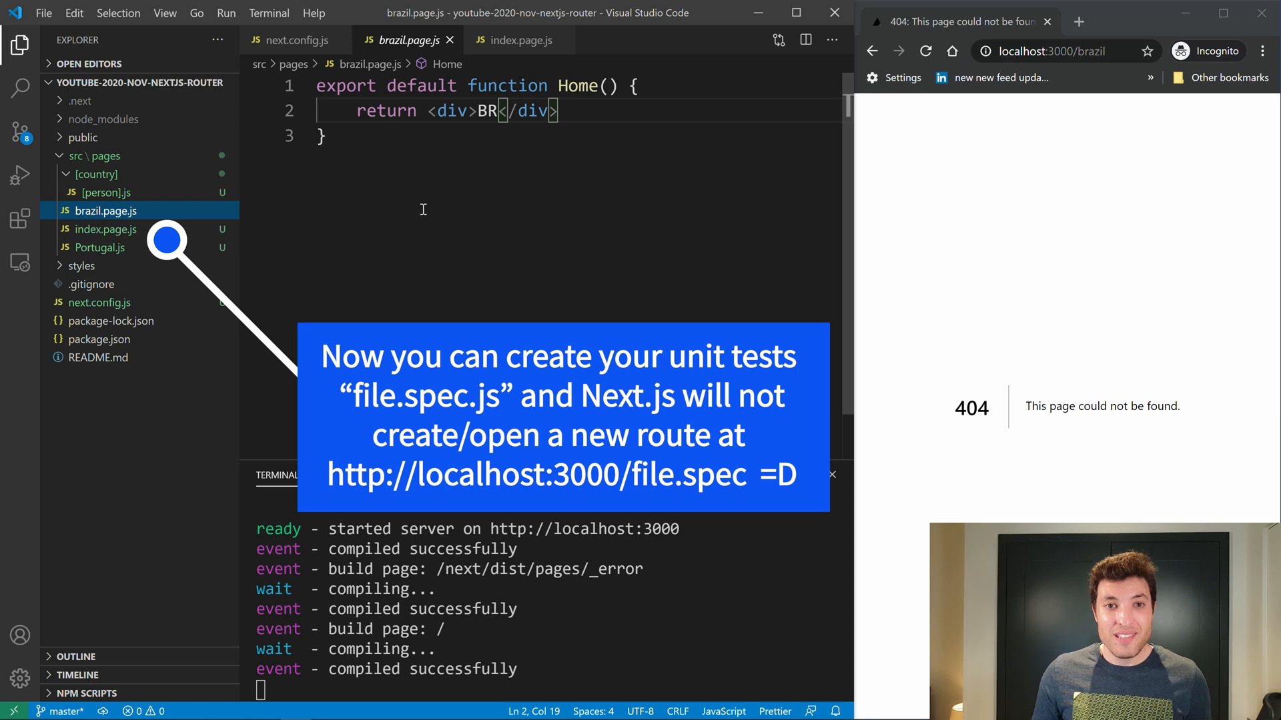
pyautogui.click(926, 50)
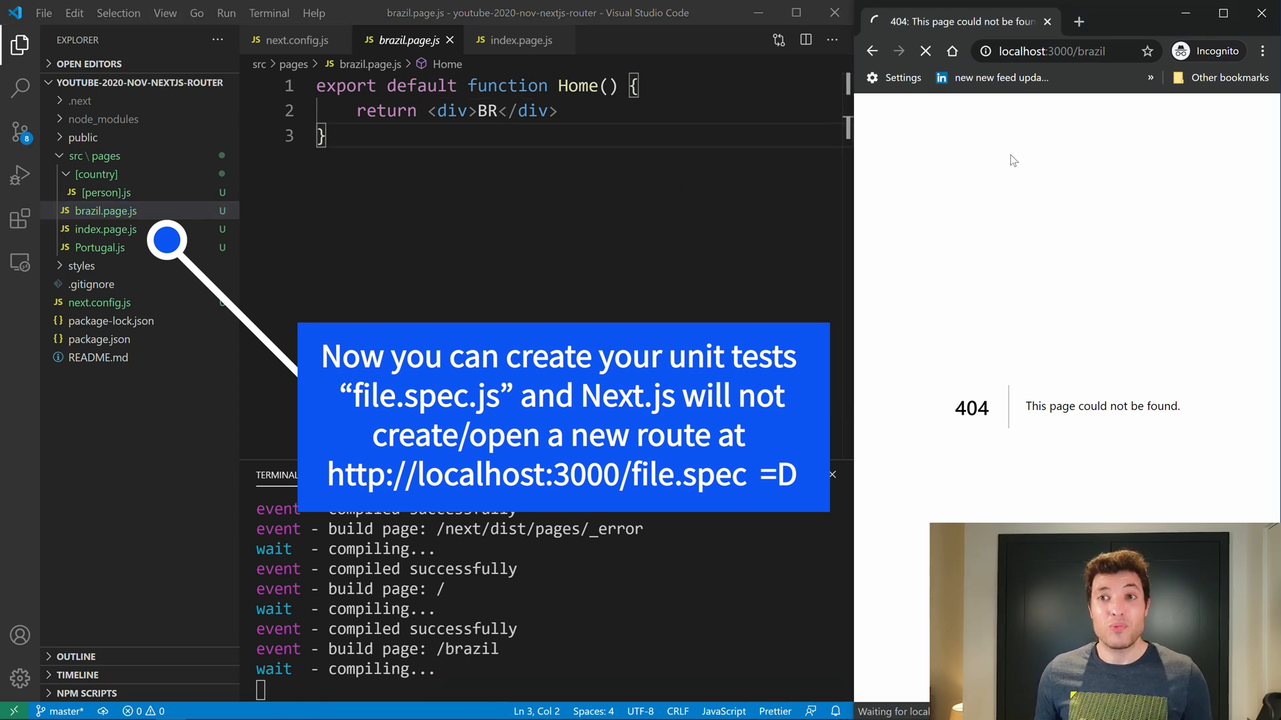